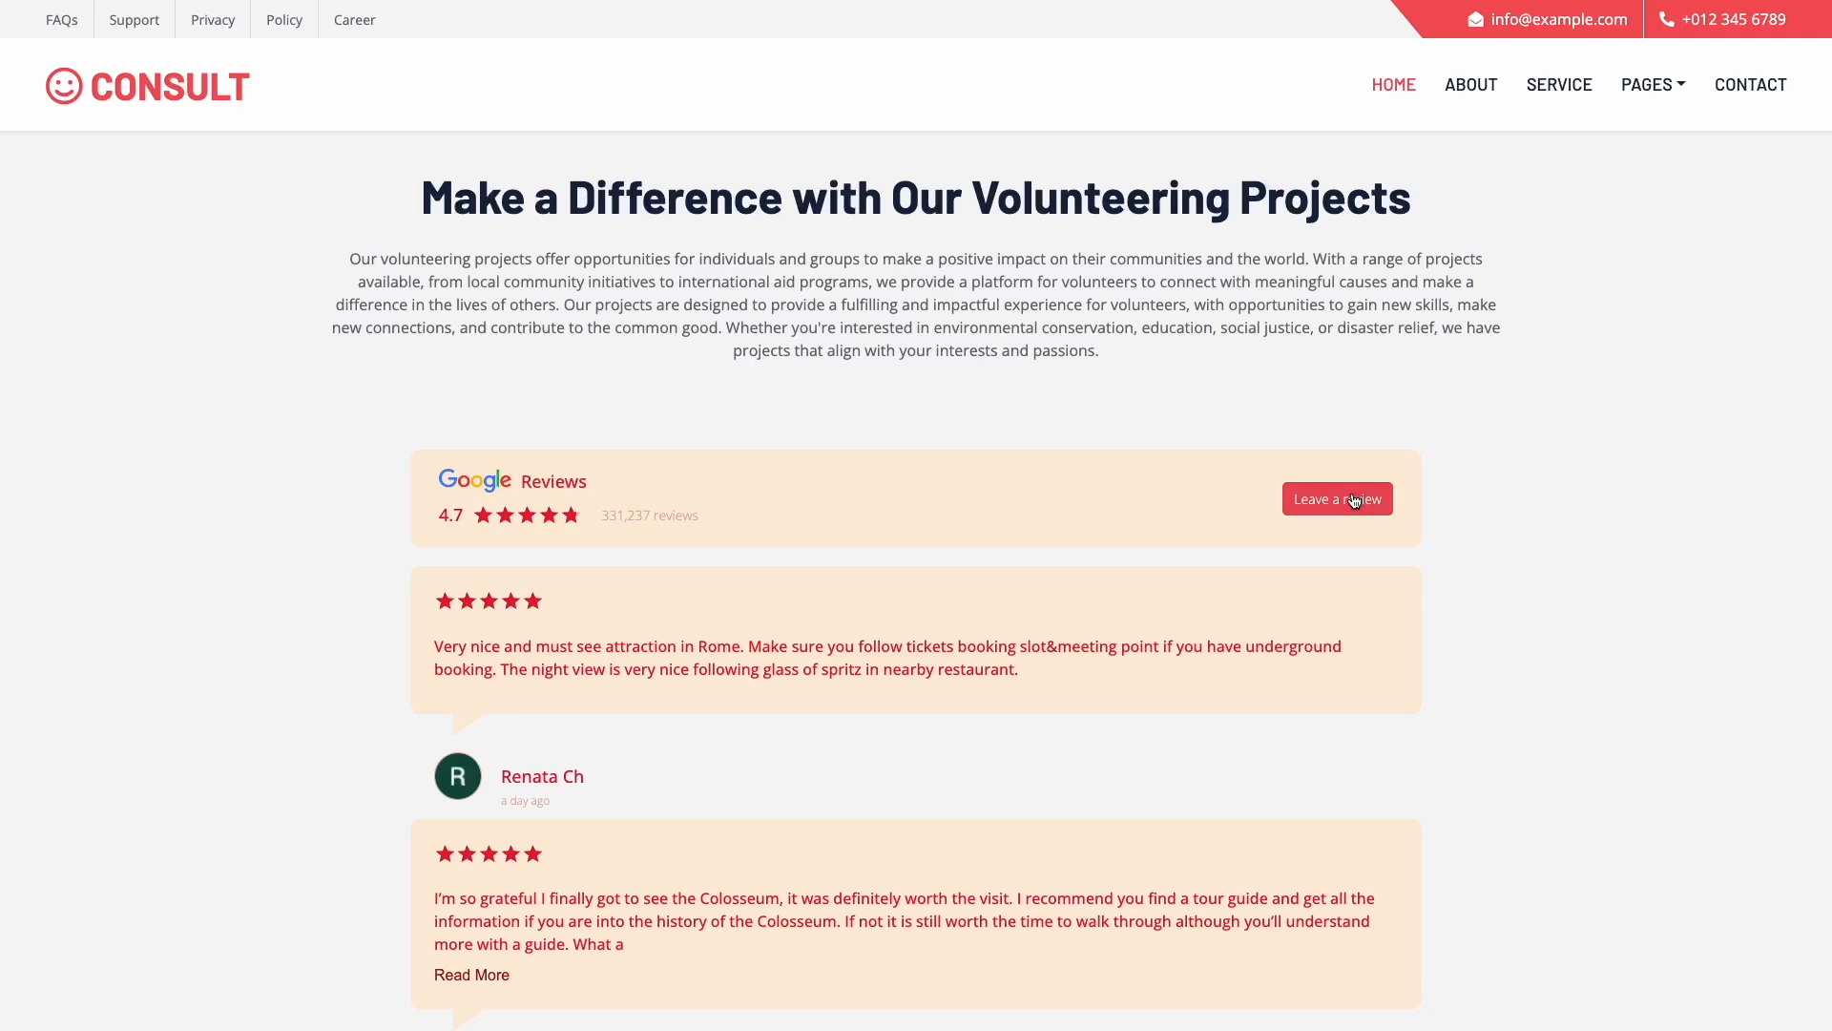
- Find Google Reviews in the widget catalog and begin creating a new Google Reviews widget
scroll(down, 3)
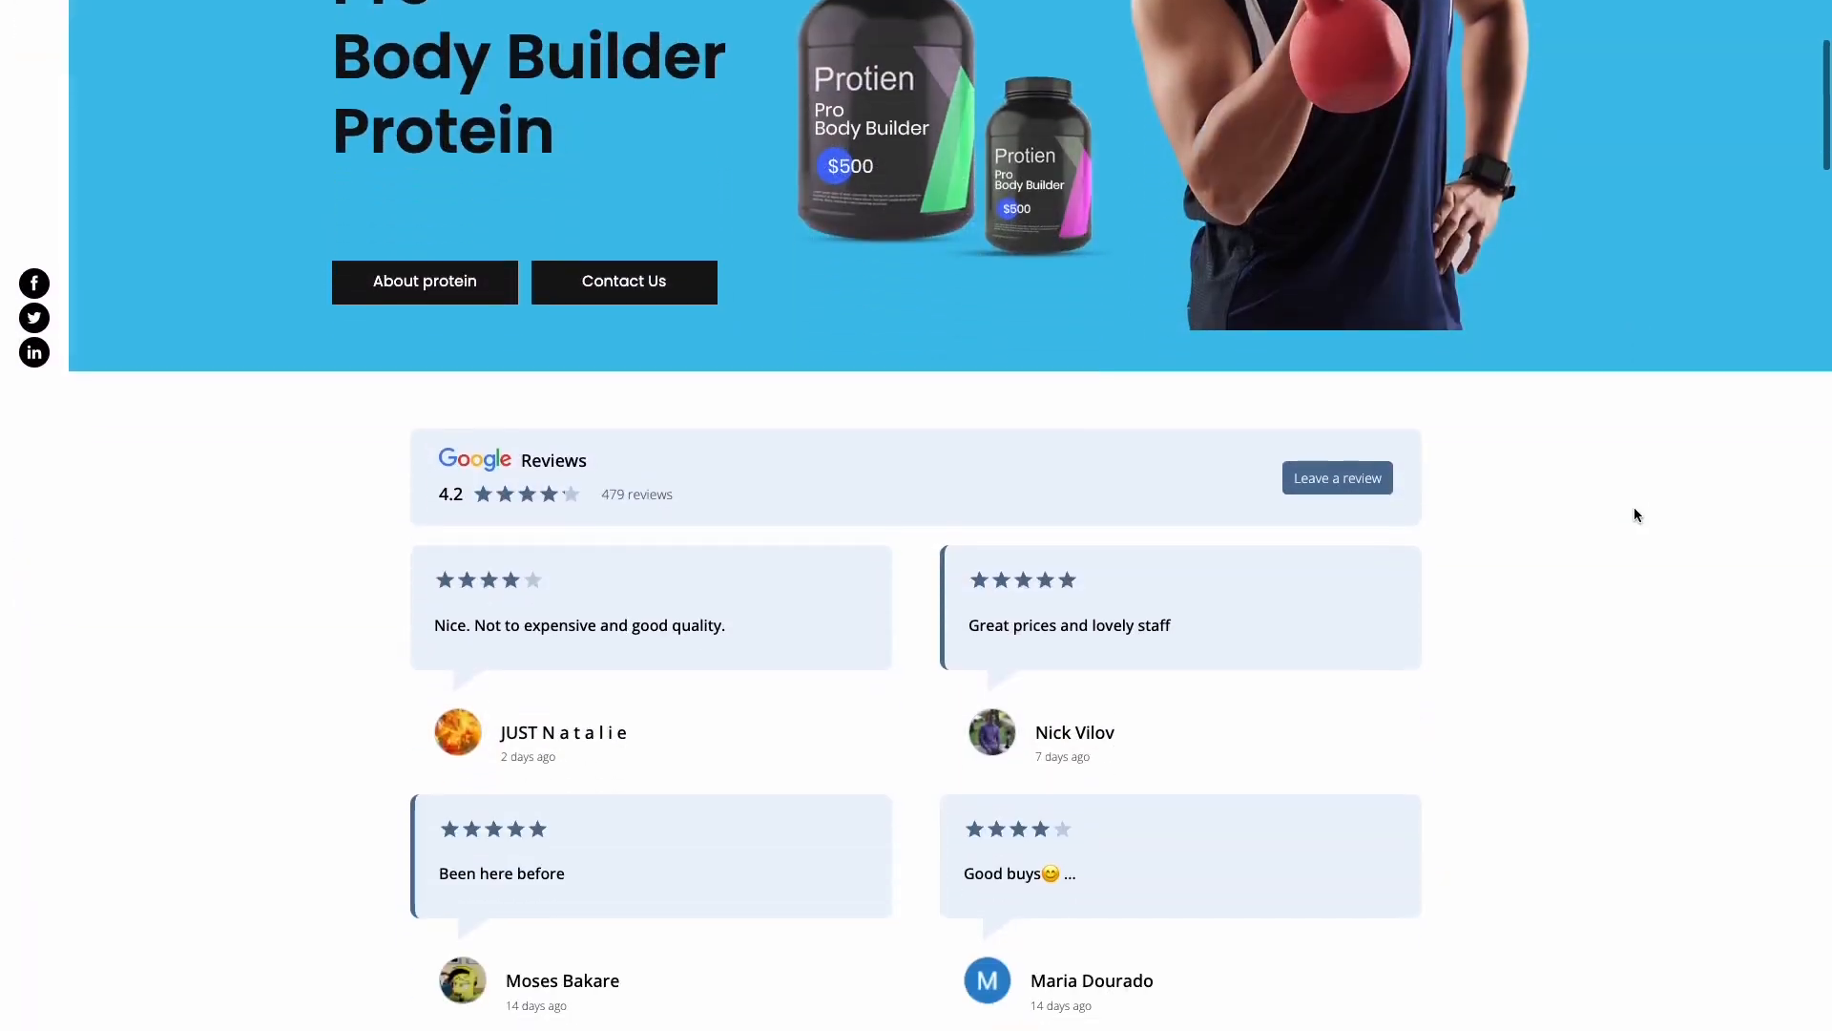
scroll(down, 3)
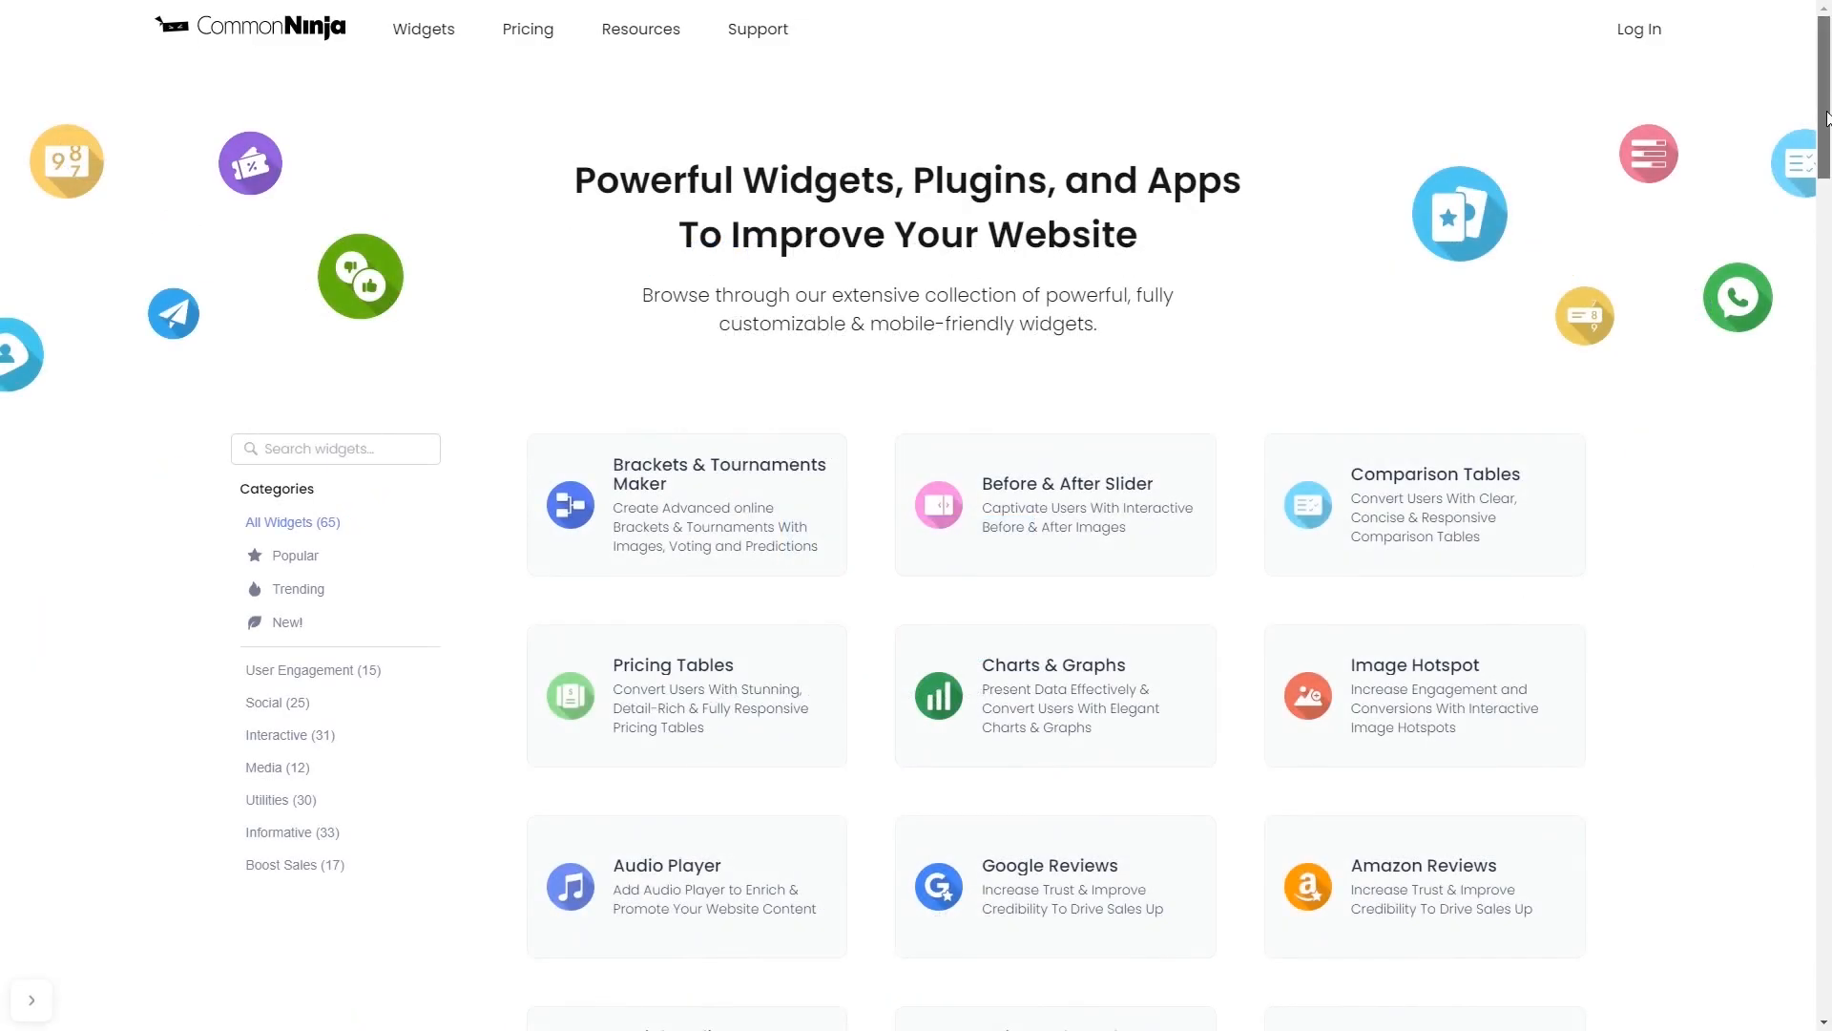
scroll(down, 3)
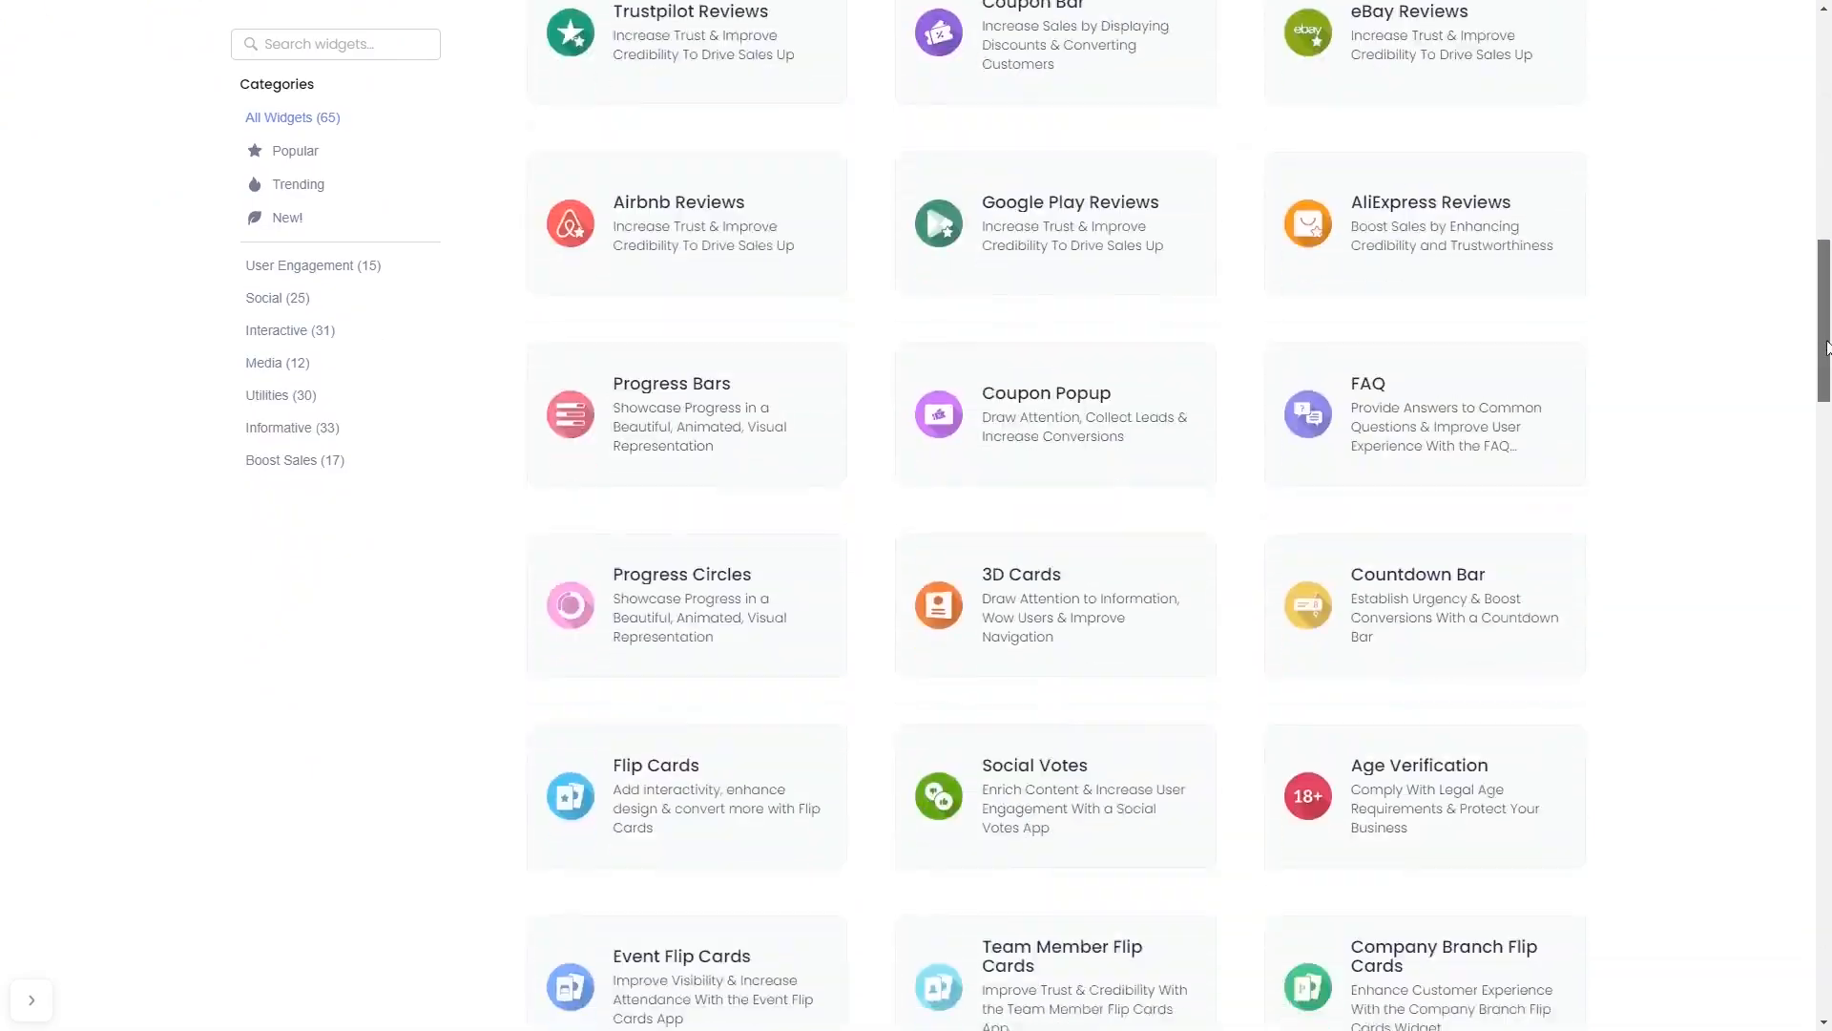
click(1069, 221)
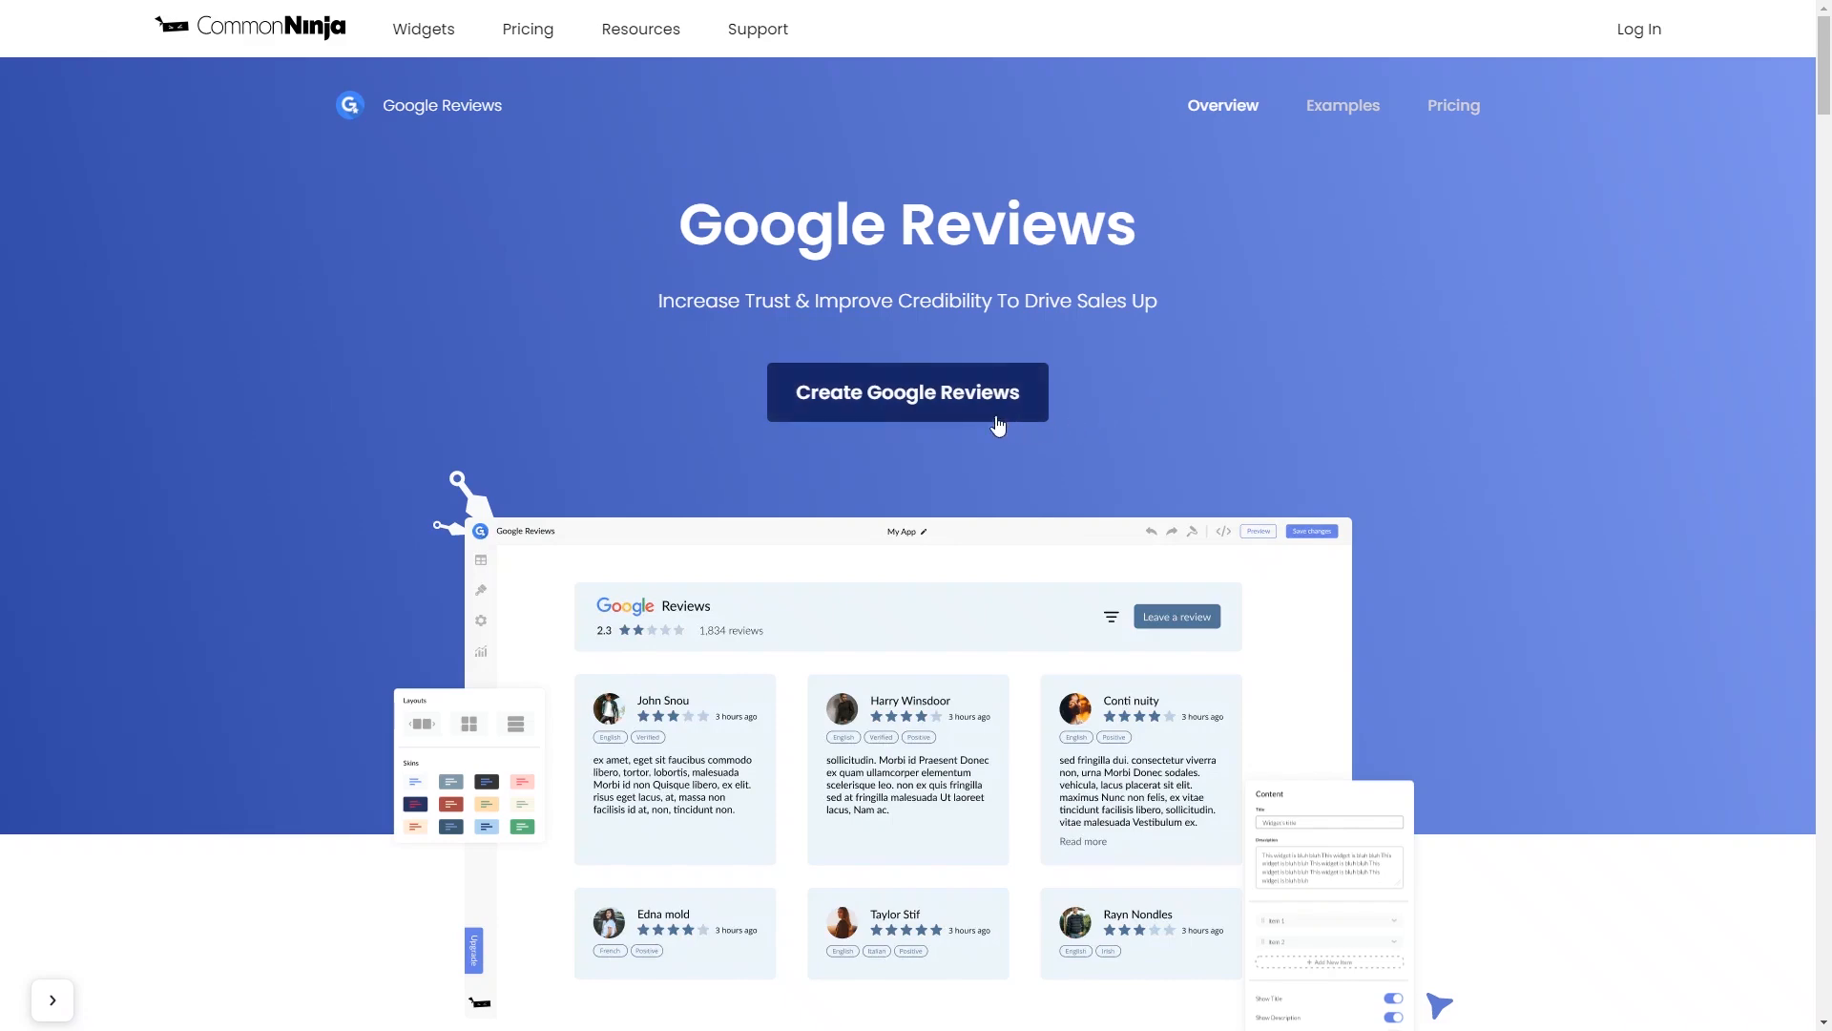
click(905, 391)
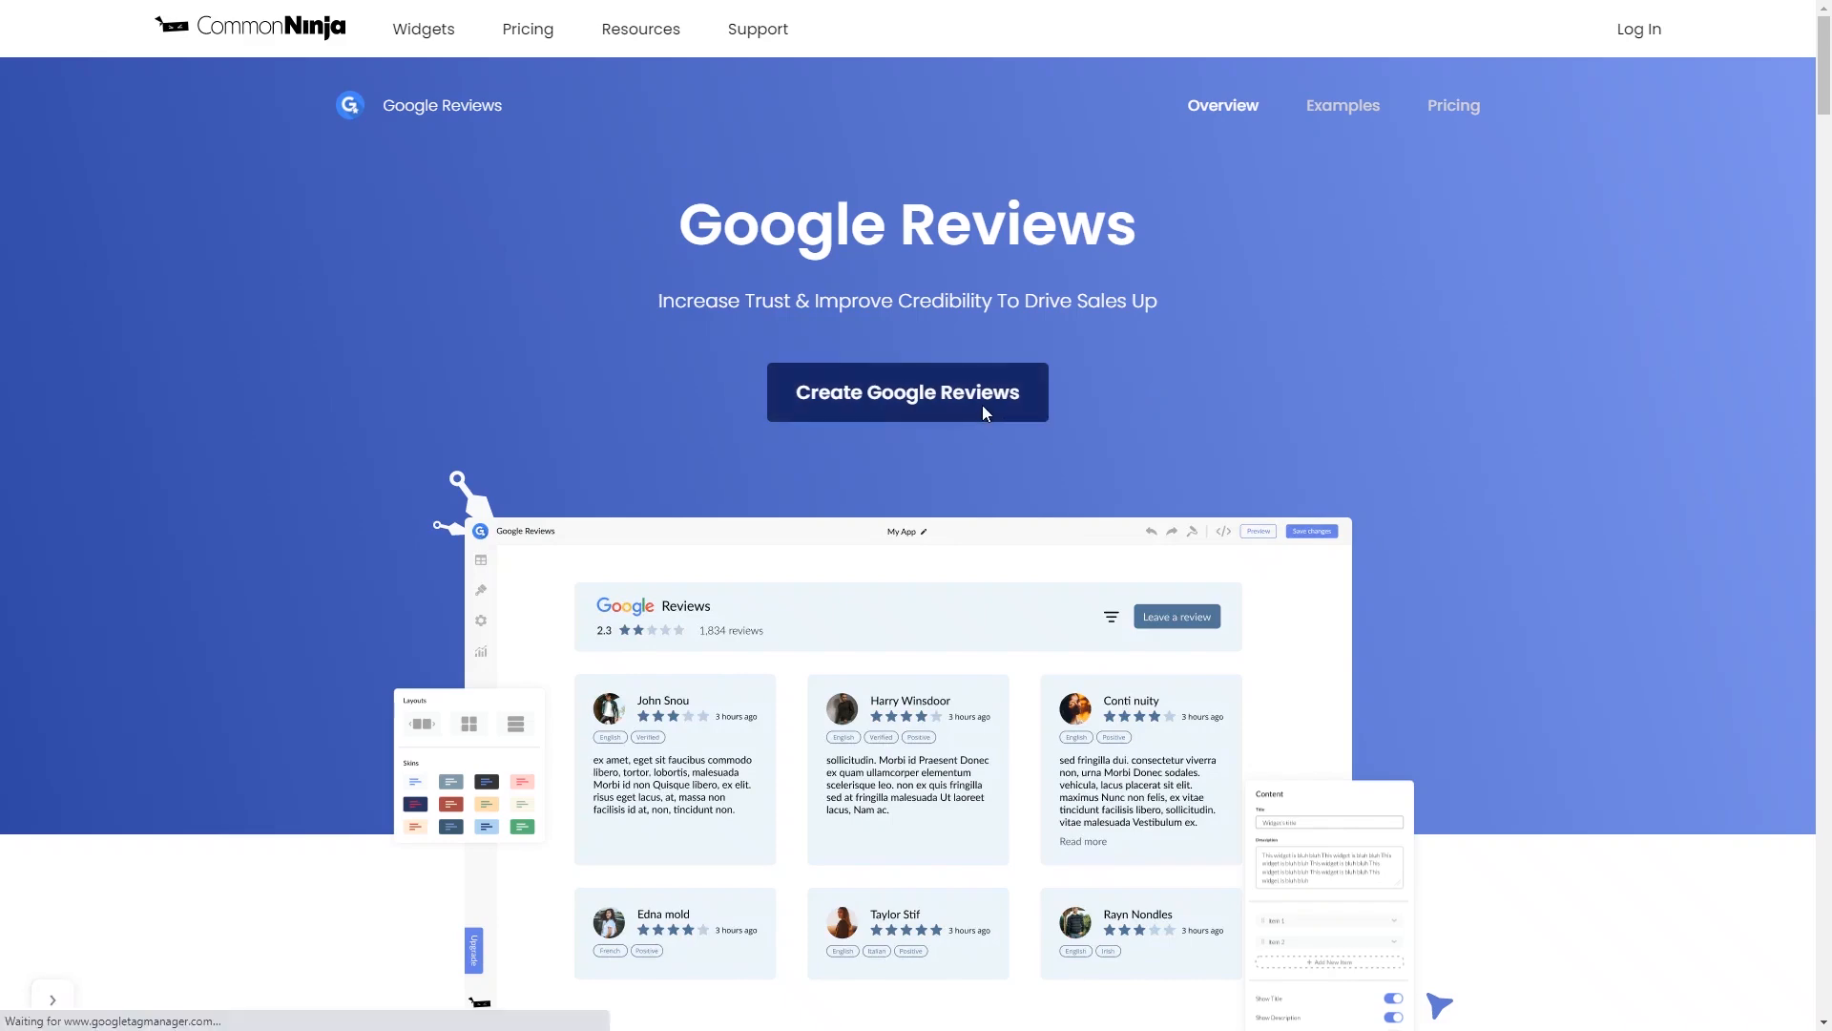
- Search the business name, pick GYM NYC as the review source and set Minimum Rating to 4 Stars
click(906, 391)
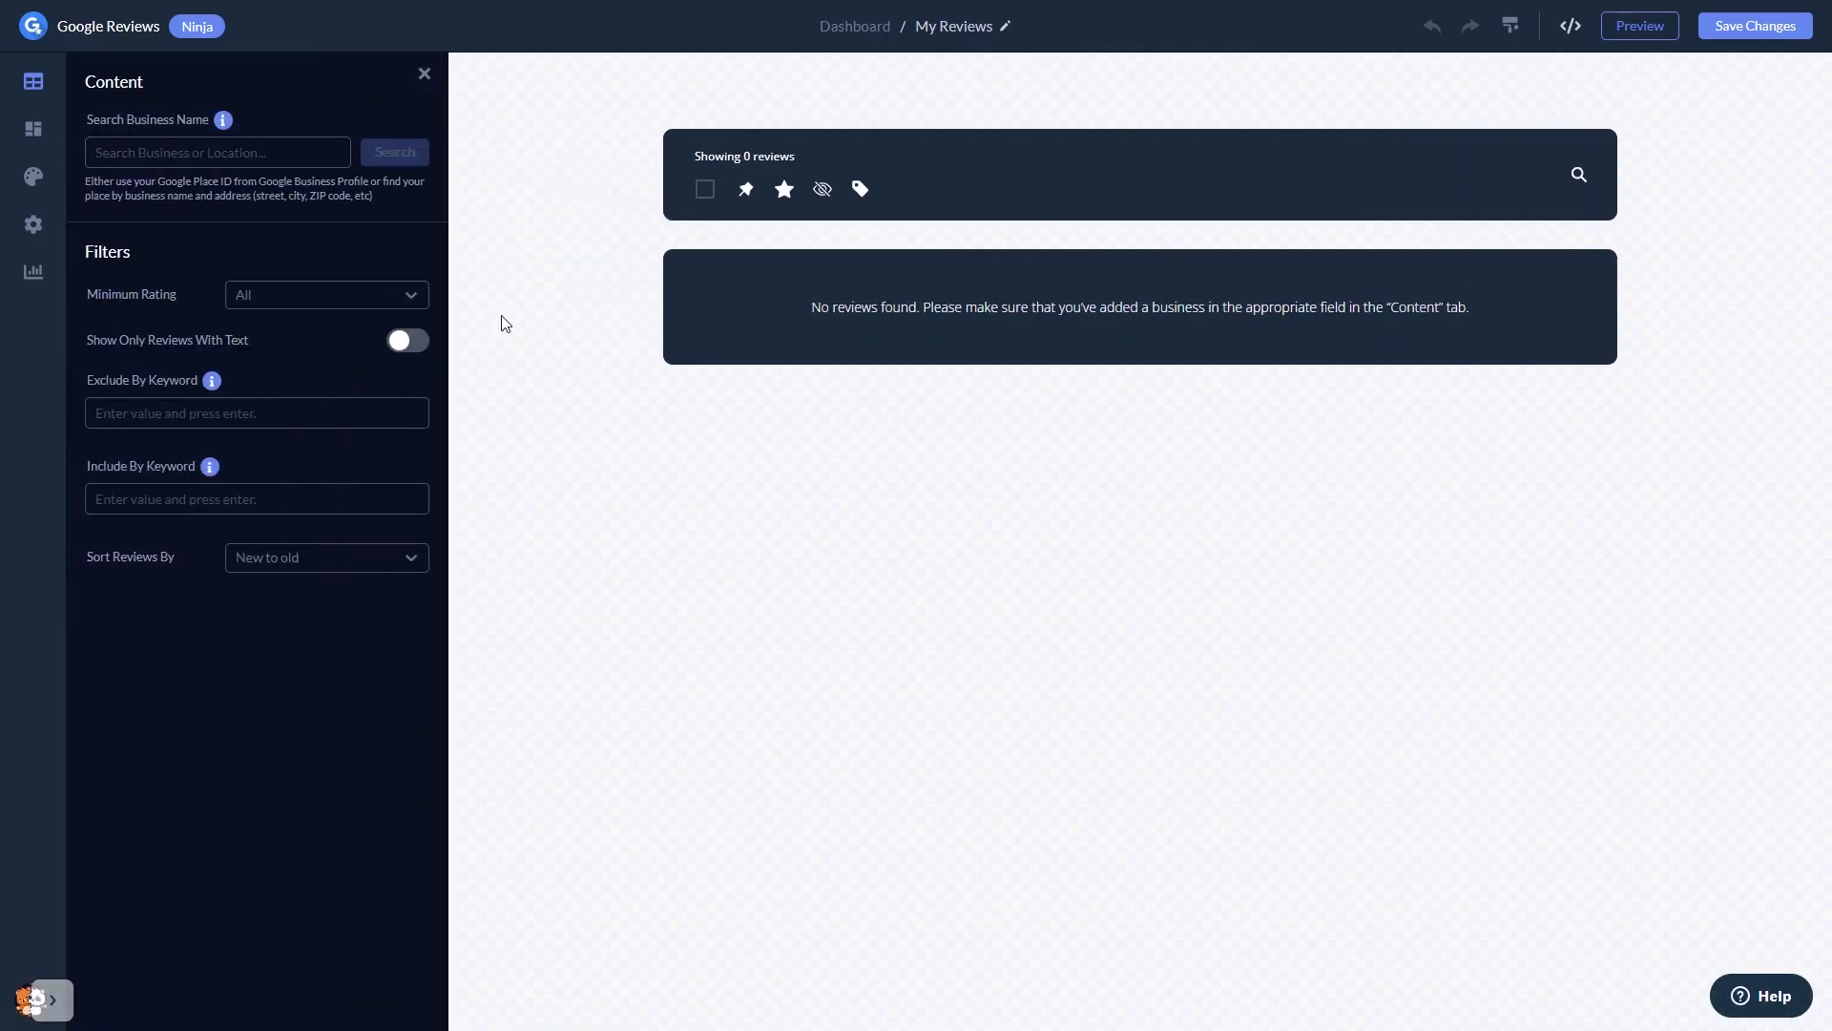
text(ny gym)
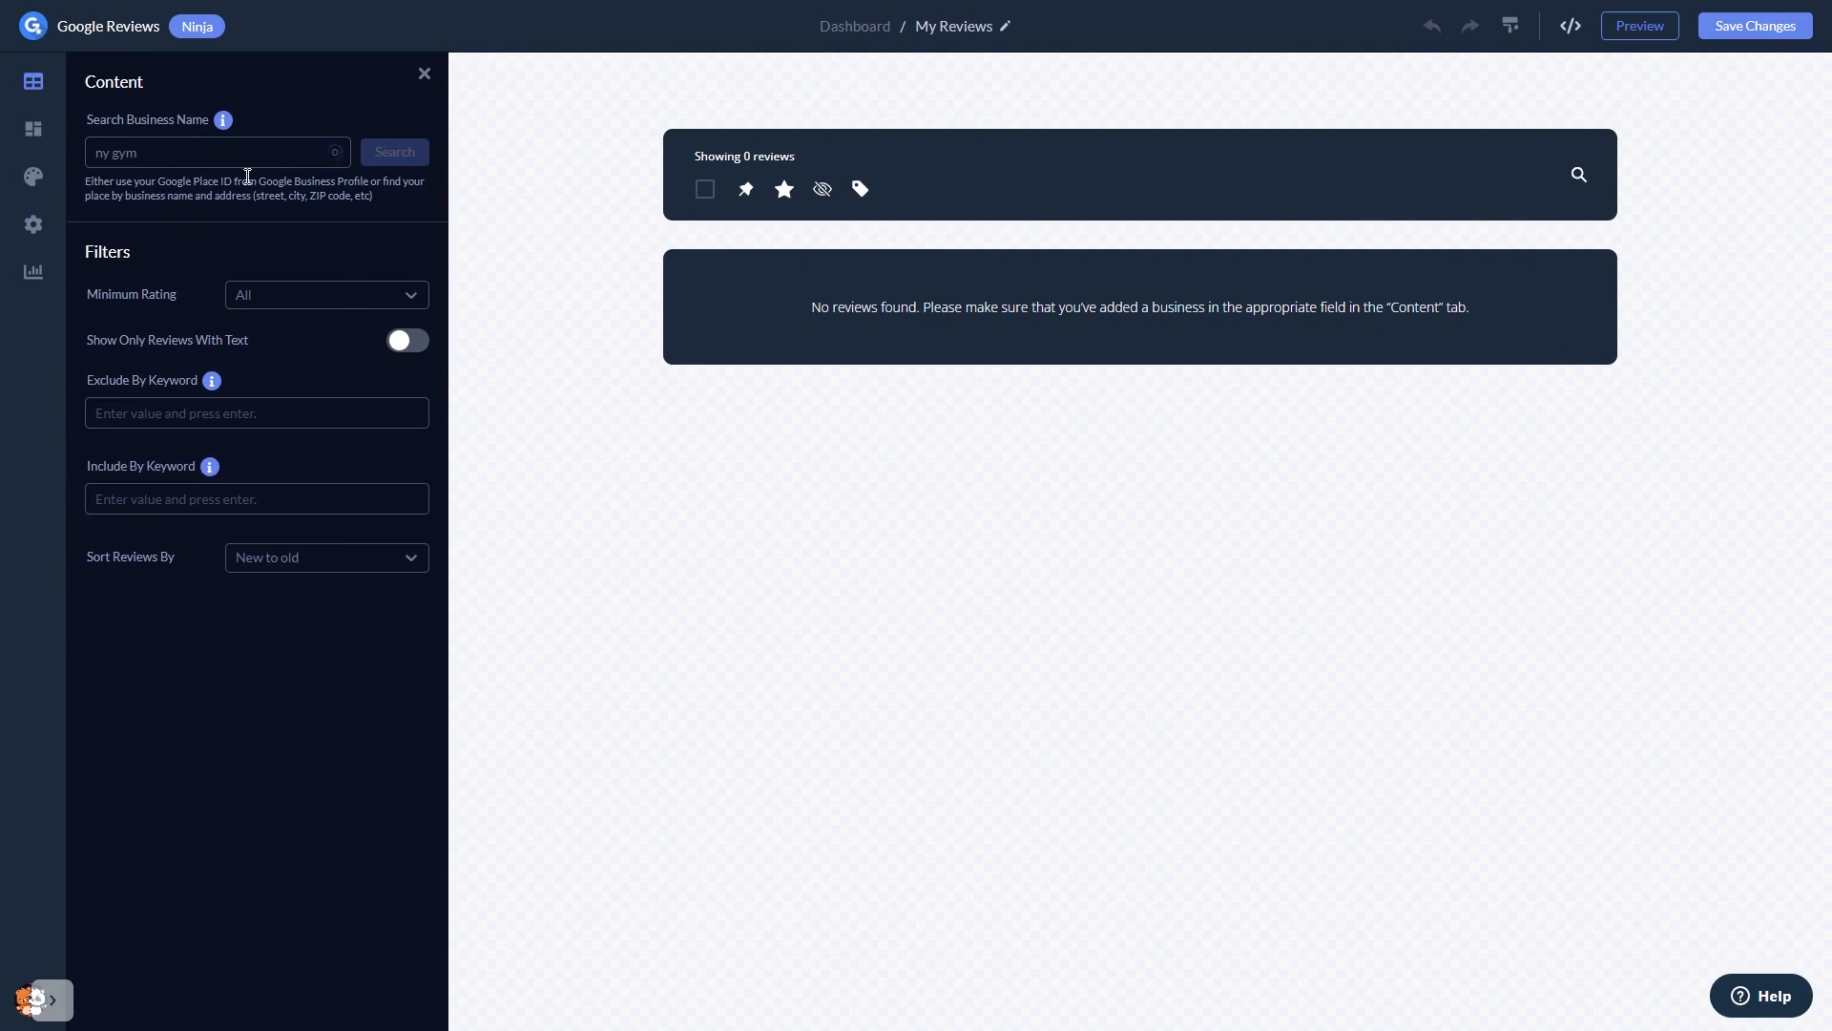
click(393, 153)
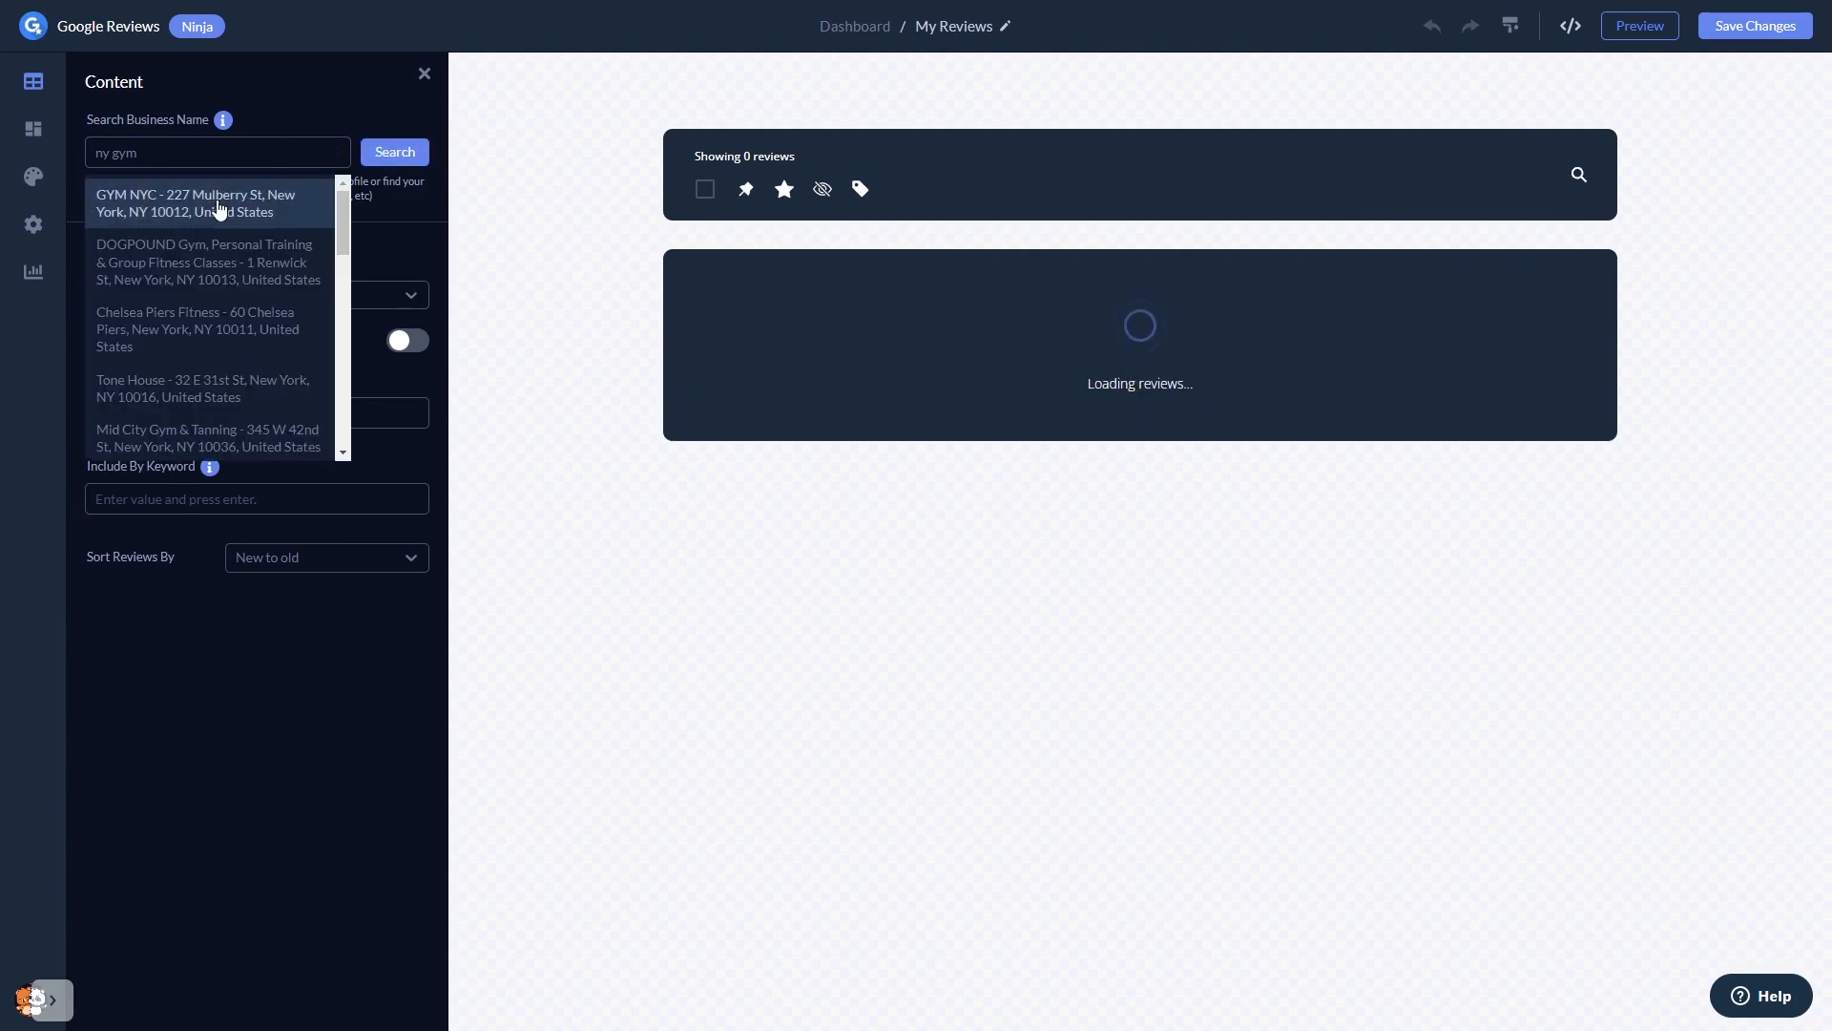
mouse_move(450, 322)
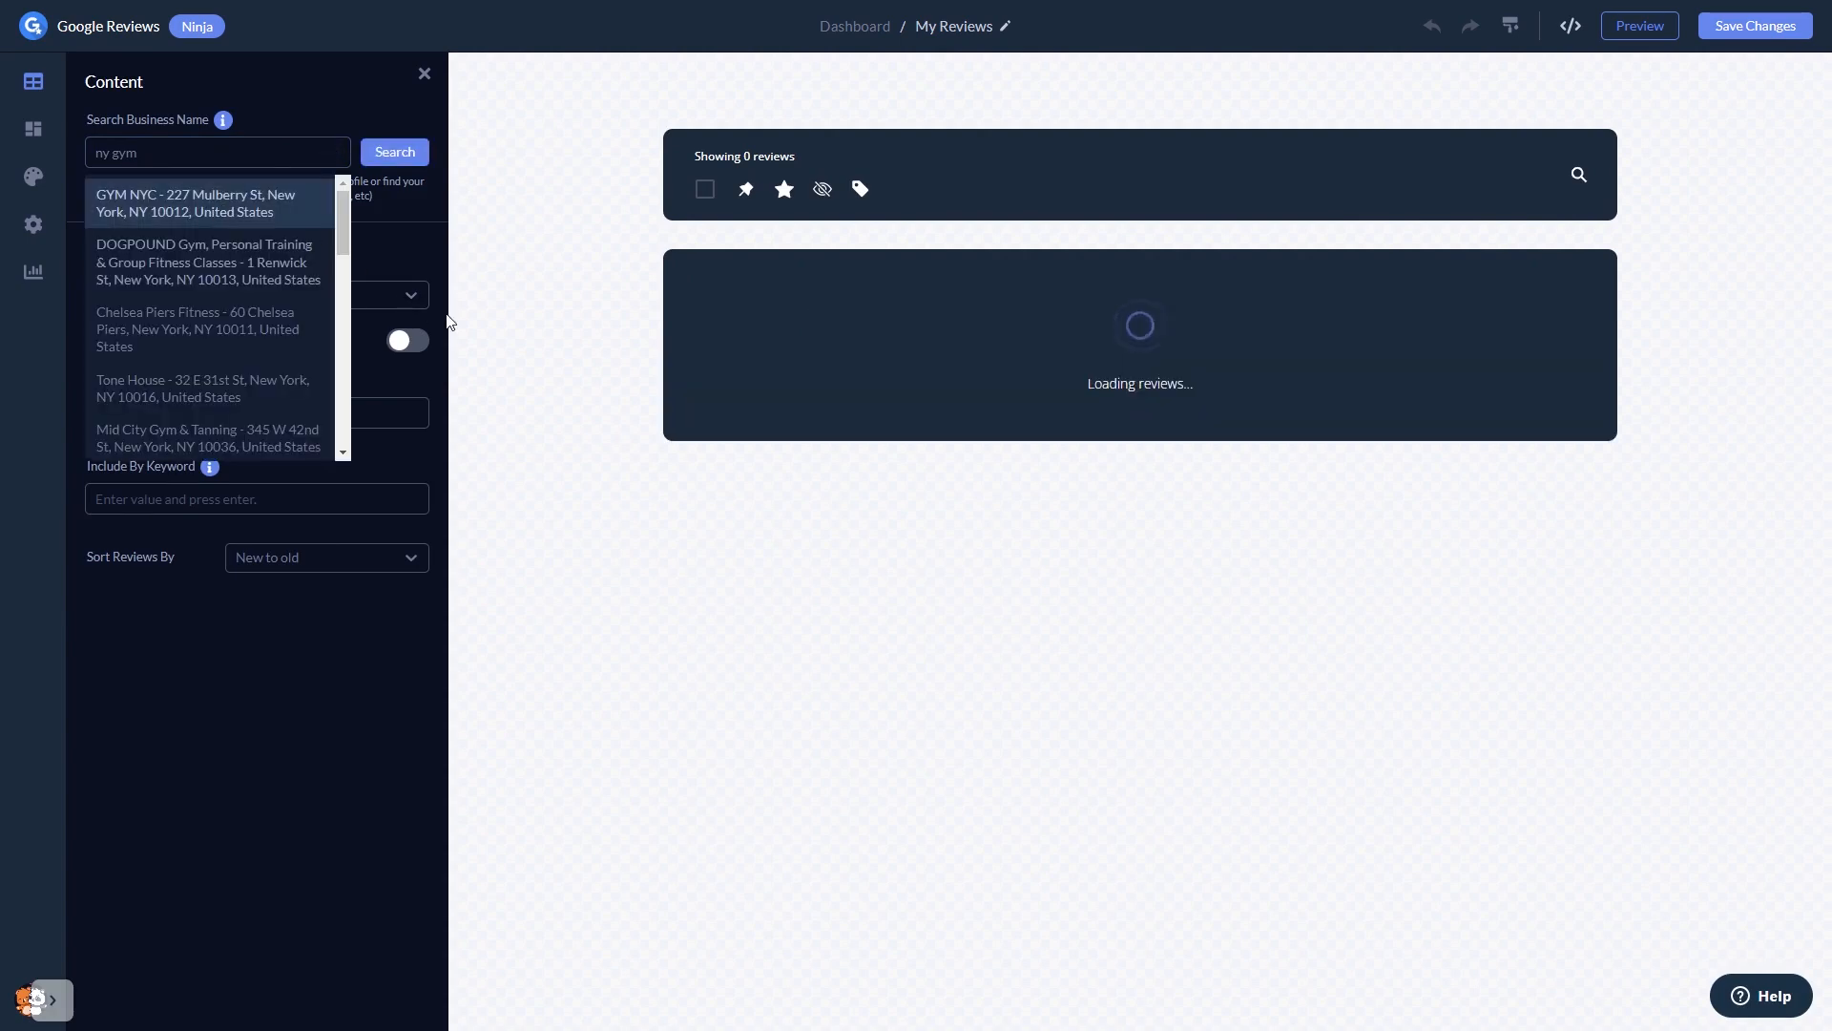
click(201, 204)
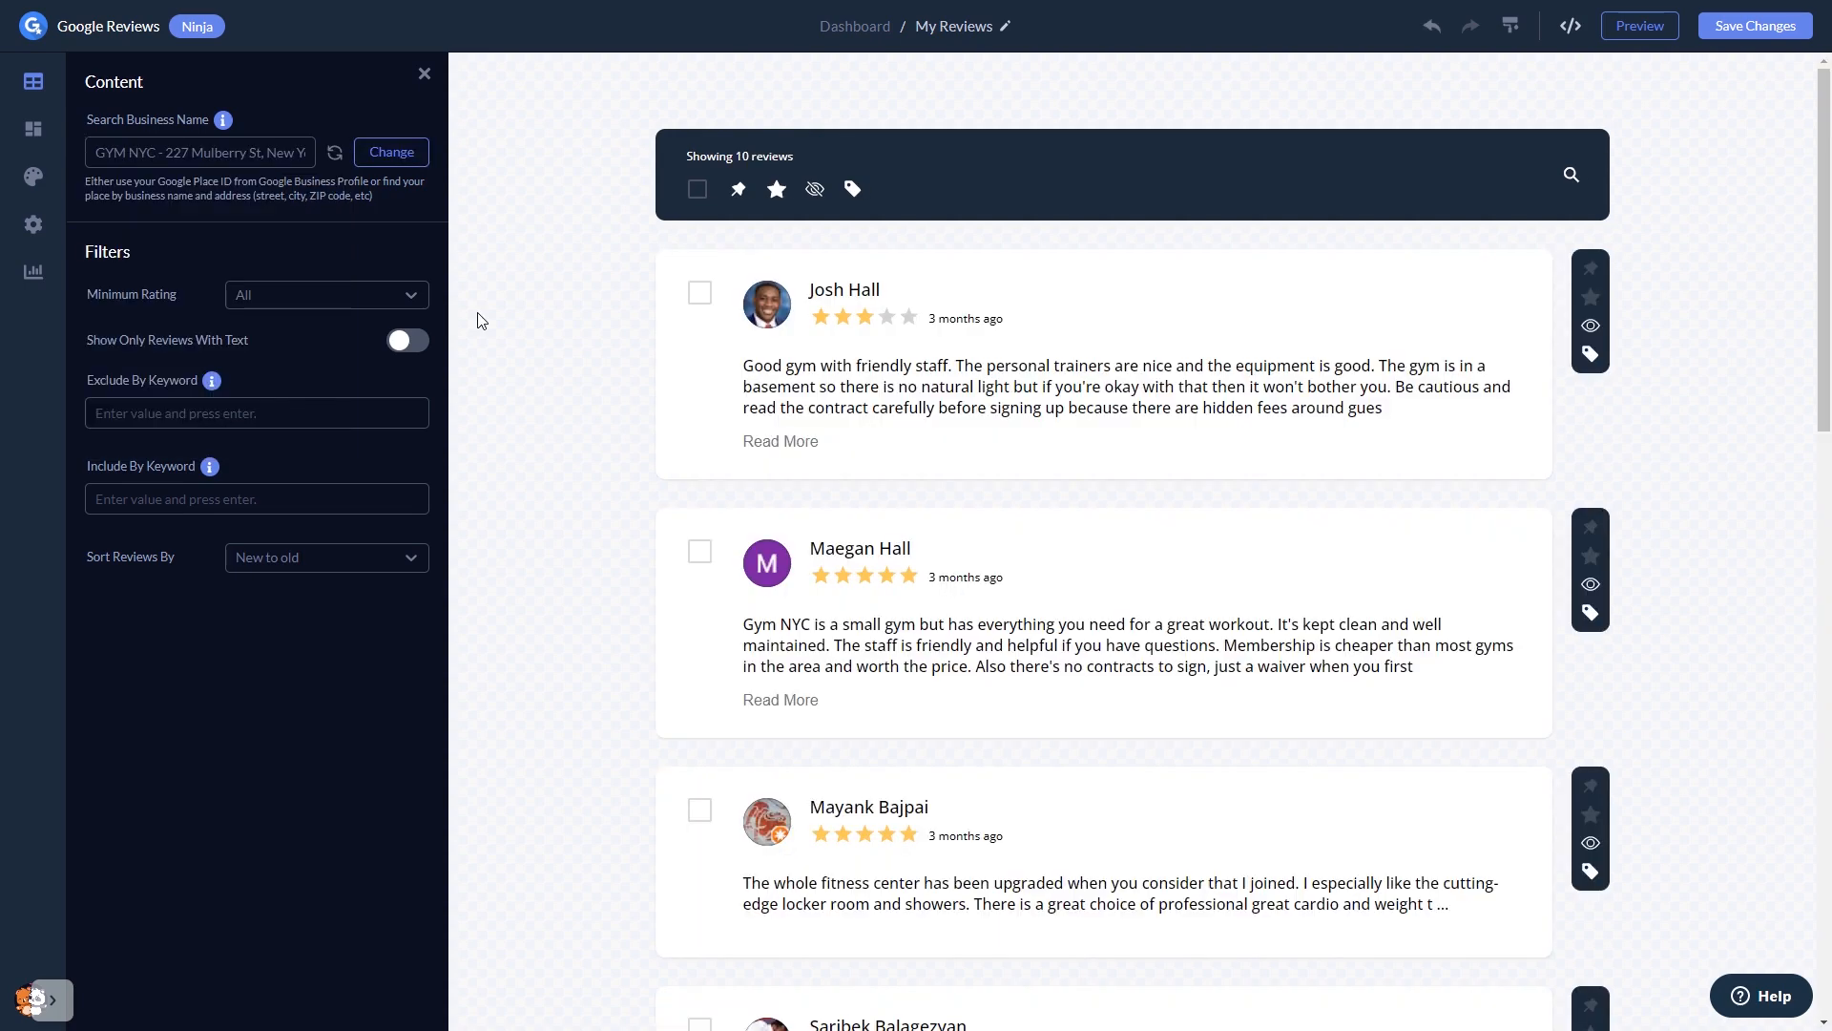
mouse_move(416, 304)
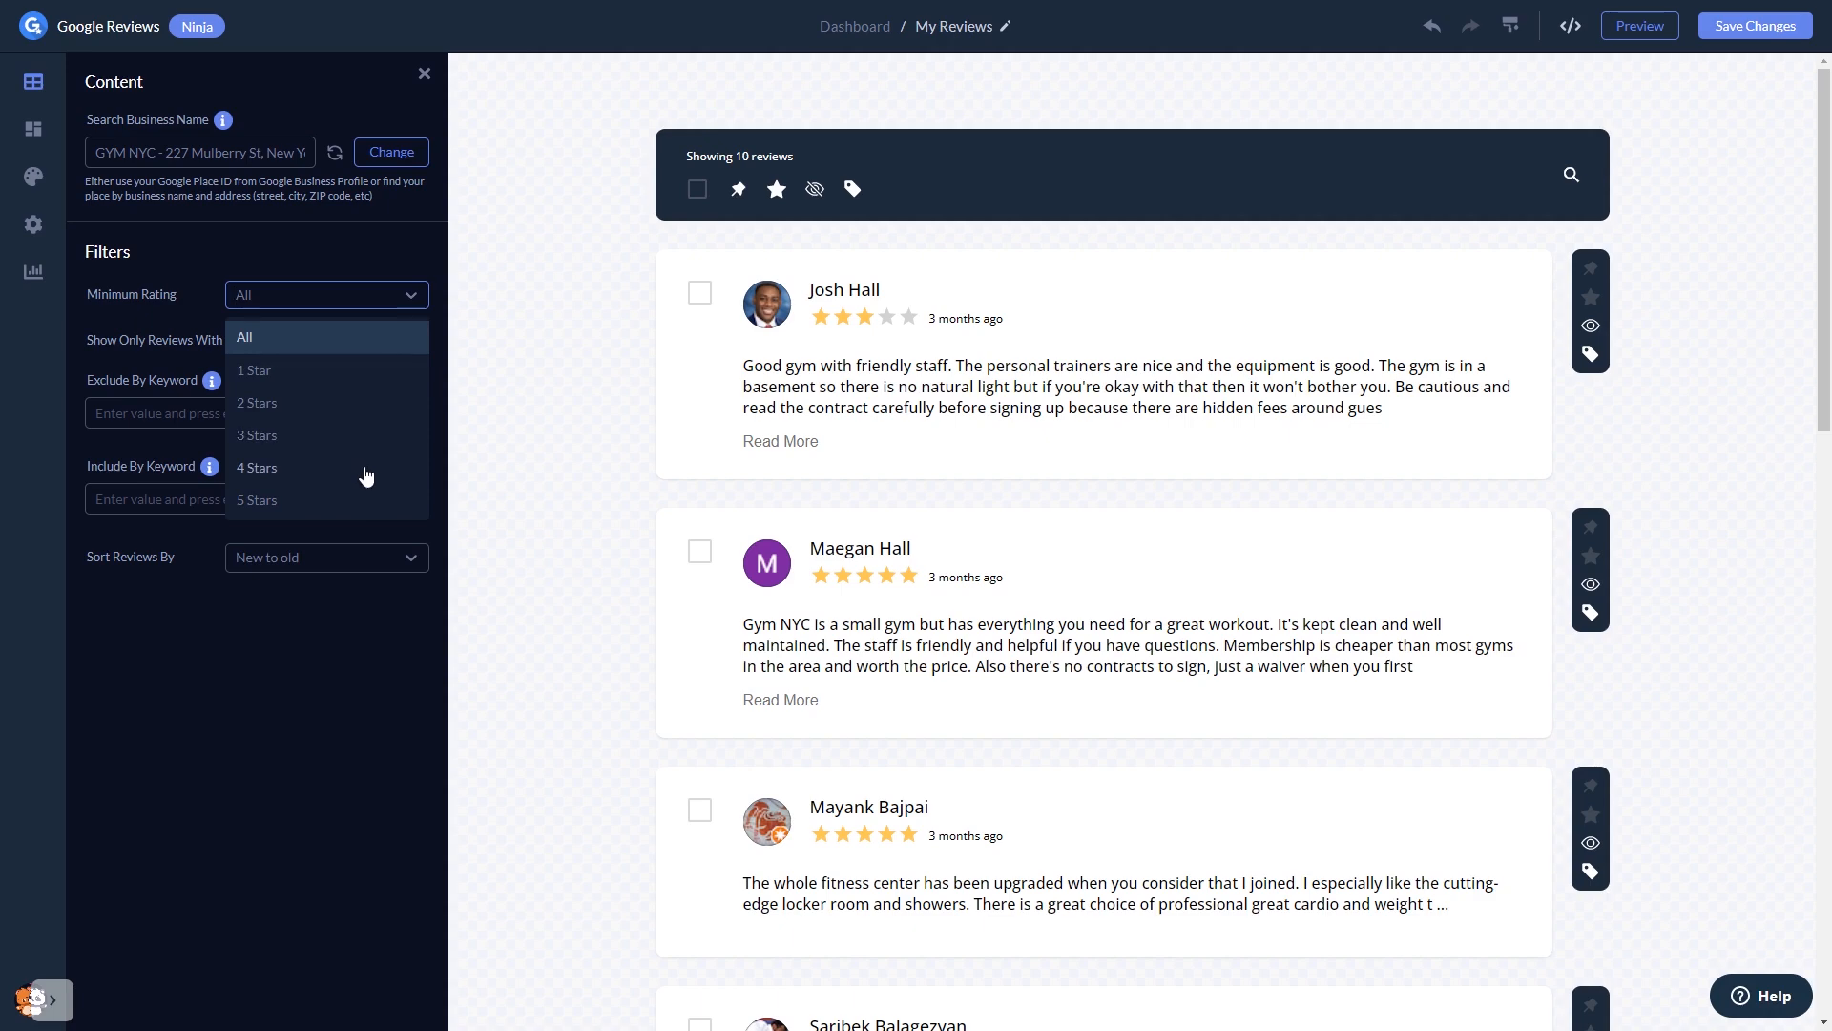
click(257, 467)
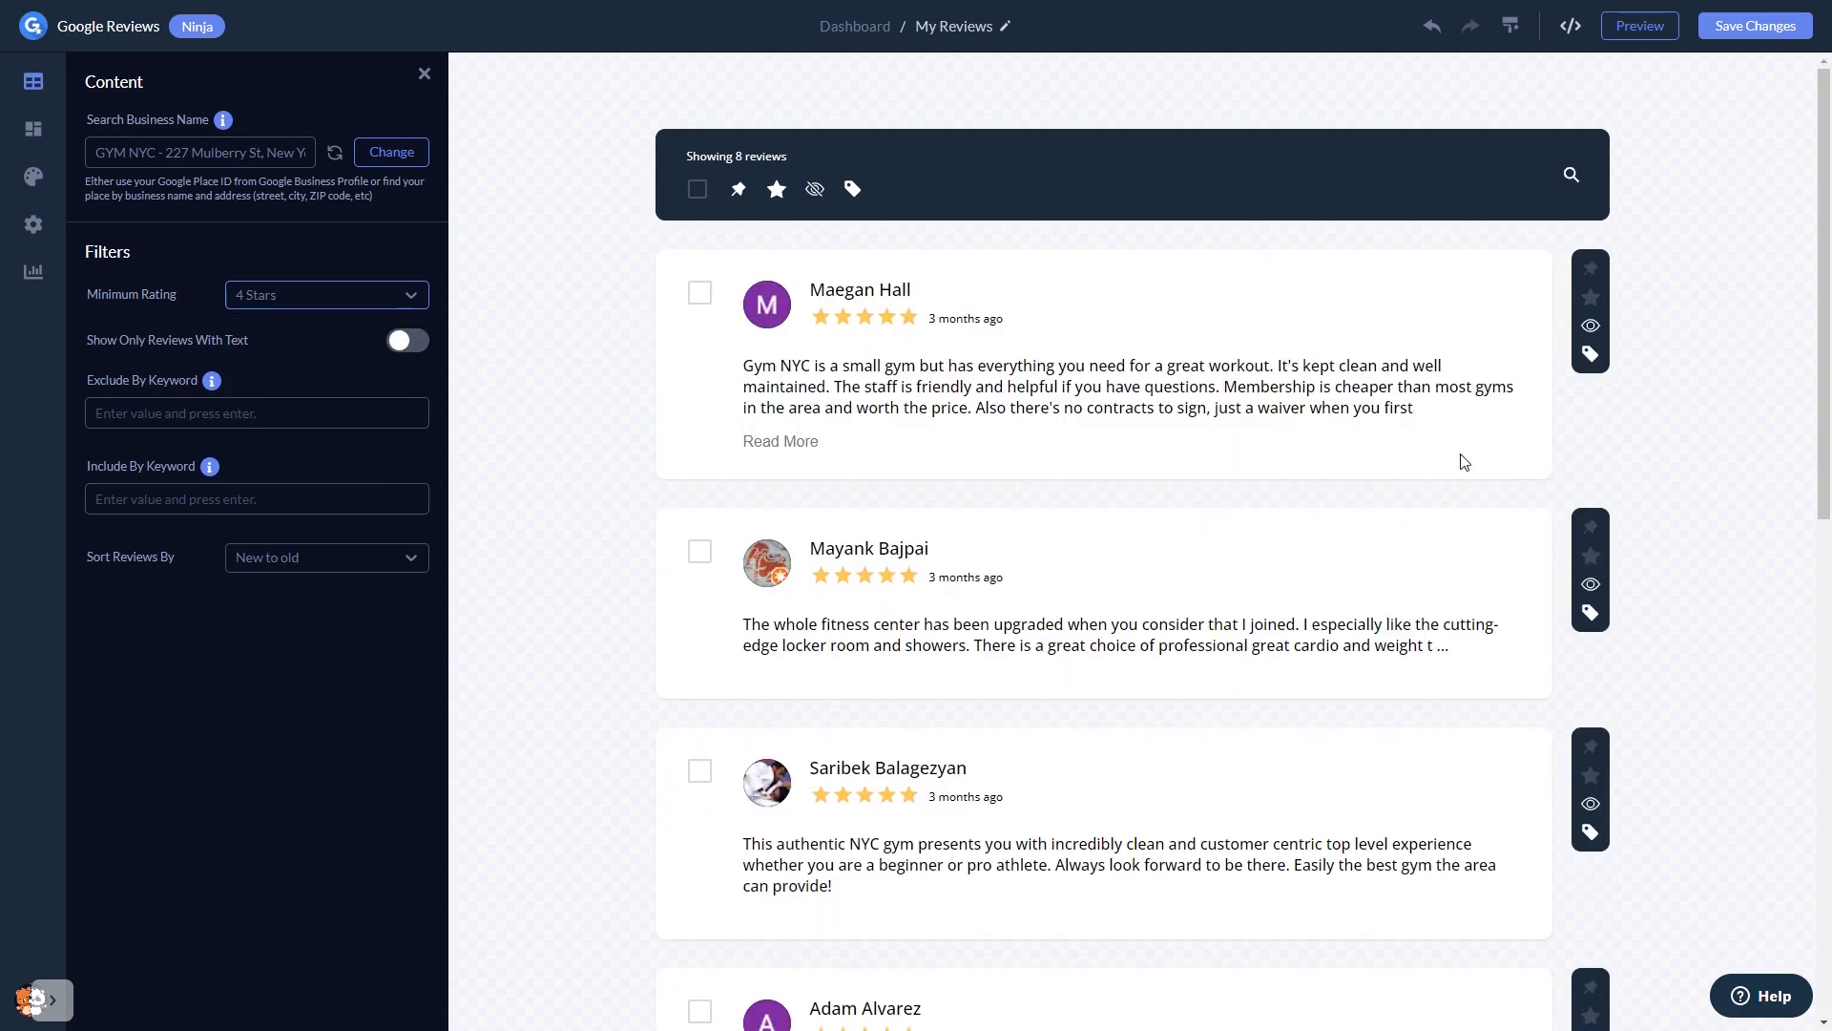
mouse_move(1590, 269)
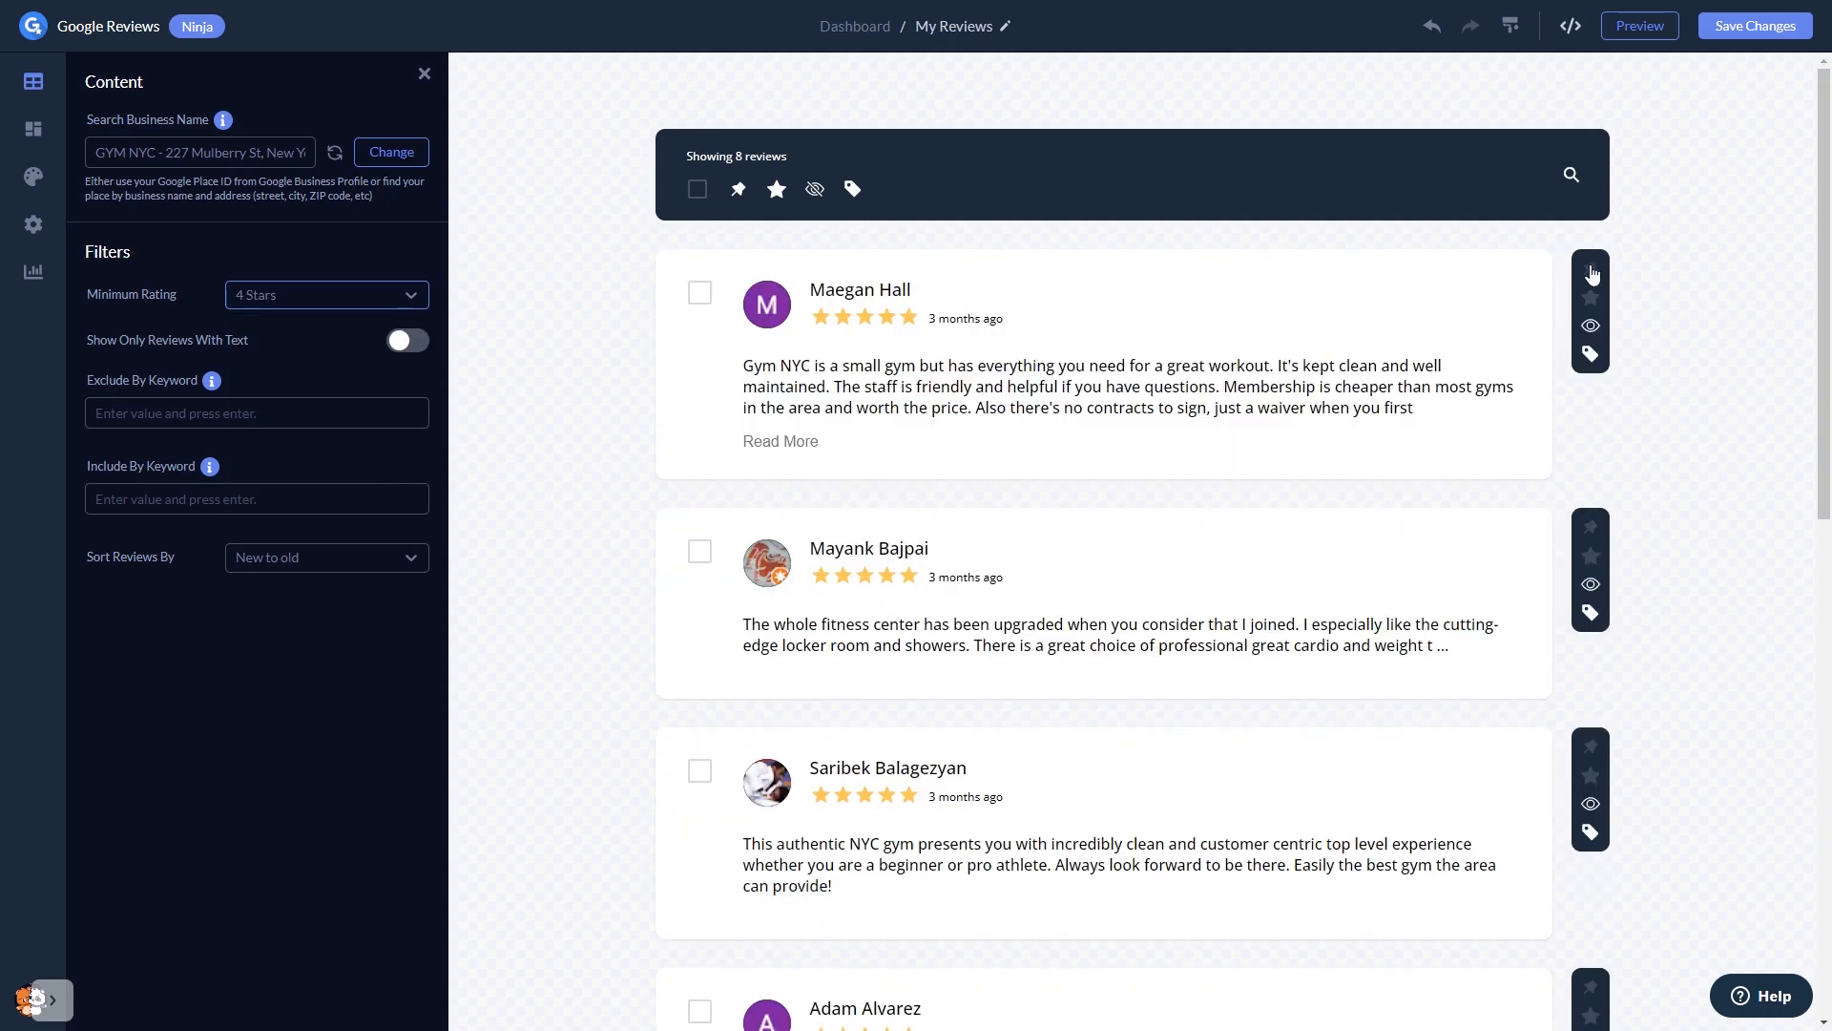
mouse_move(1591, 559)
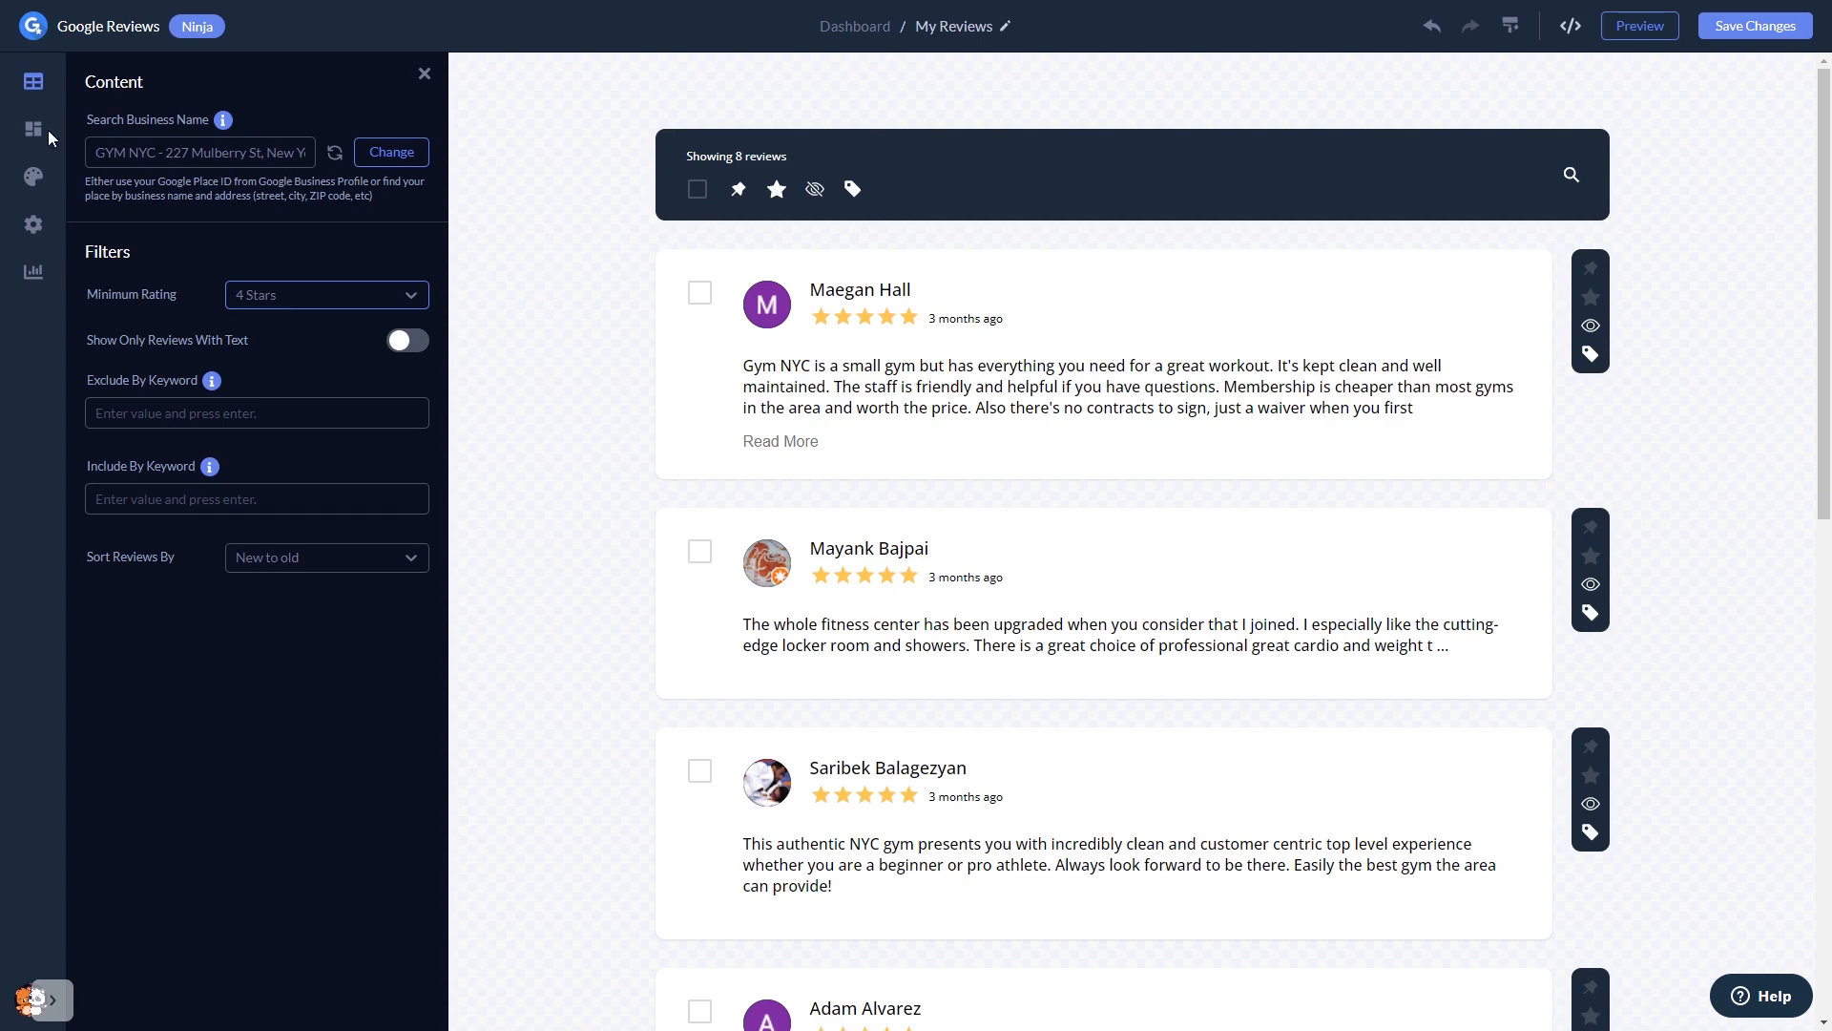
- Set a single-column list layout with centered reviewer details and the dark navy skin with green accents
click(34, 128)
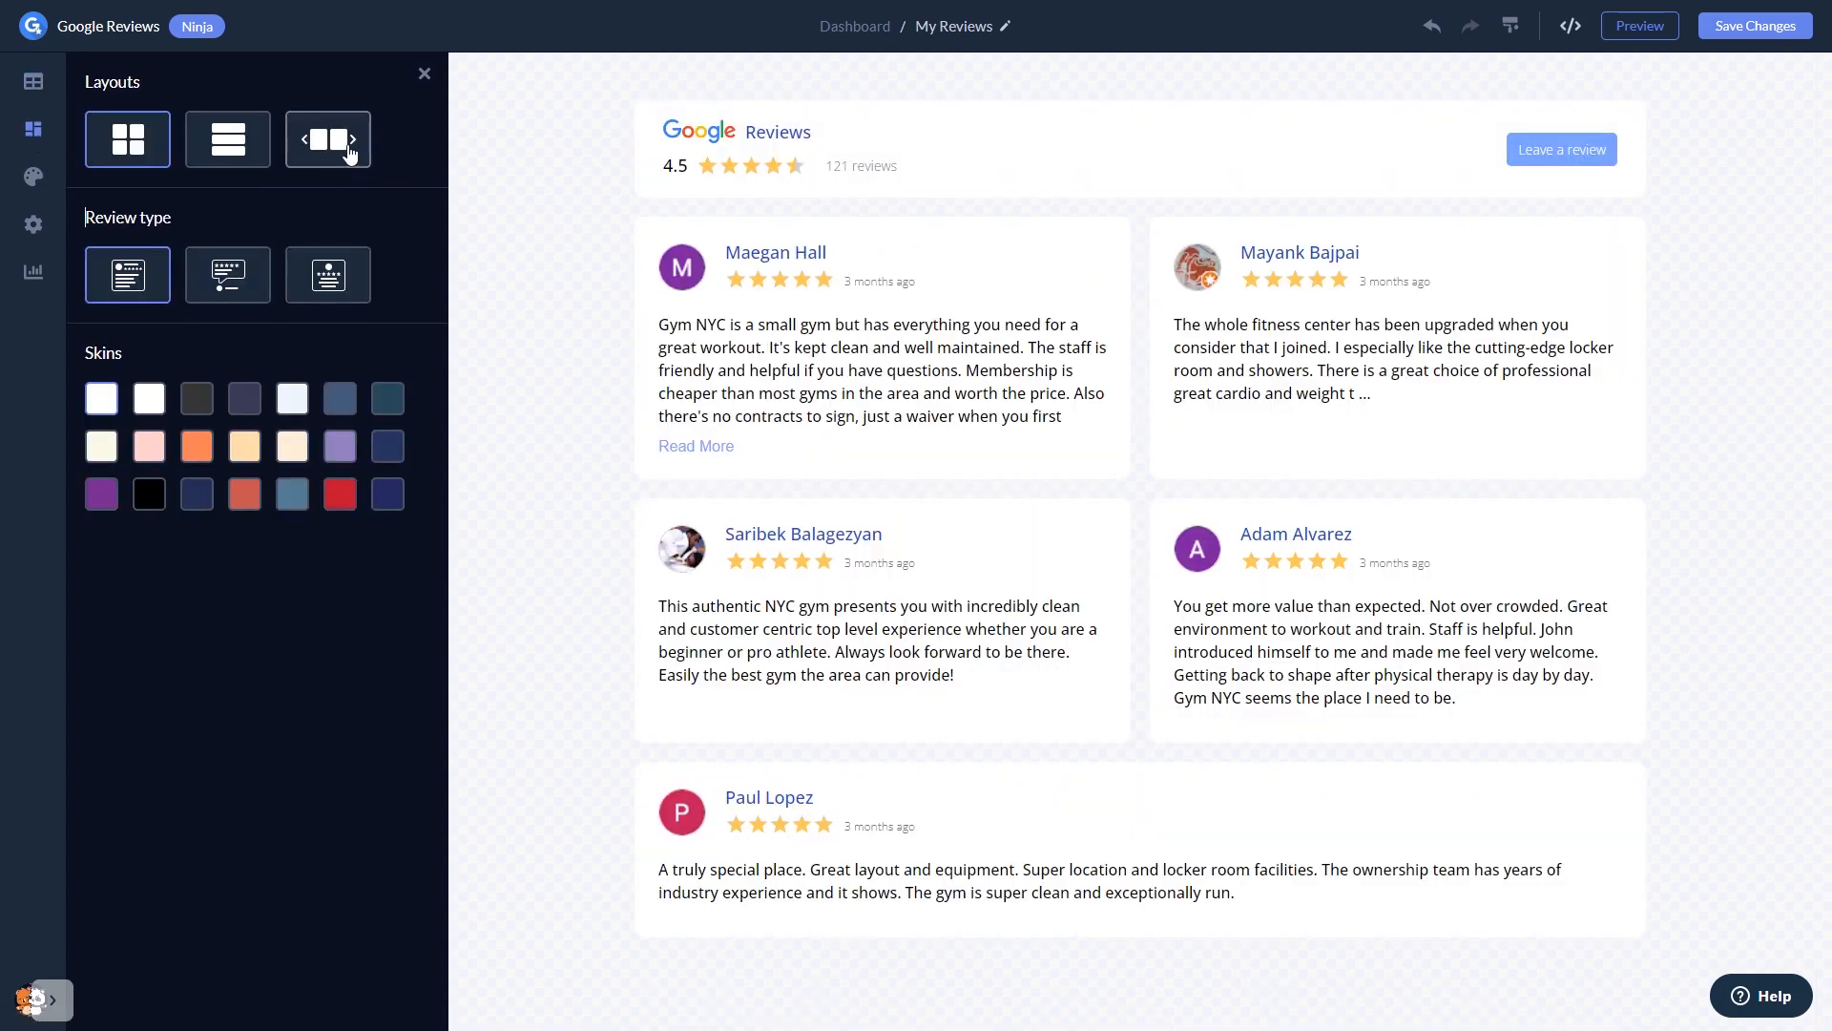
click(326, 139)
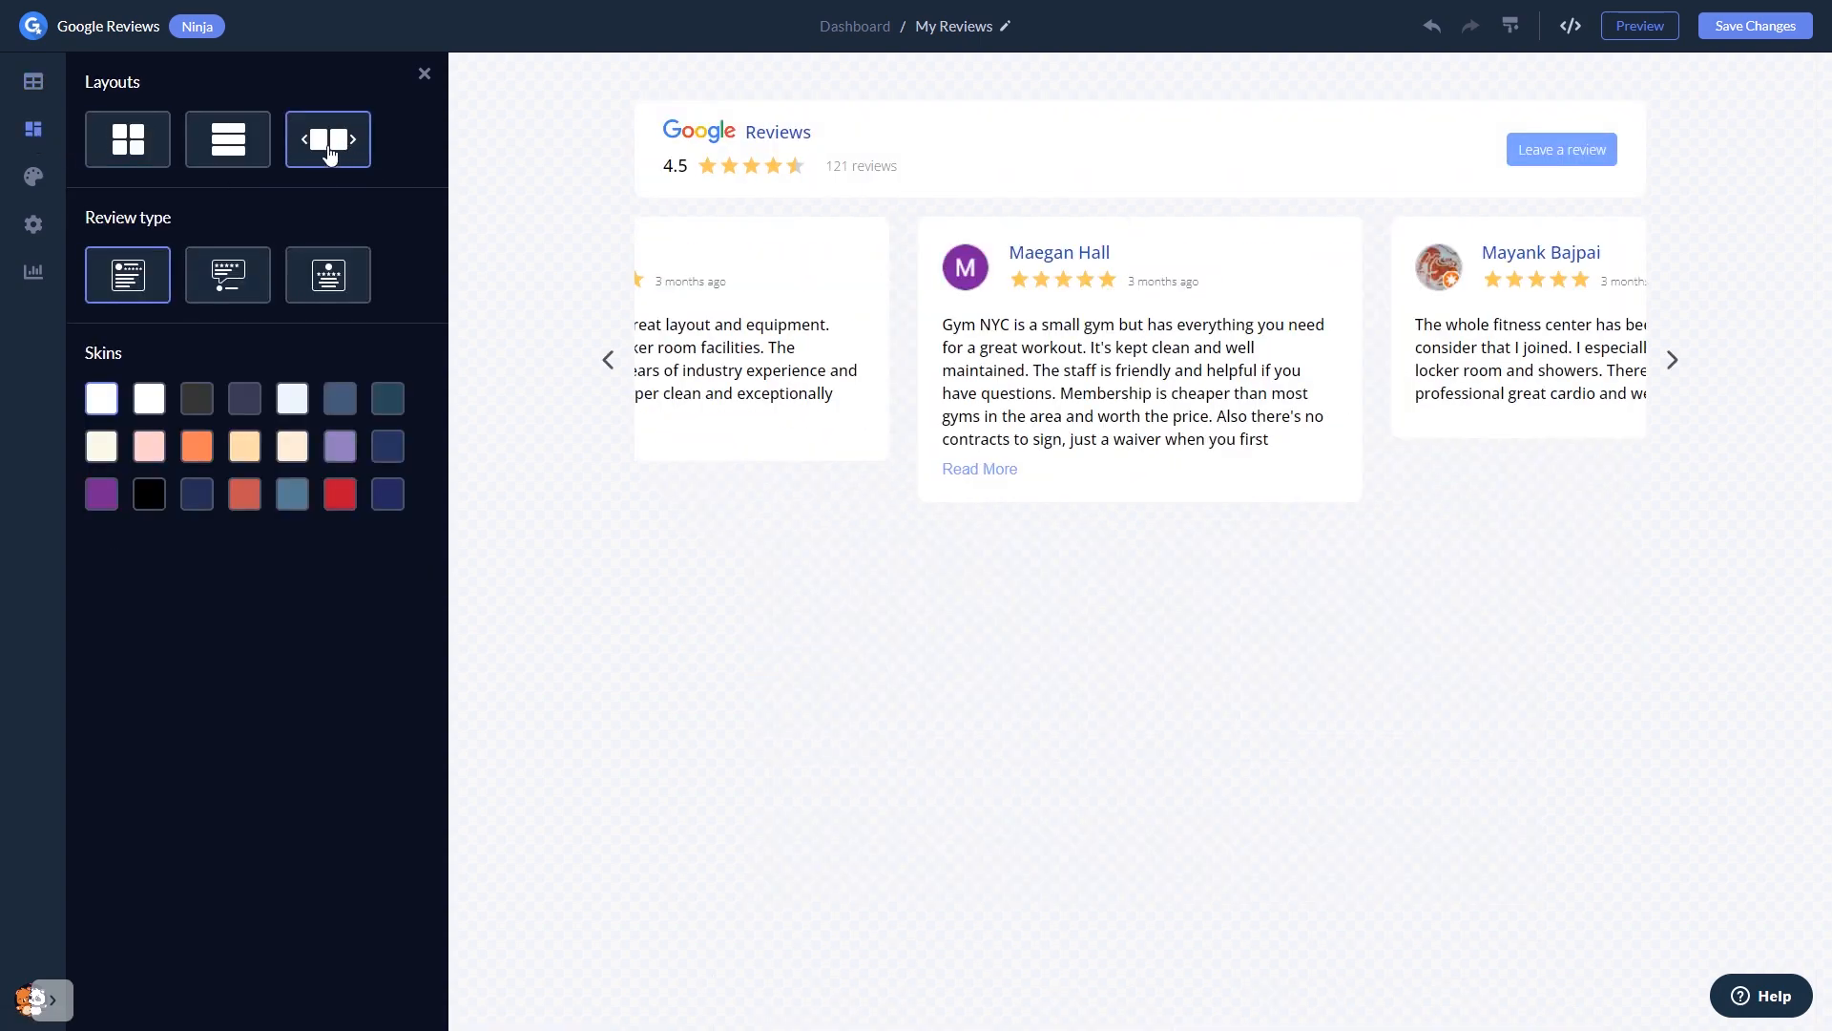
click(227, 140)
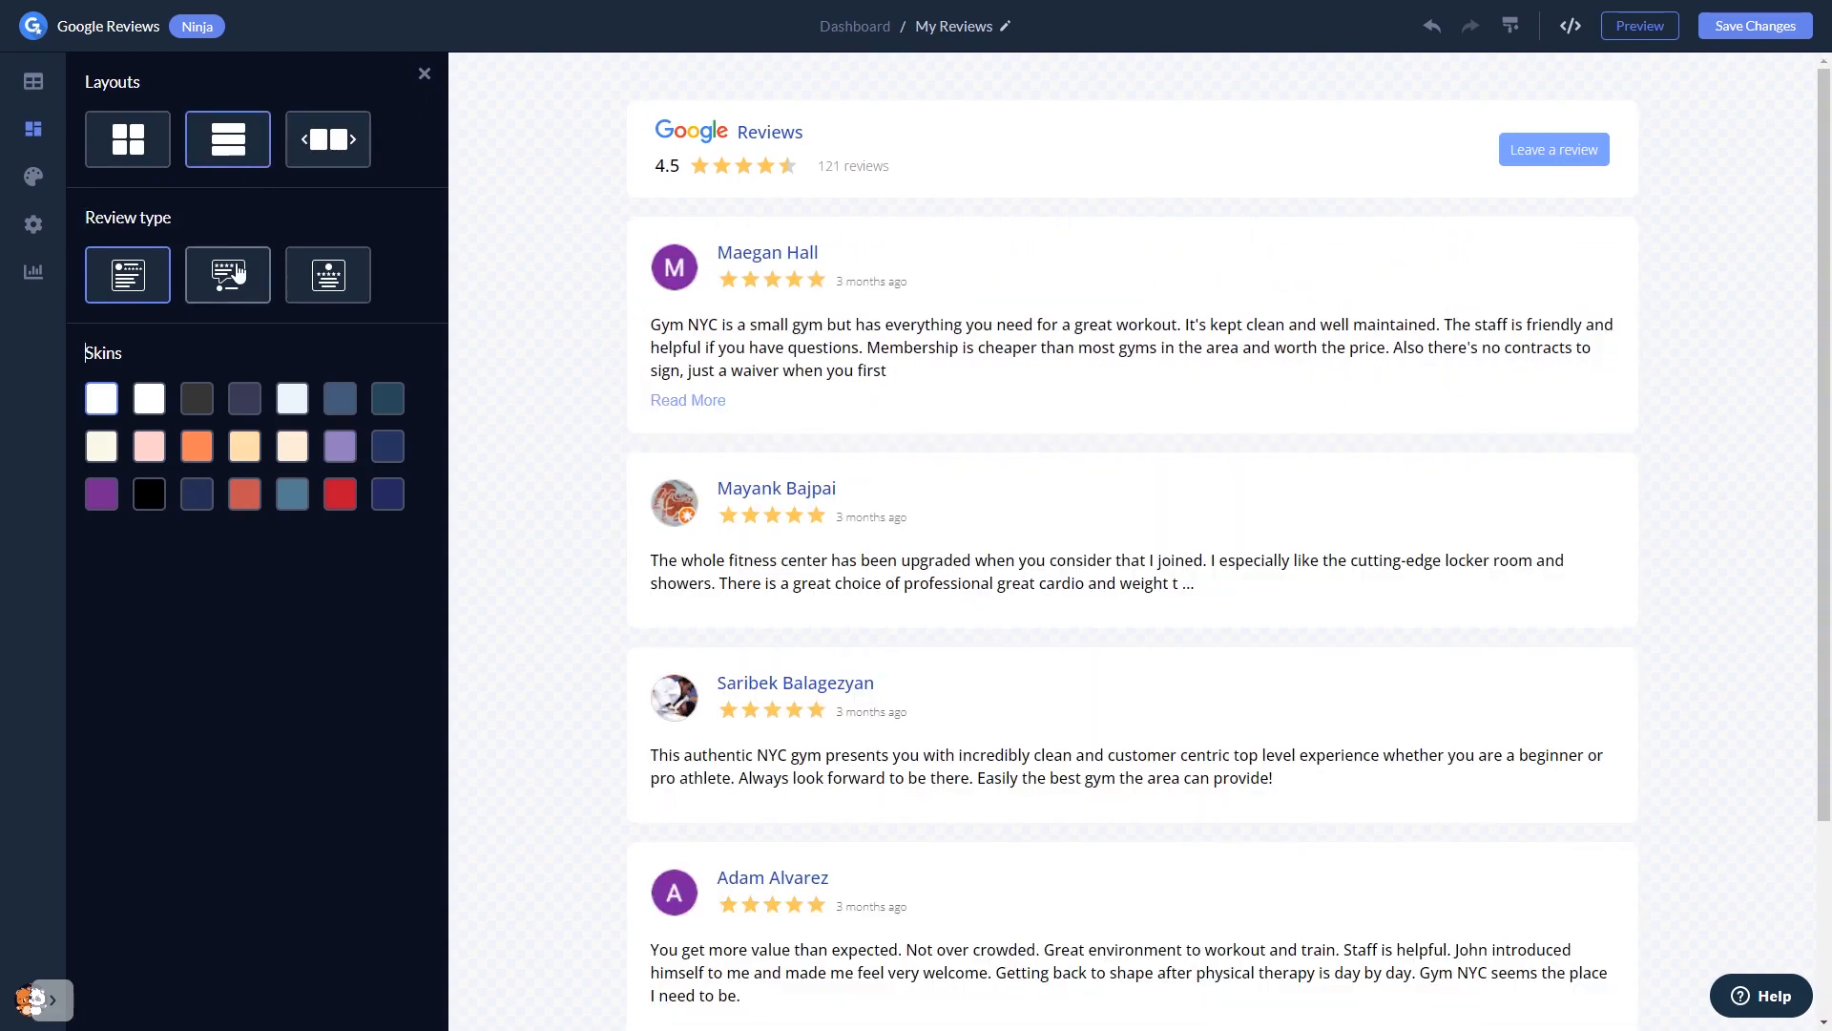
click(327, 275)
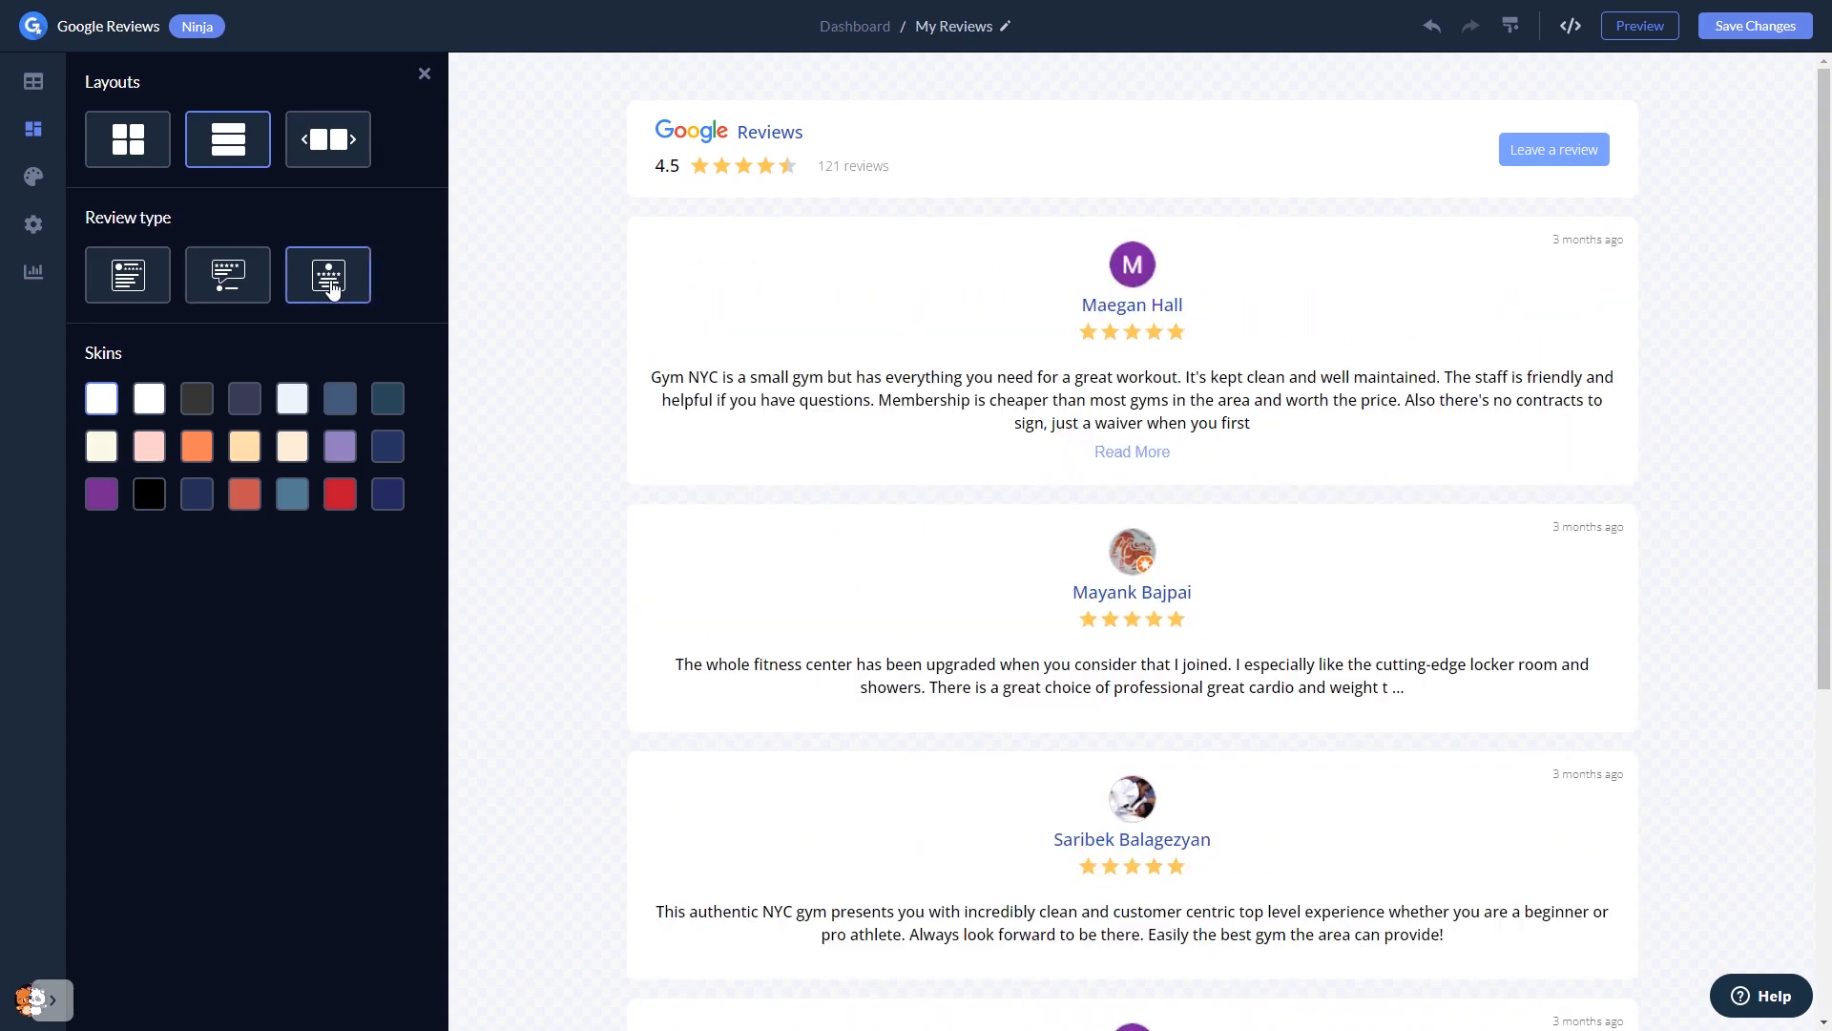
mouse_move(387, 397)
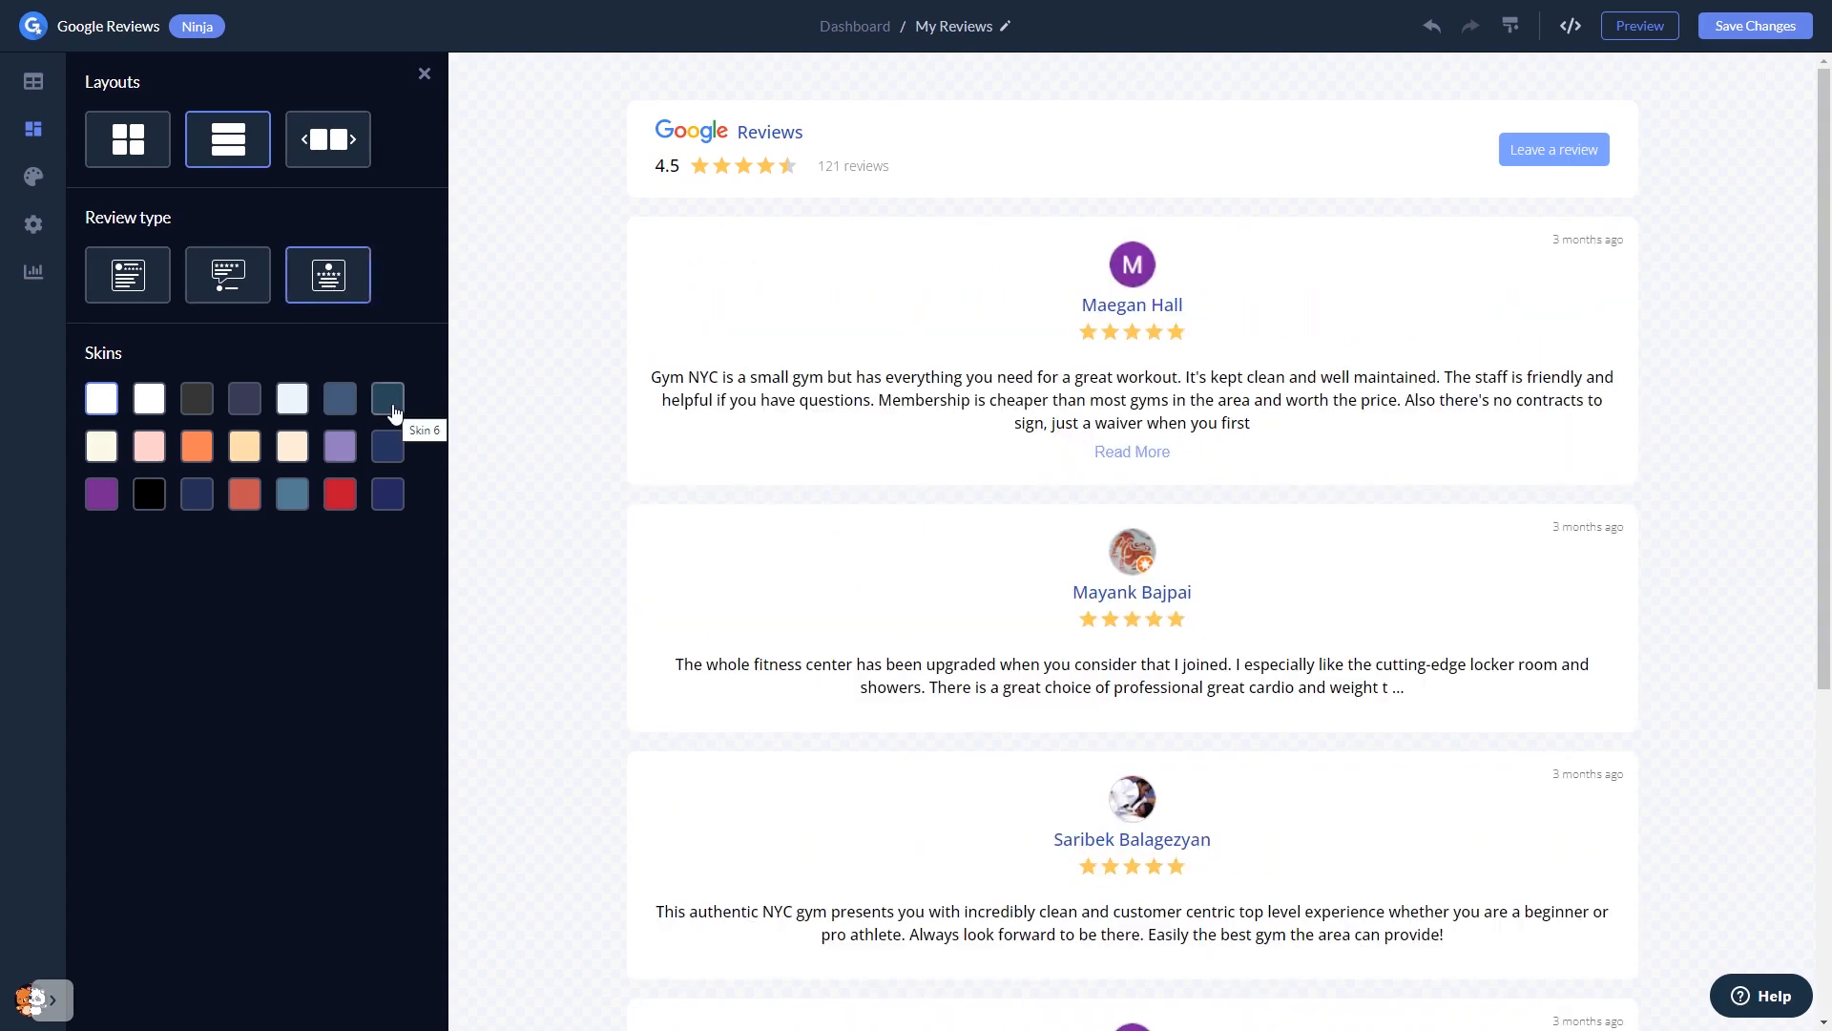
click(339, 397)
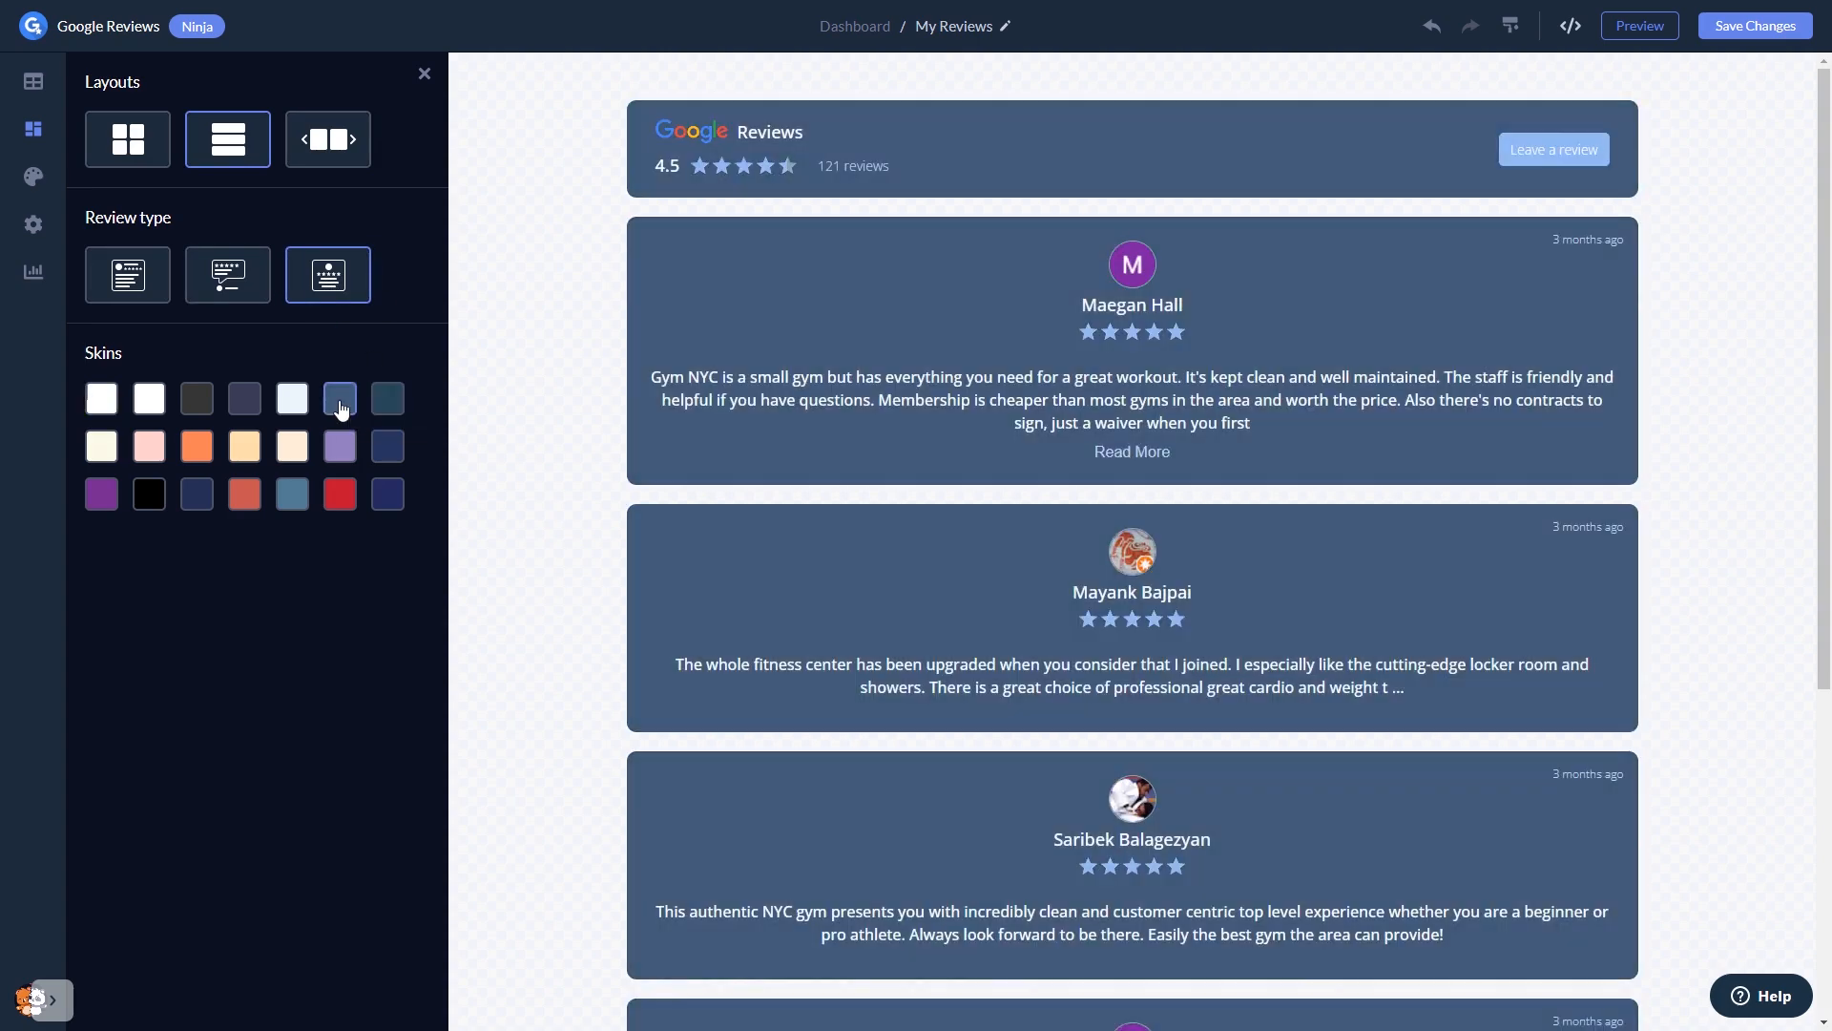
click(245, 398)
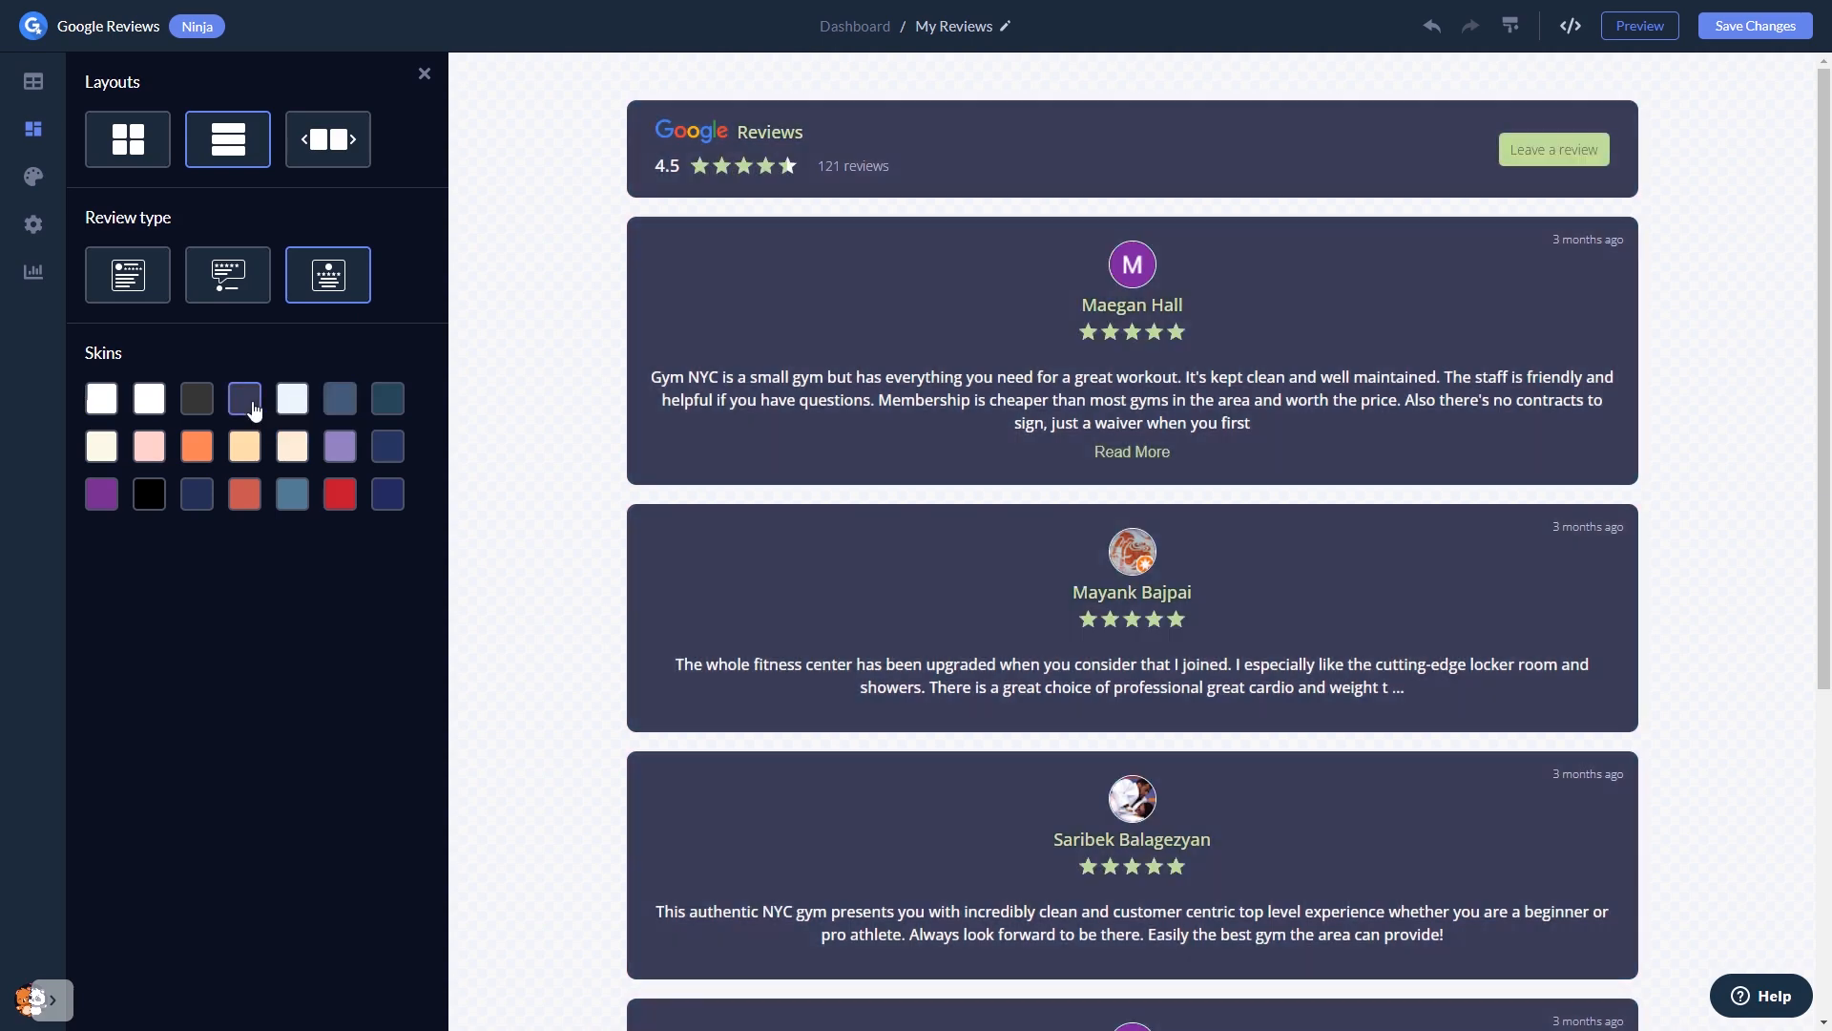
mouse_move(35, 177)
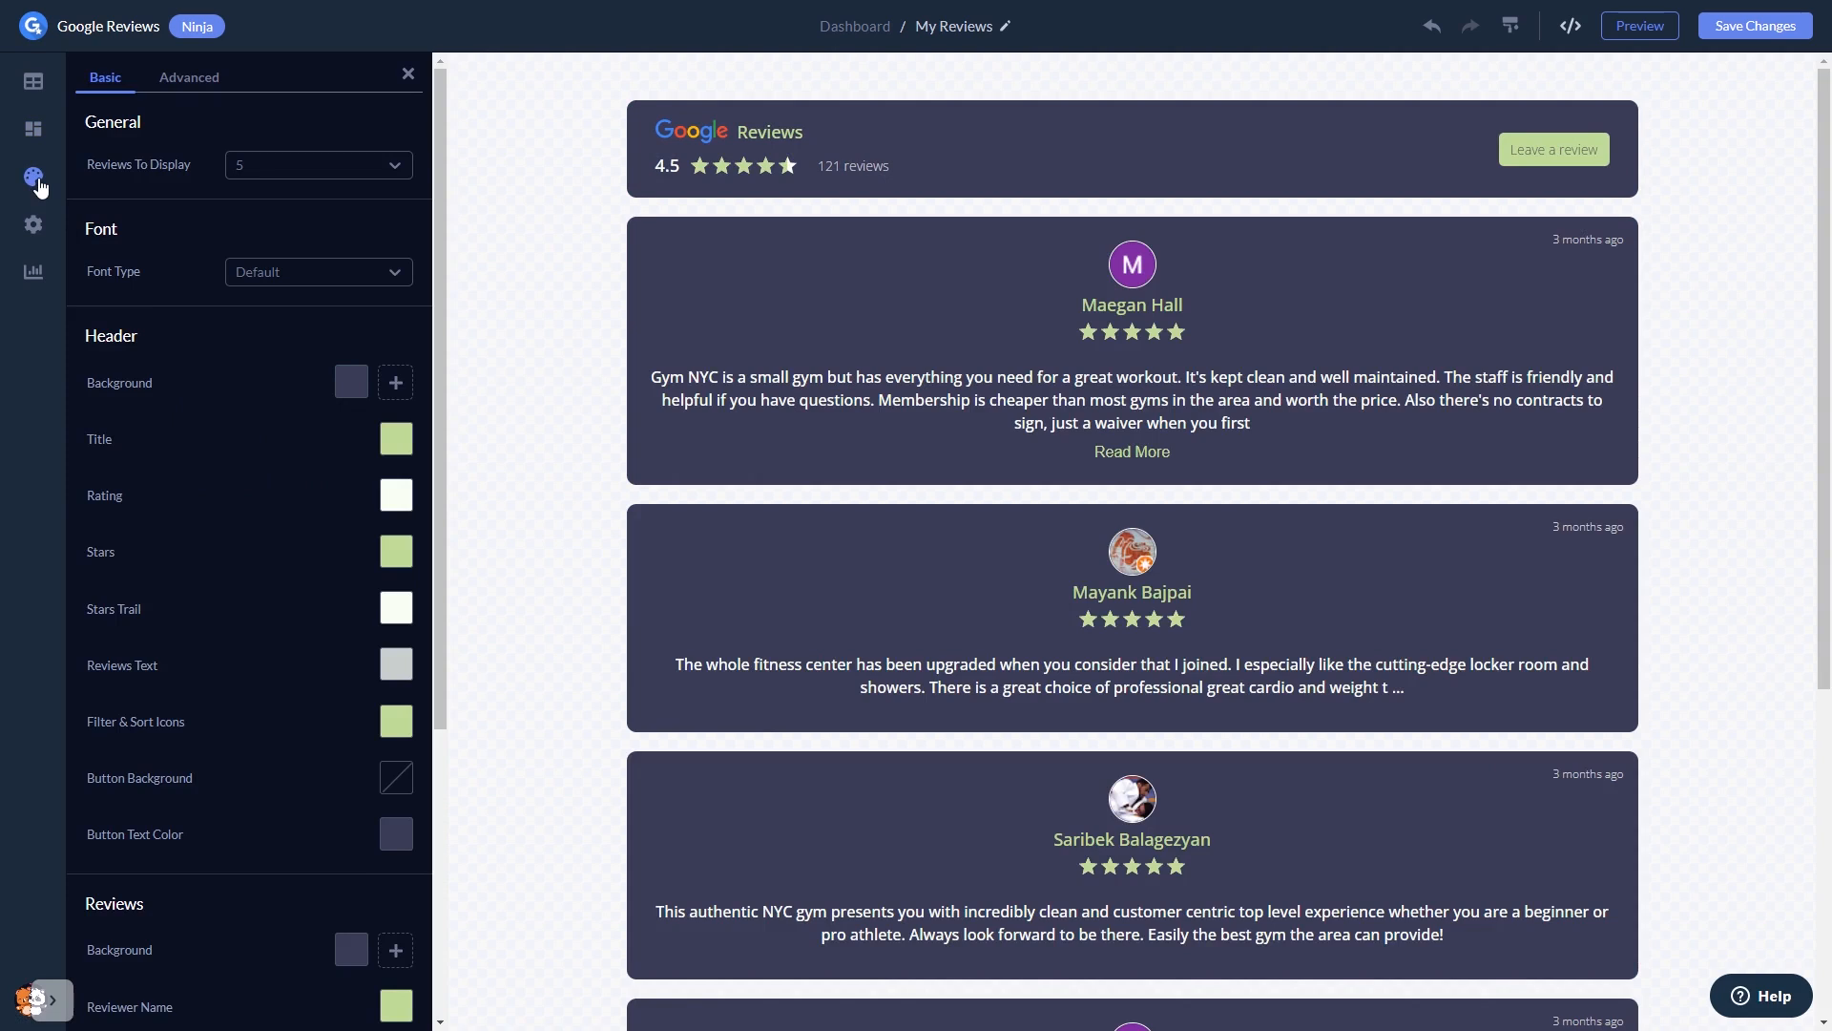
- Show the widget's visibility settings with header, search, filter, review button and review time all on
click(34, 225)
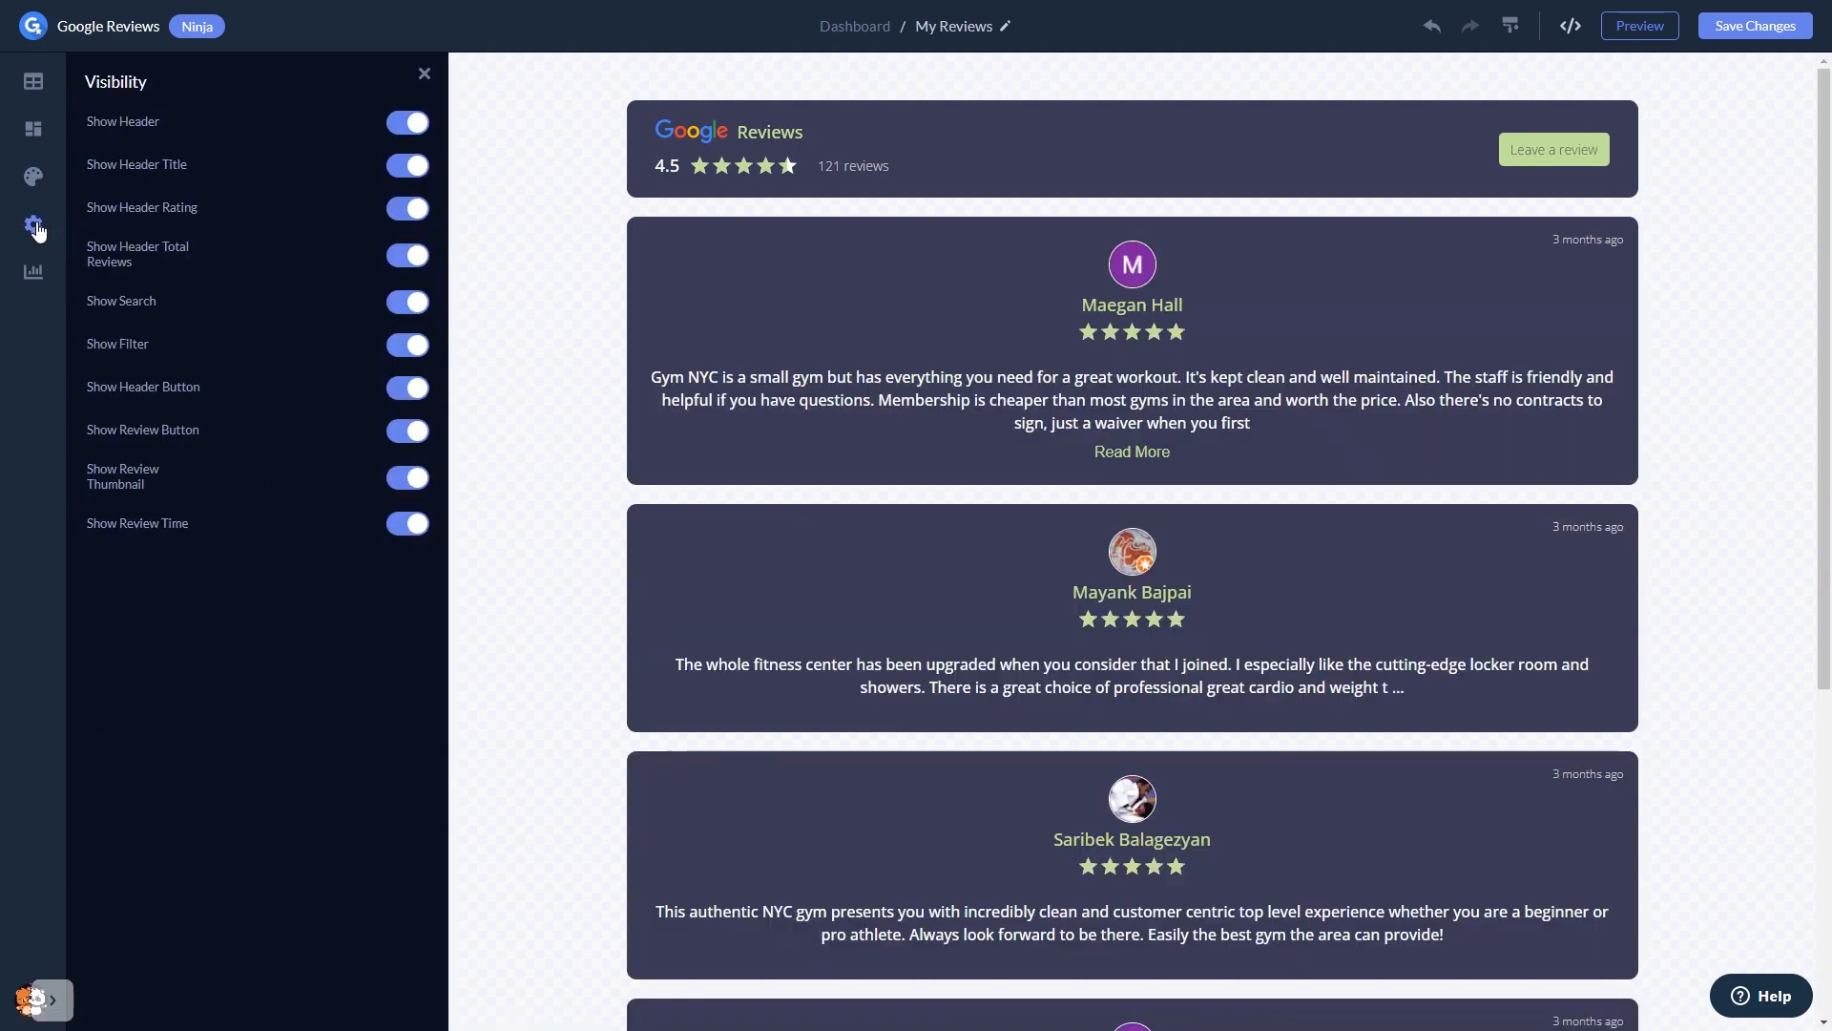
mouse_move(954, 449)
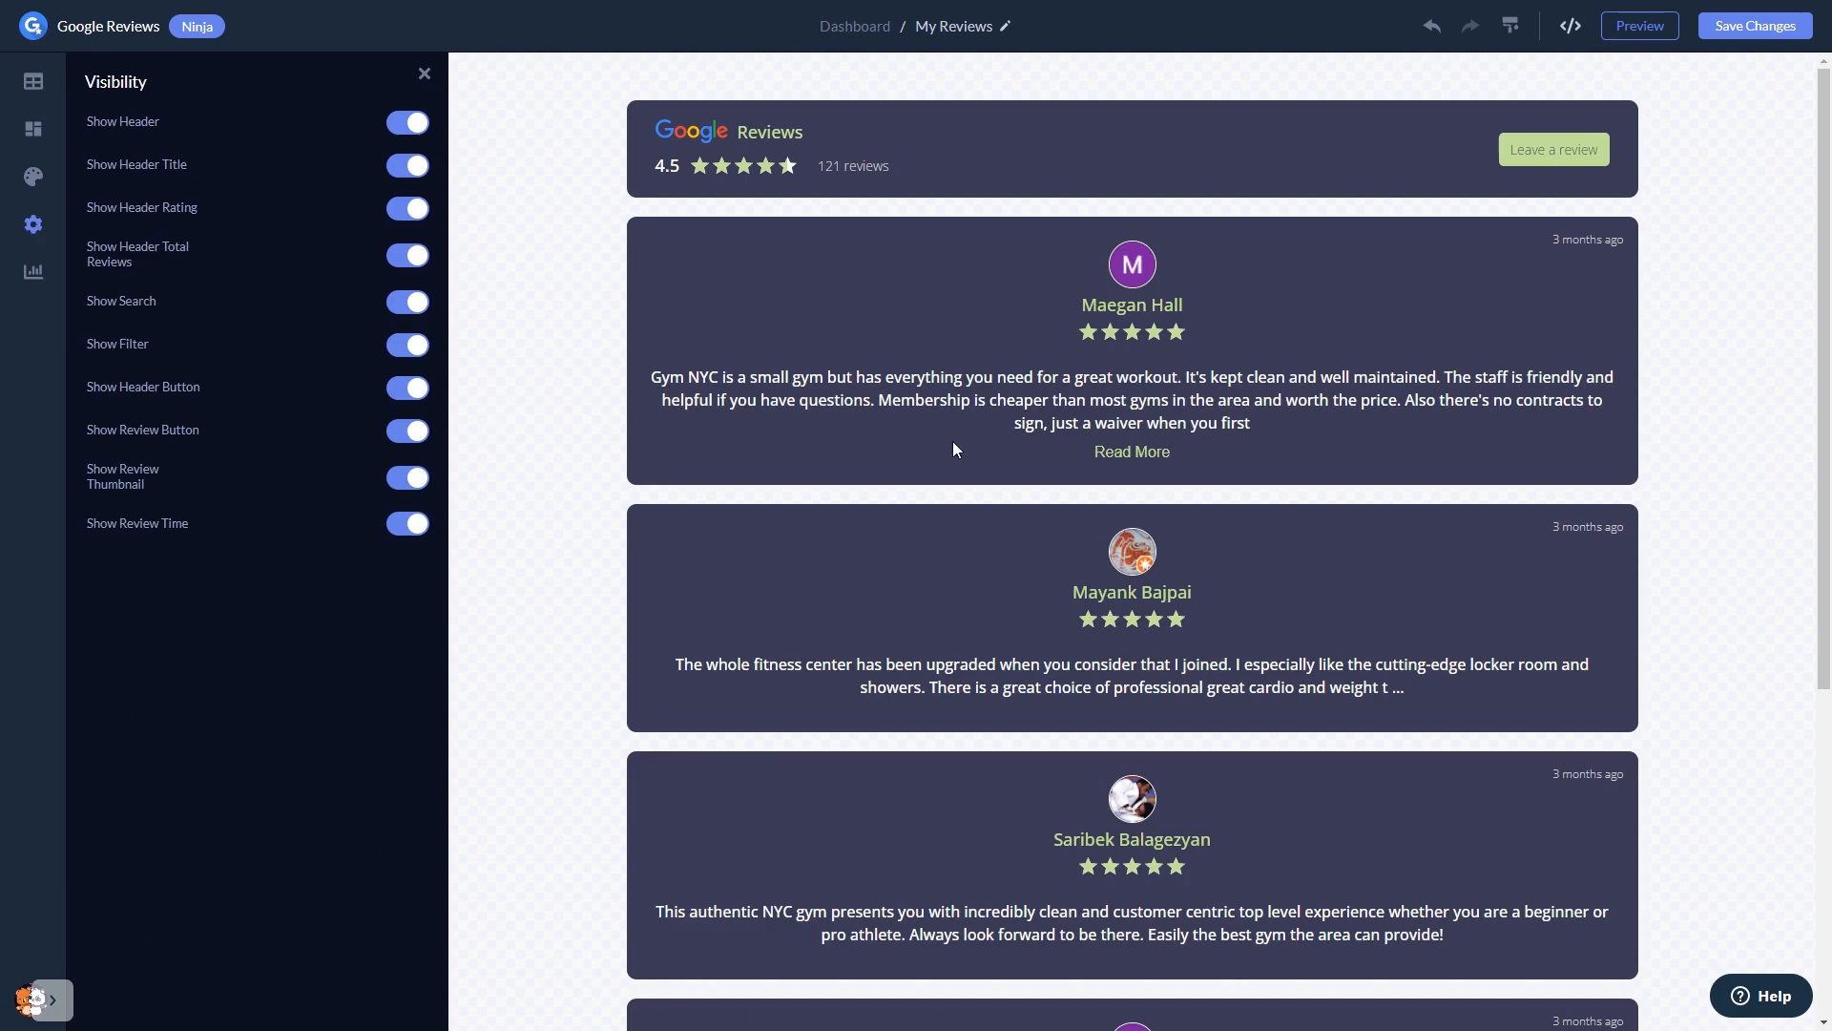
mouse_move(1755, 25)
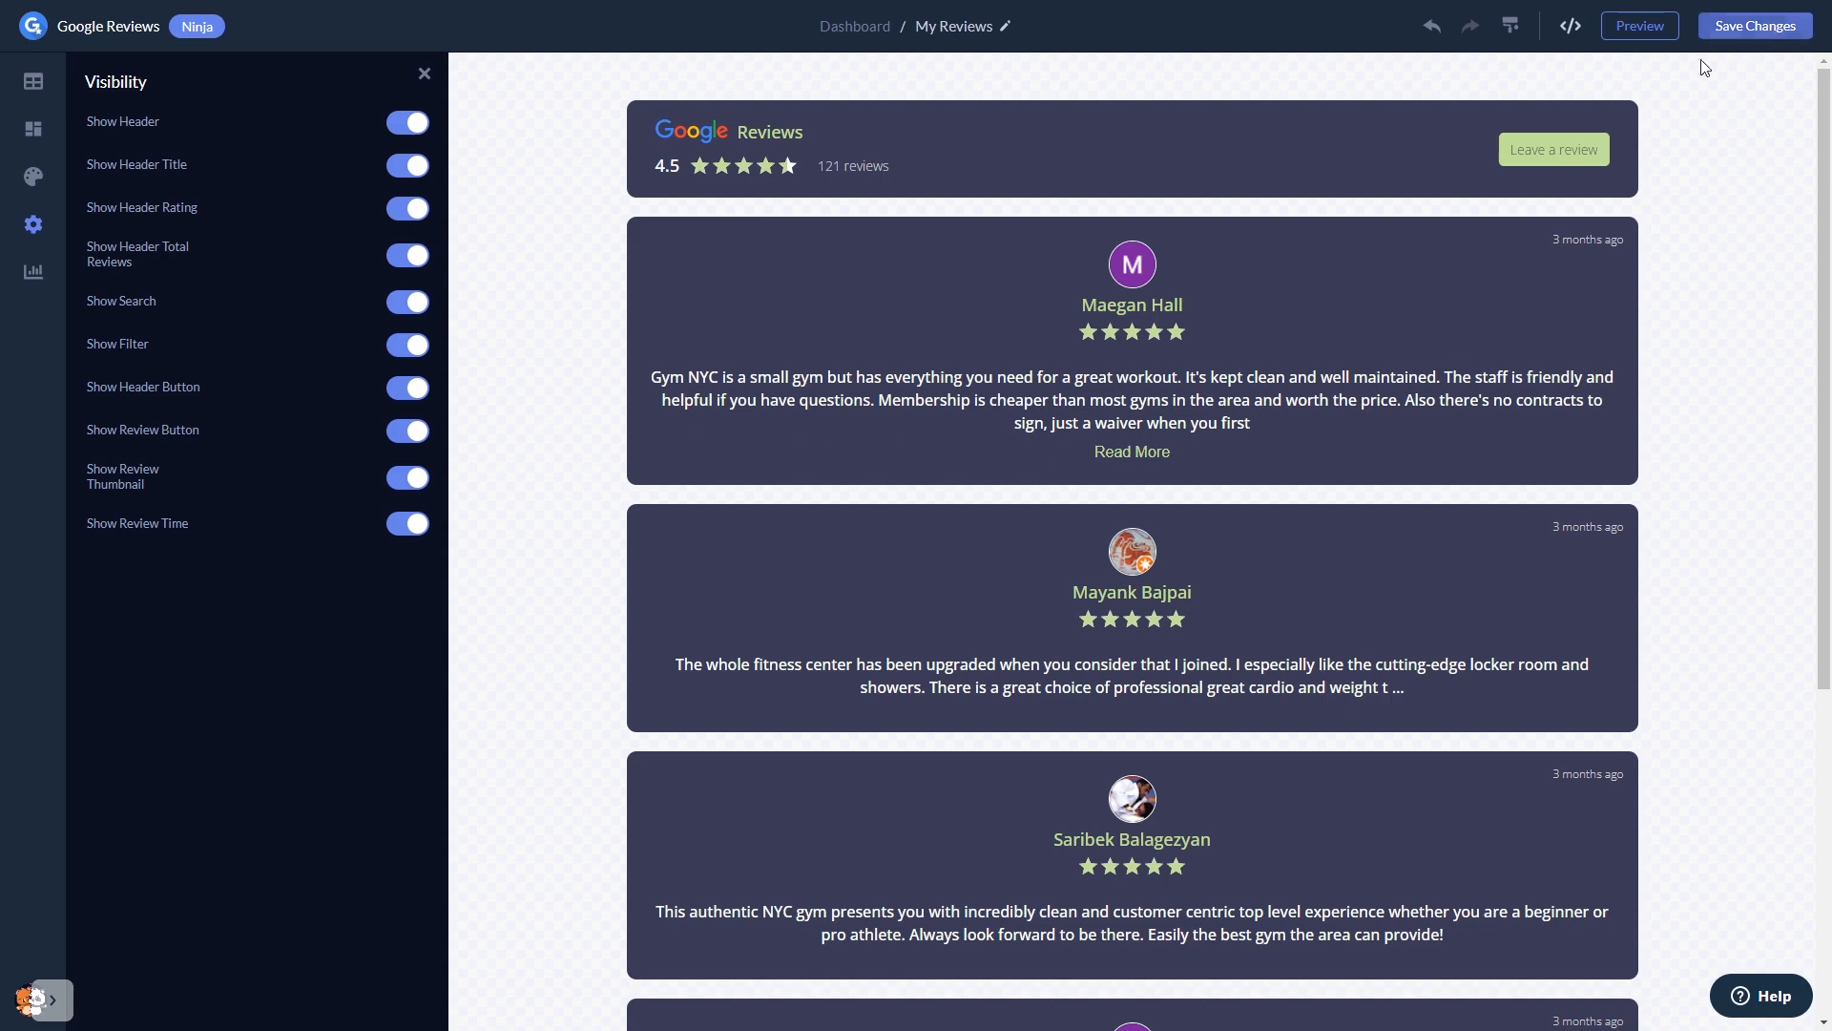
mouse_move(855, 25)
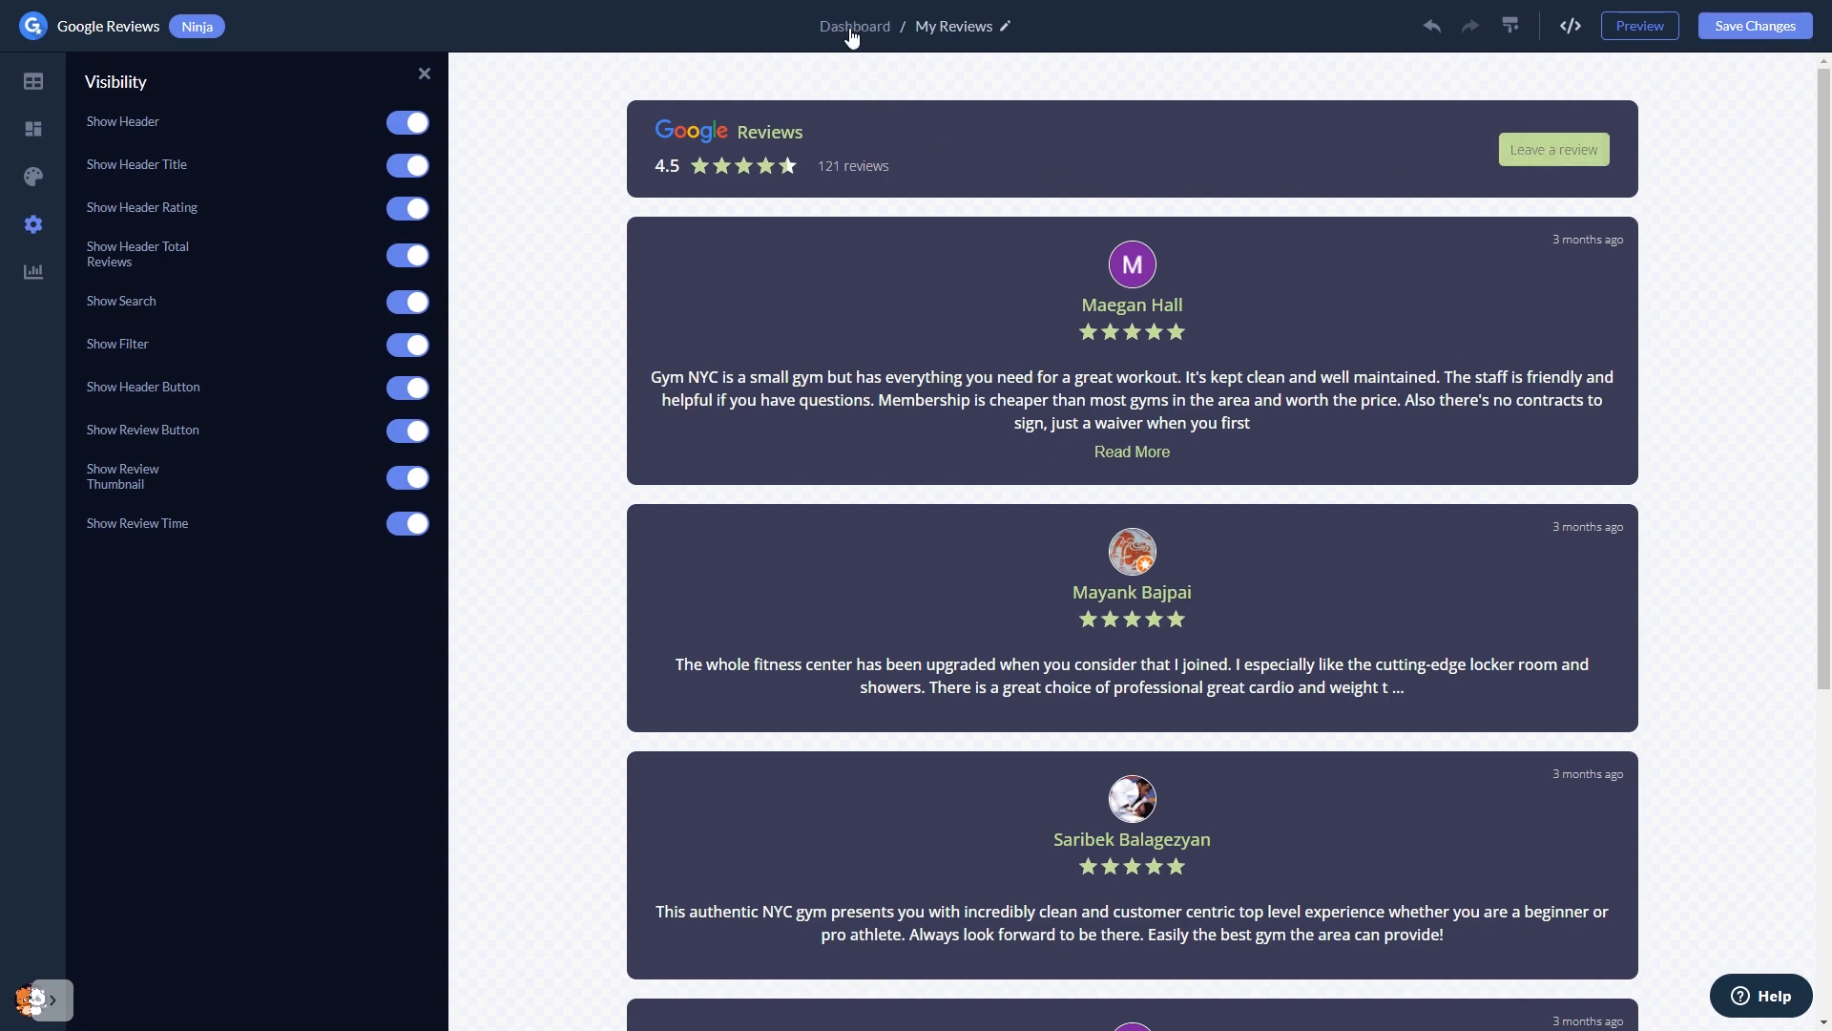
mouse_move(855, 24)
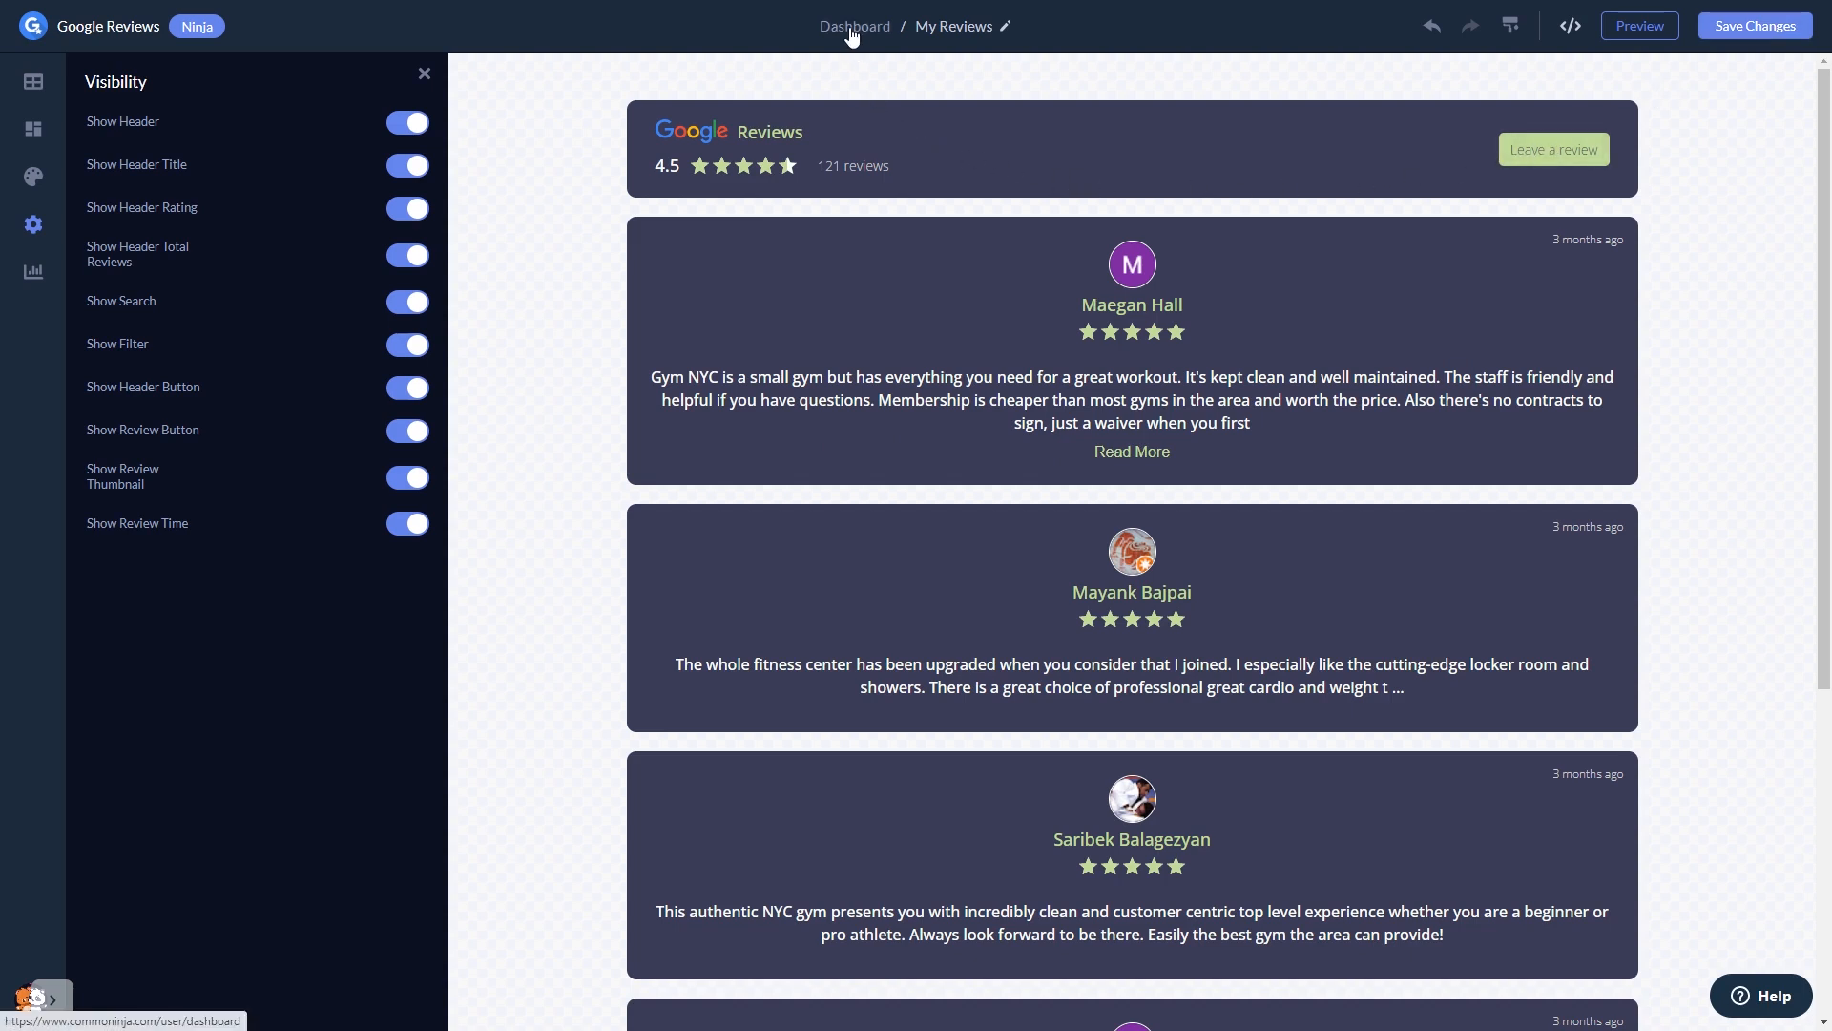
- Return to the project's Widgets list where My Widget shows as updated a minute ago
click(855, 25)
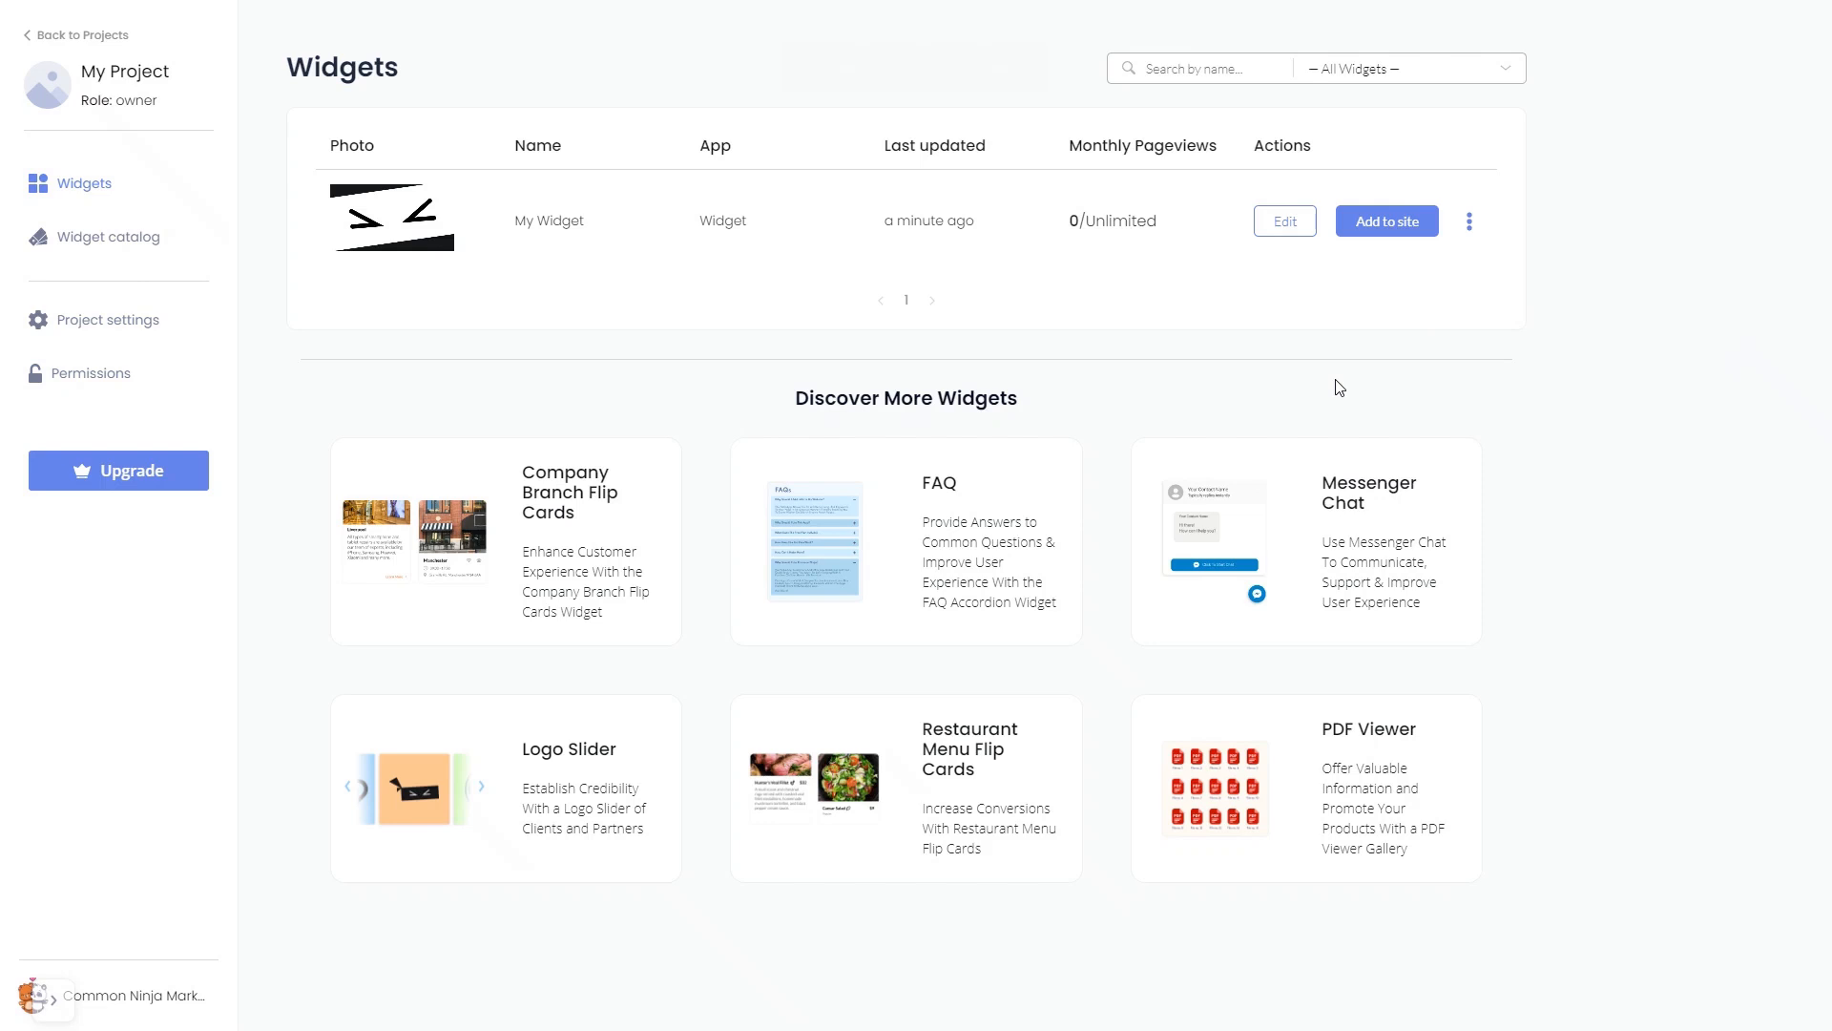
mouse_move(1351, 369)
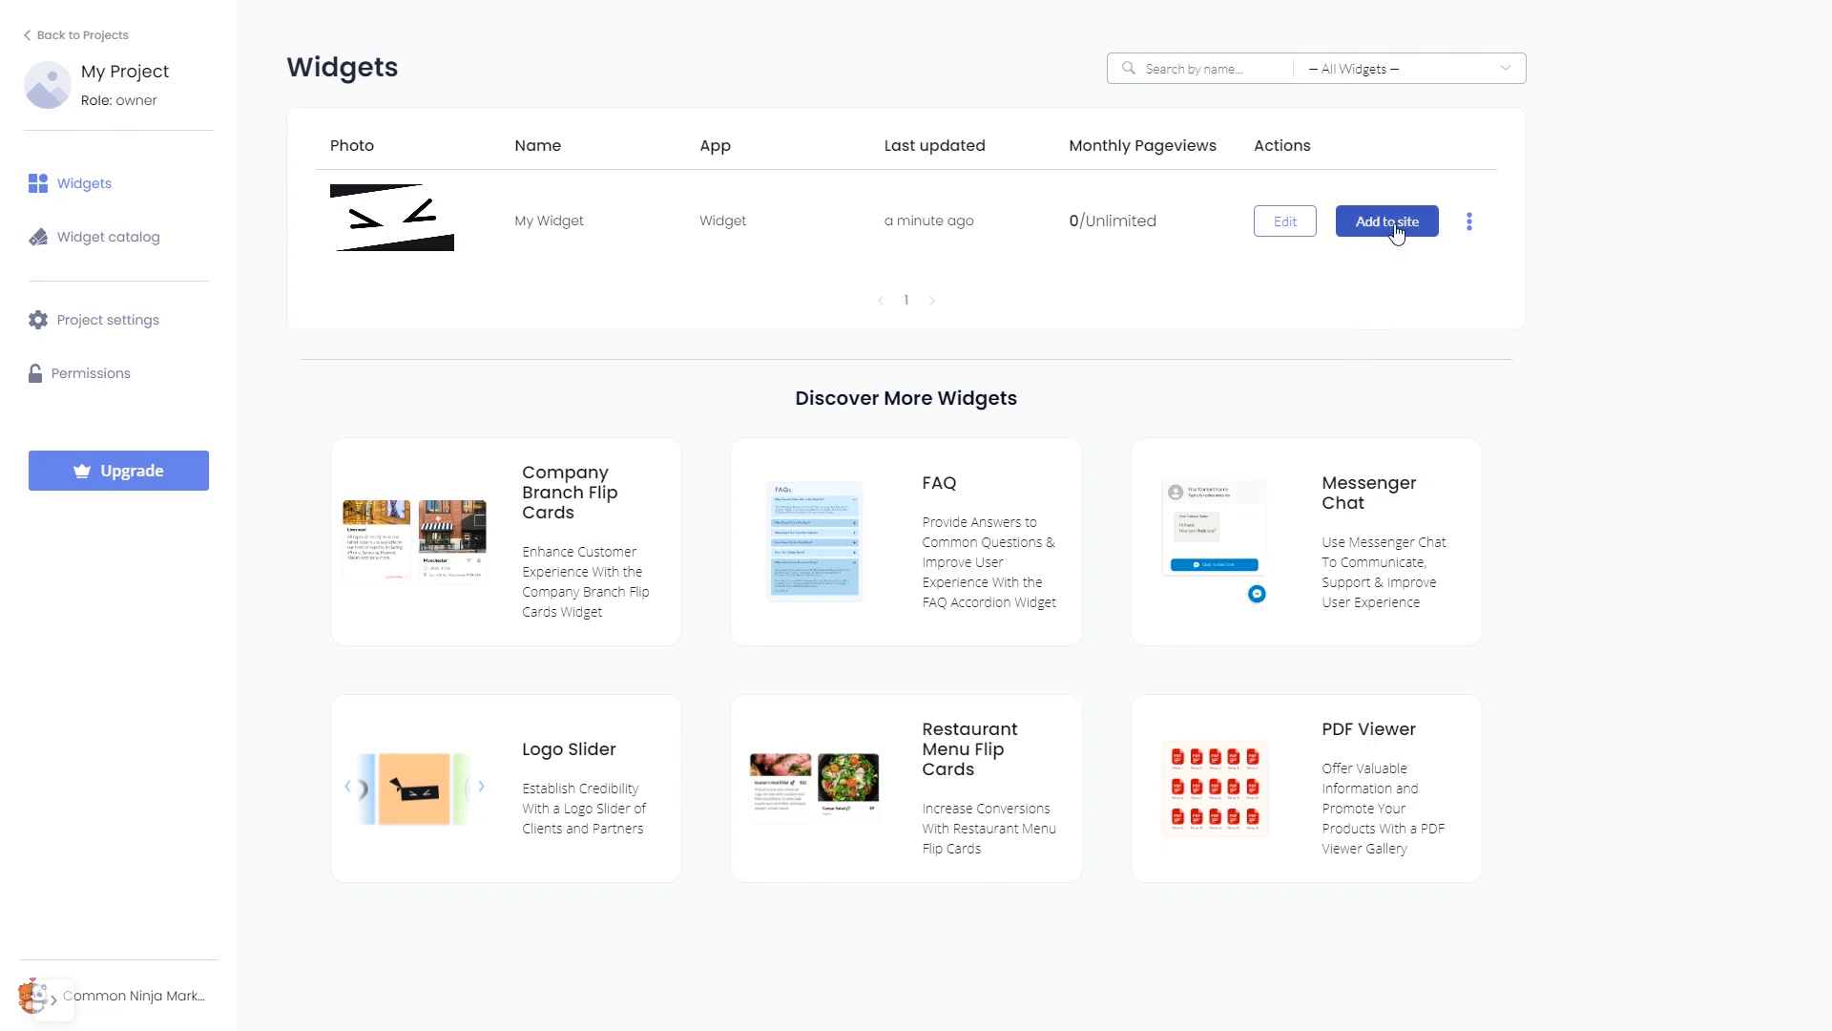
- Copy My Widget's installation code to the clipboard via Add to site and close the dialog
click(1385, 221)
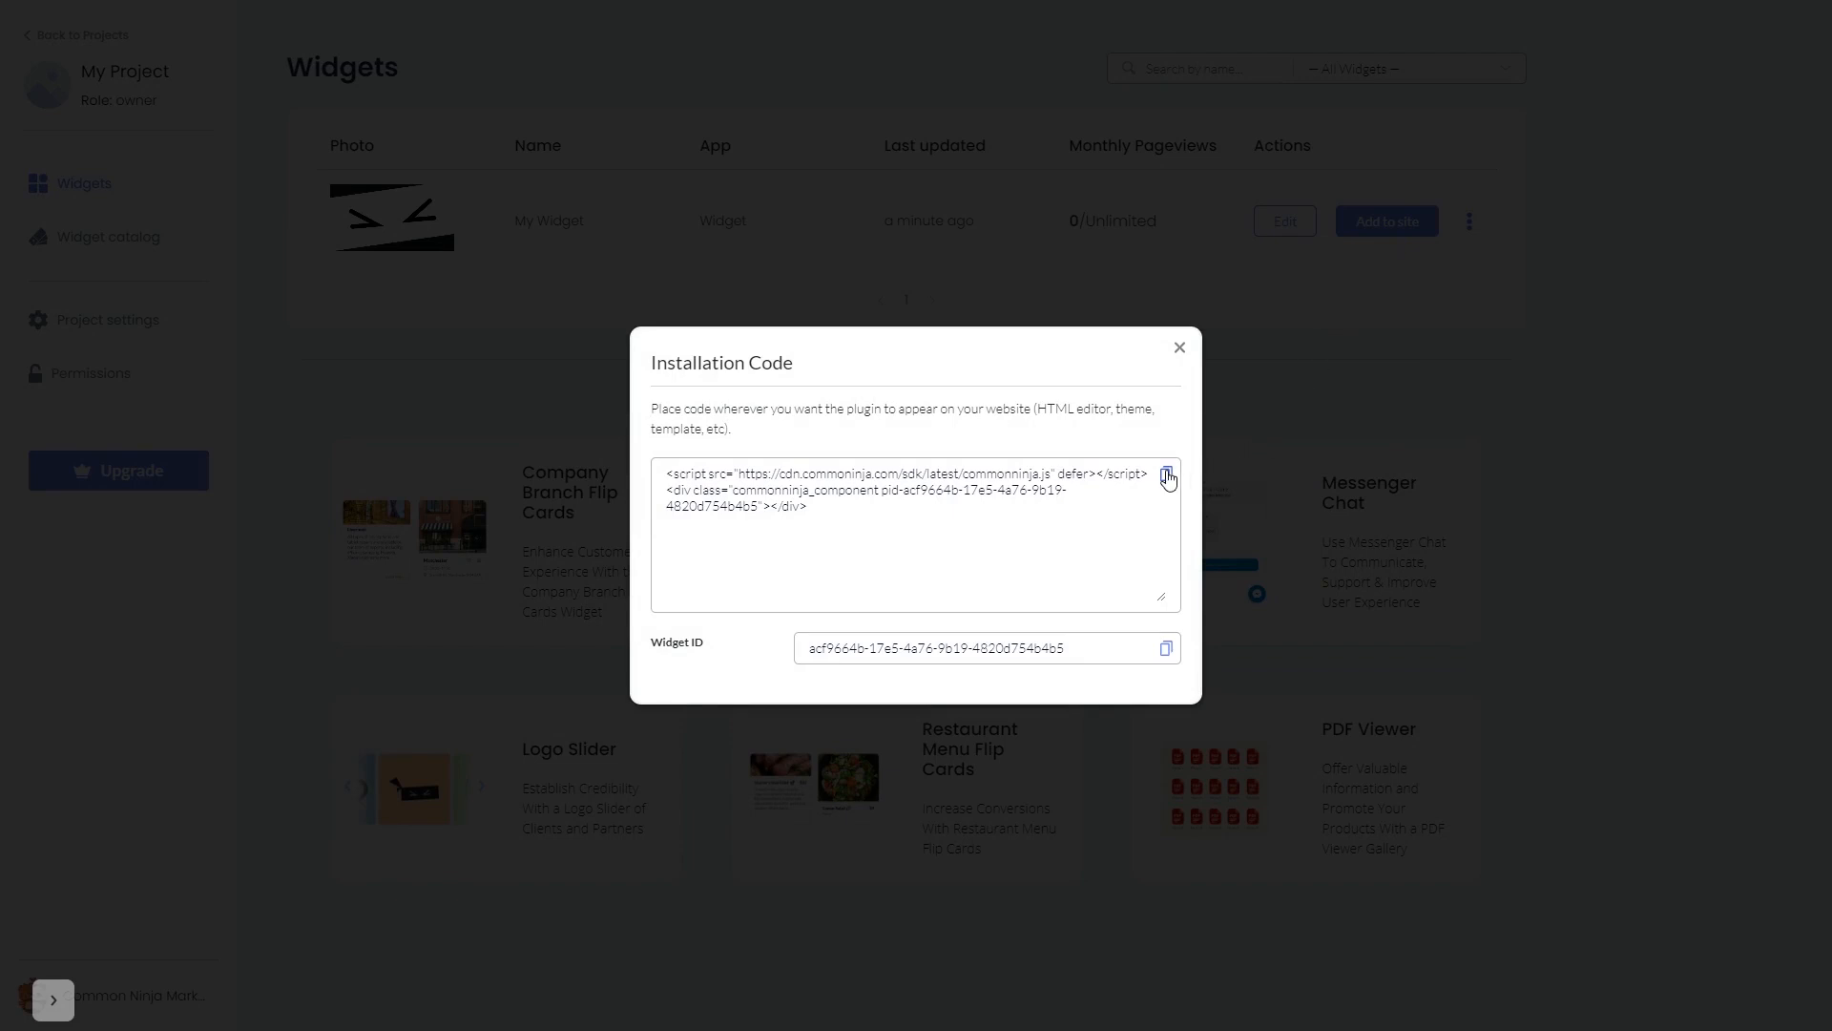
click(1166, 477)
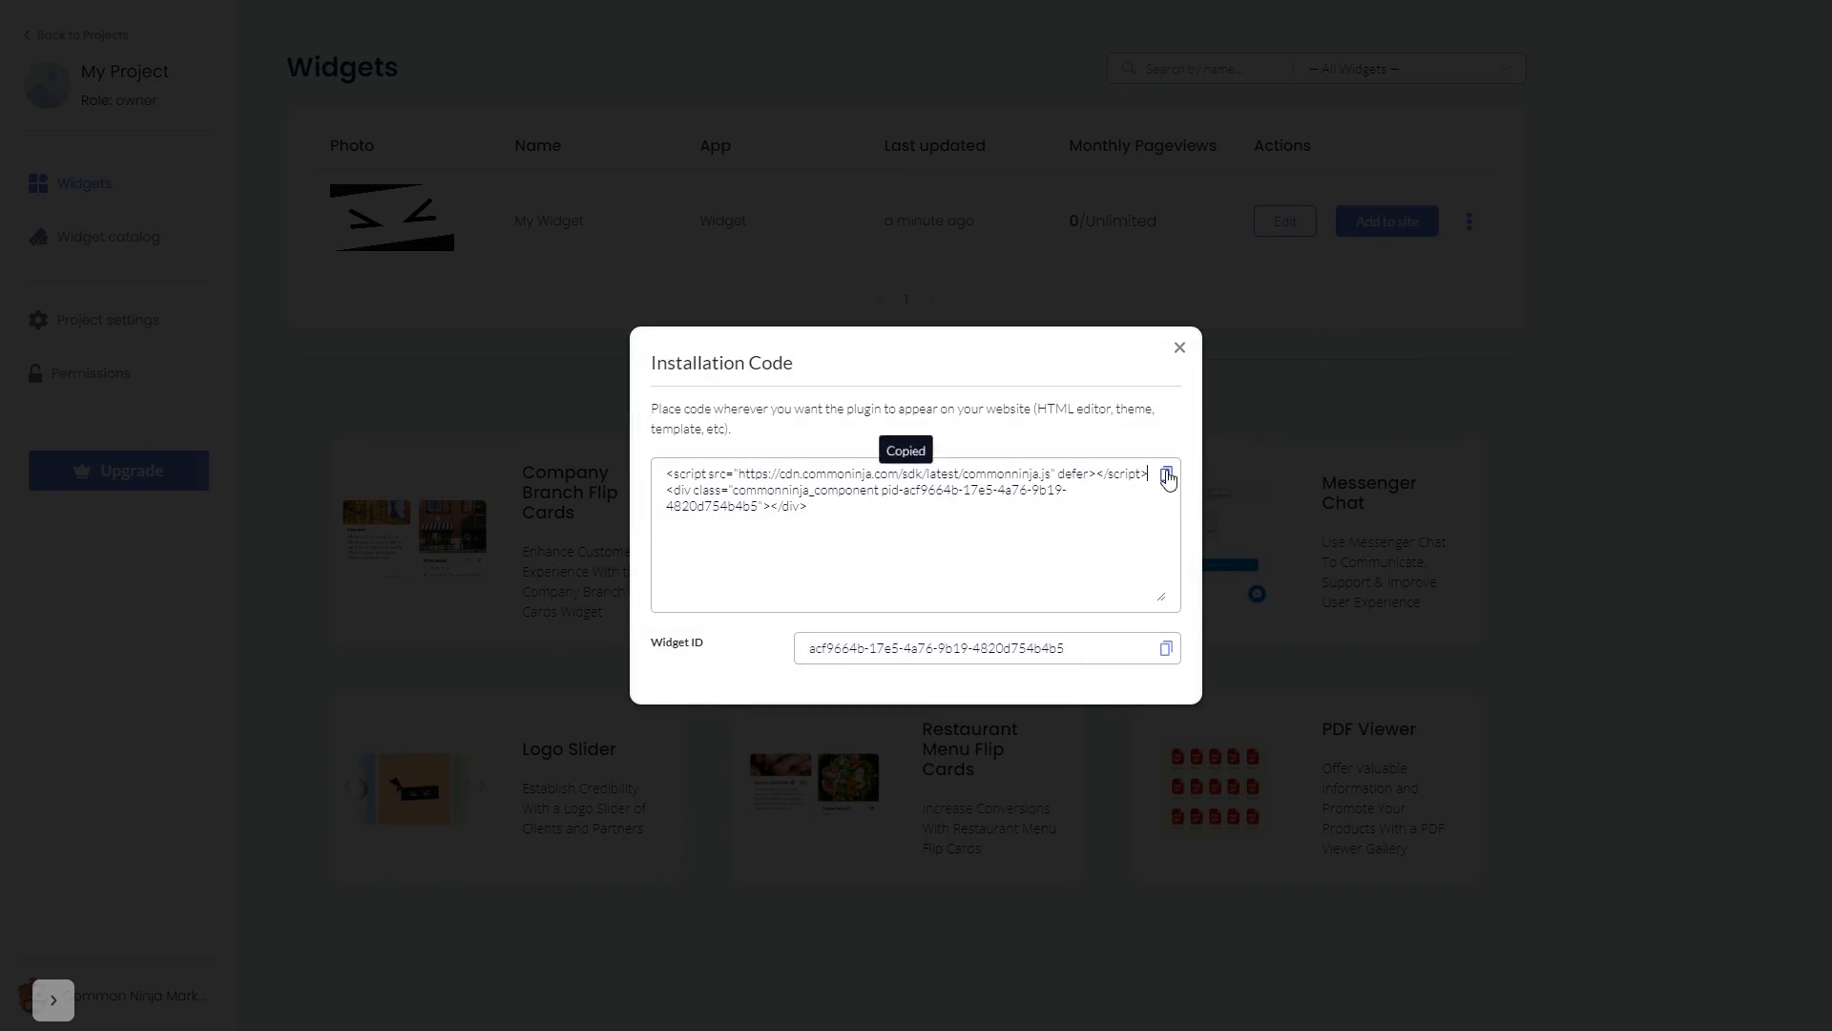
mouse_move(1185, 432)
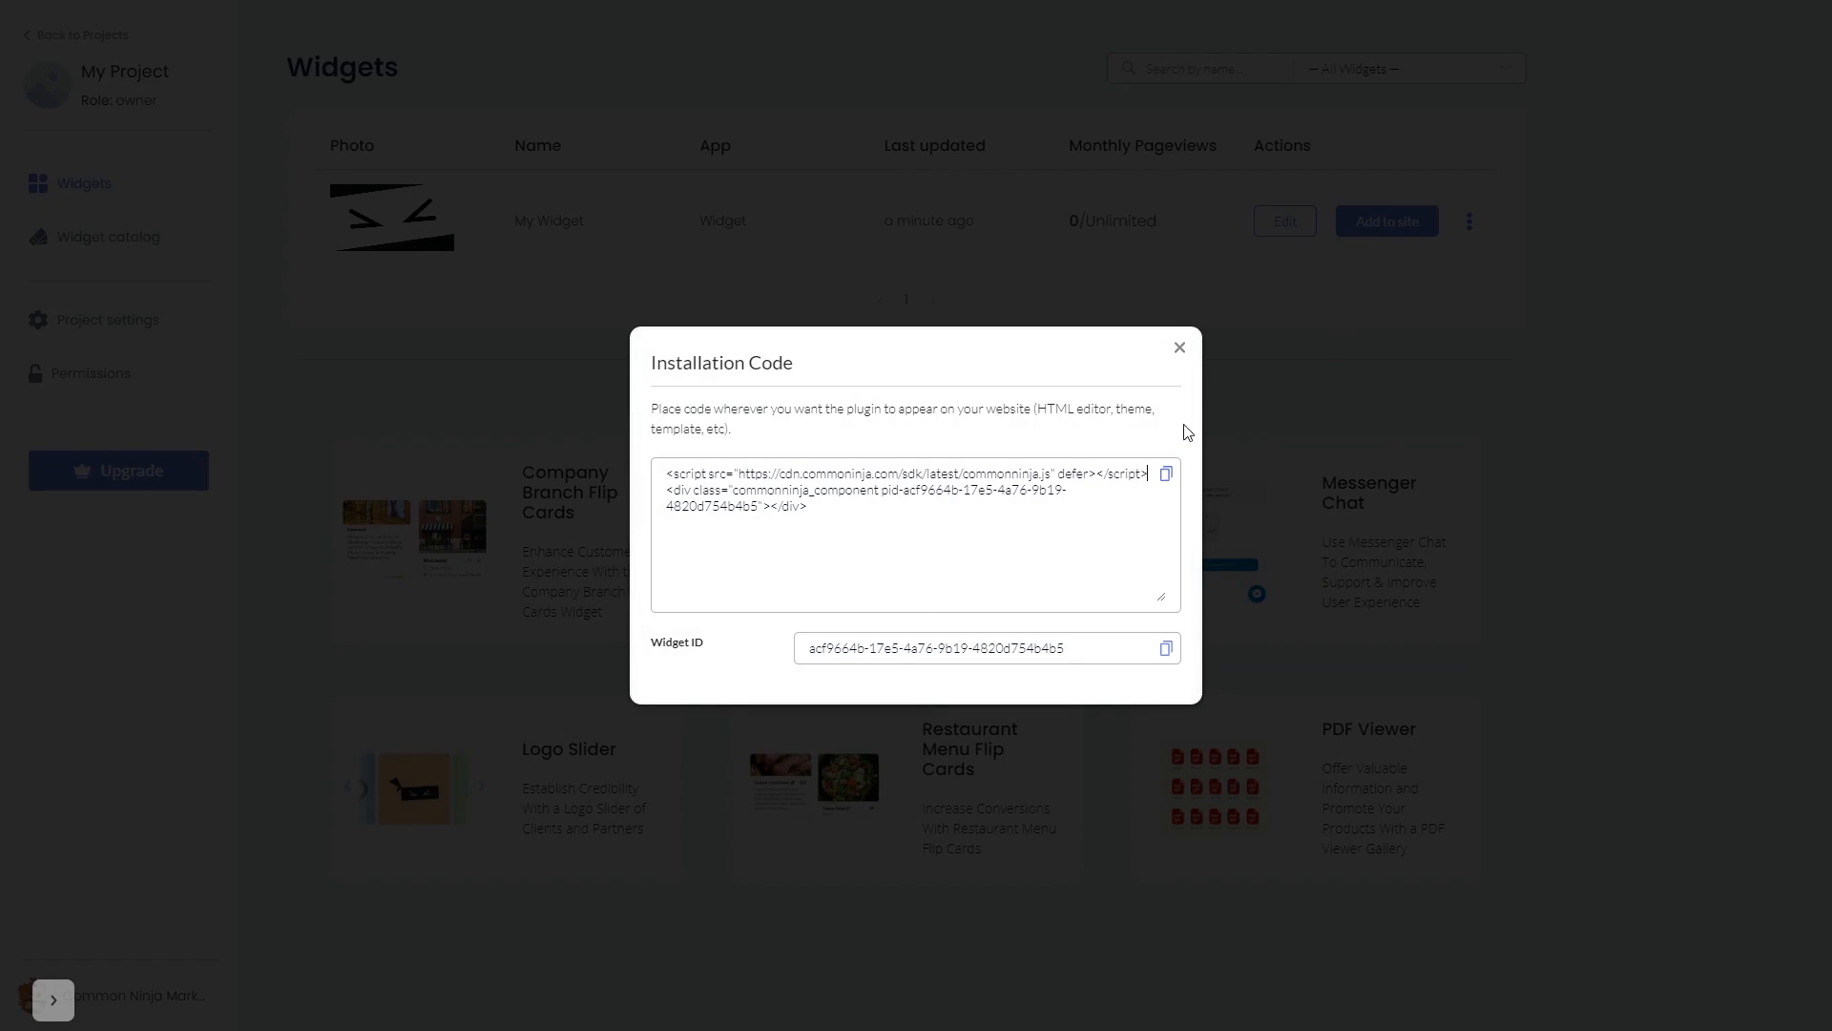
click(1177, 347)
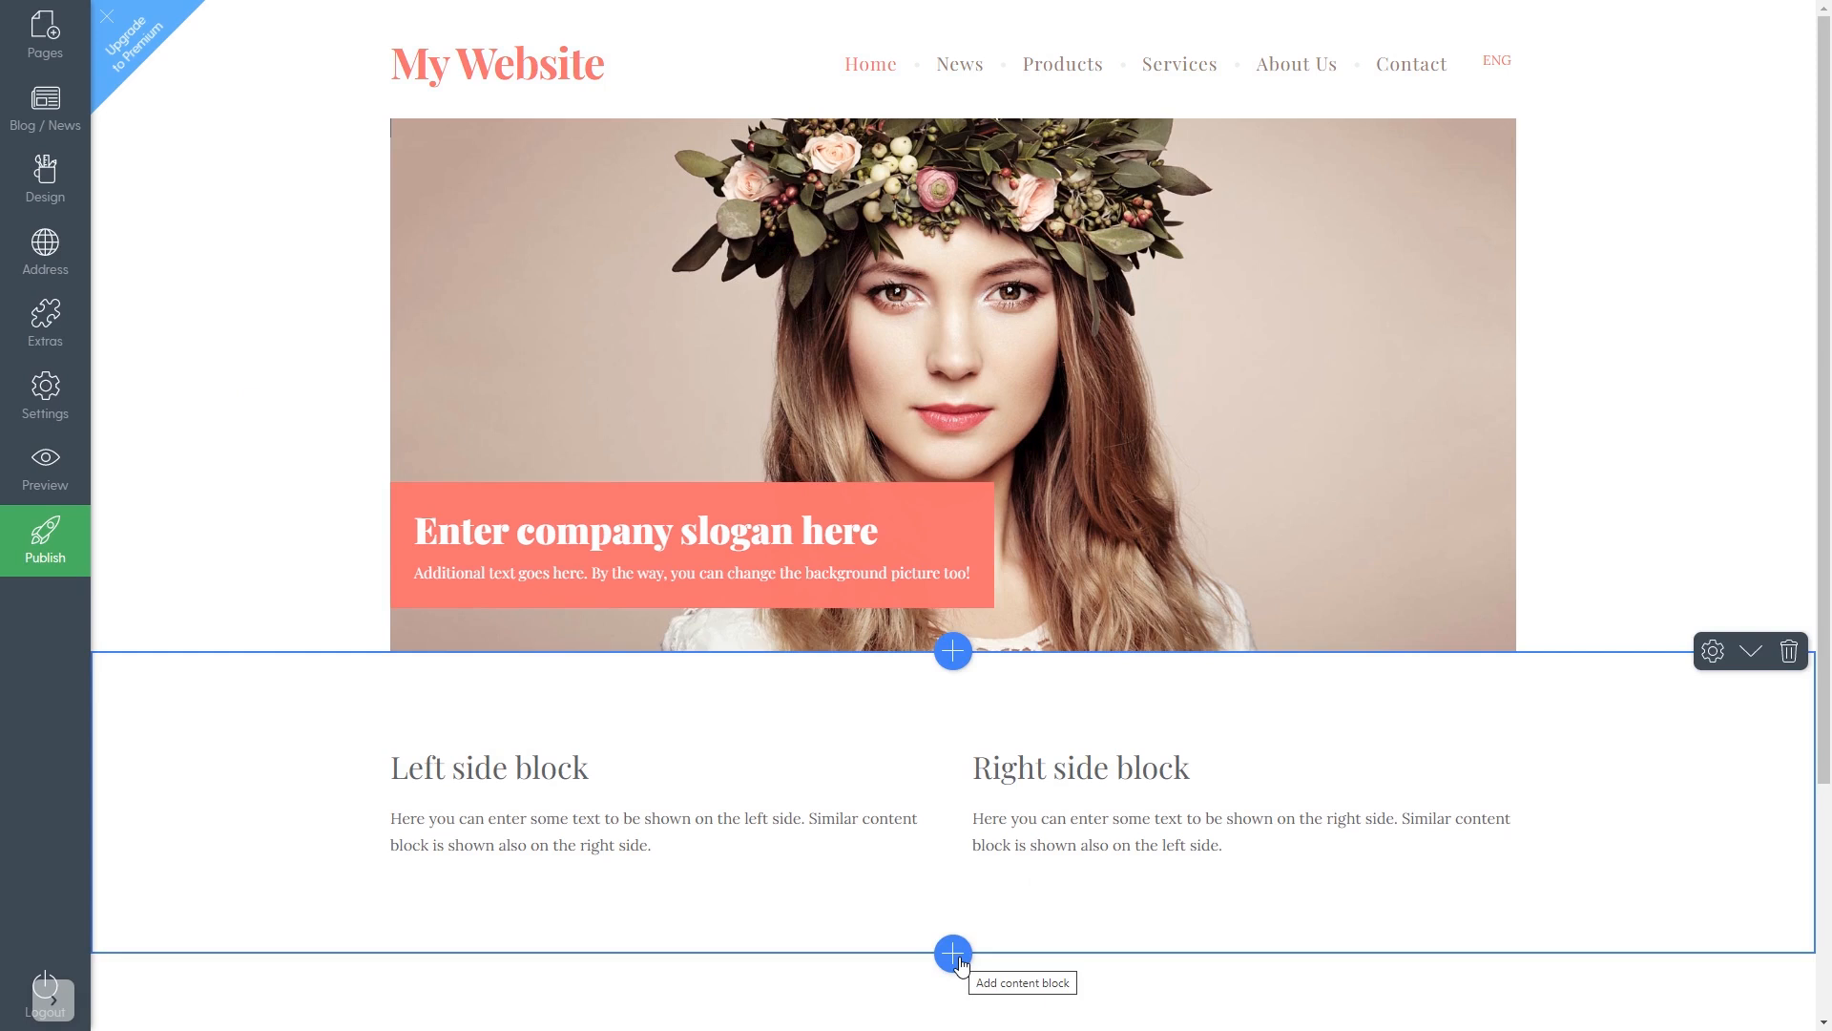
- Add a text content block with Lorem ipsum placeholder below the two-column section
click(953, 952)
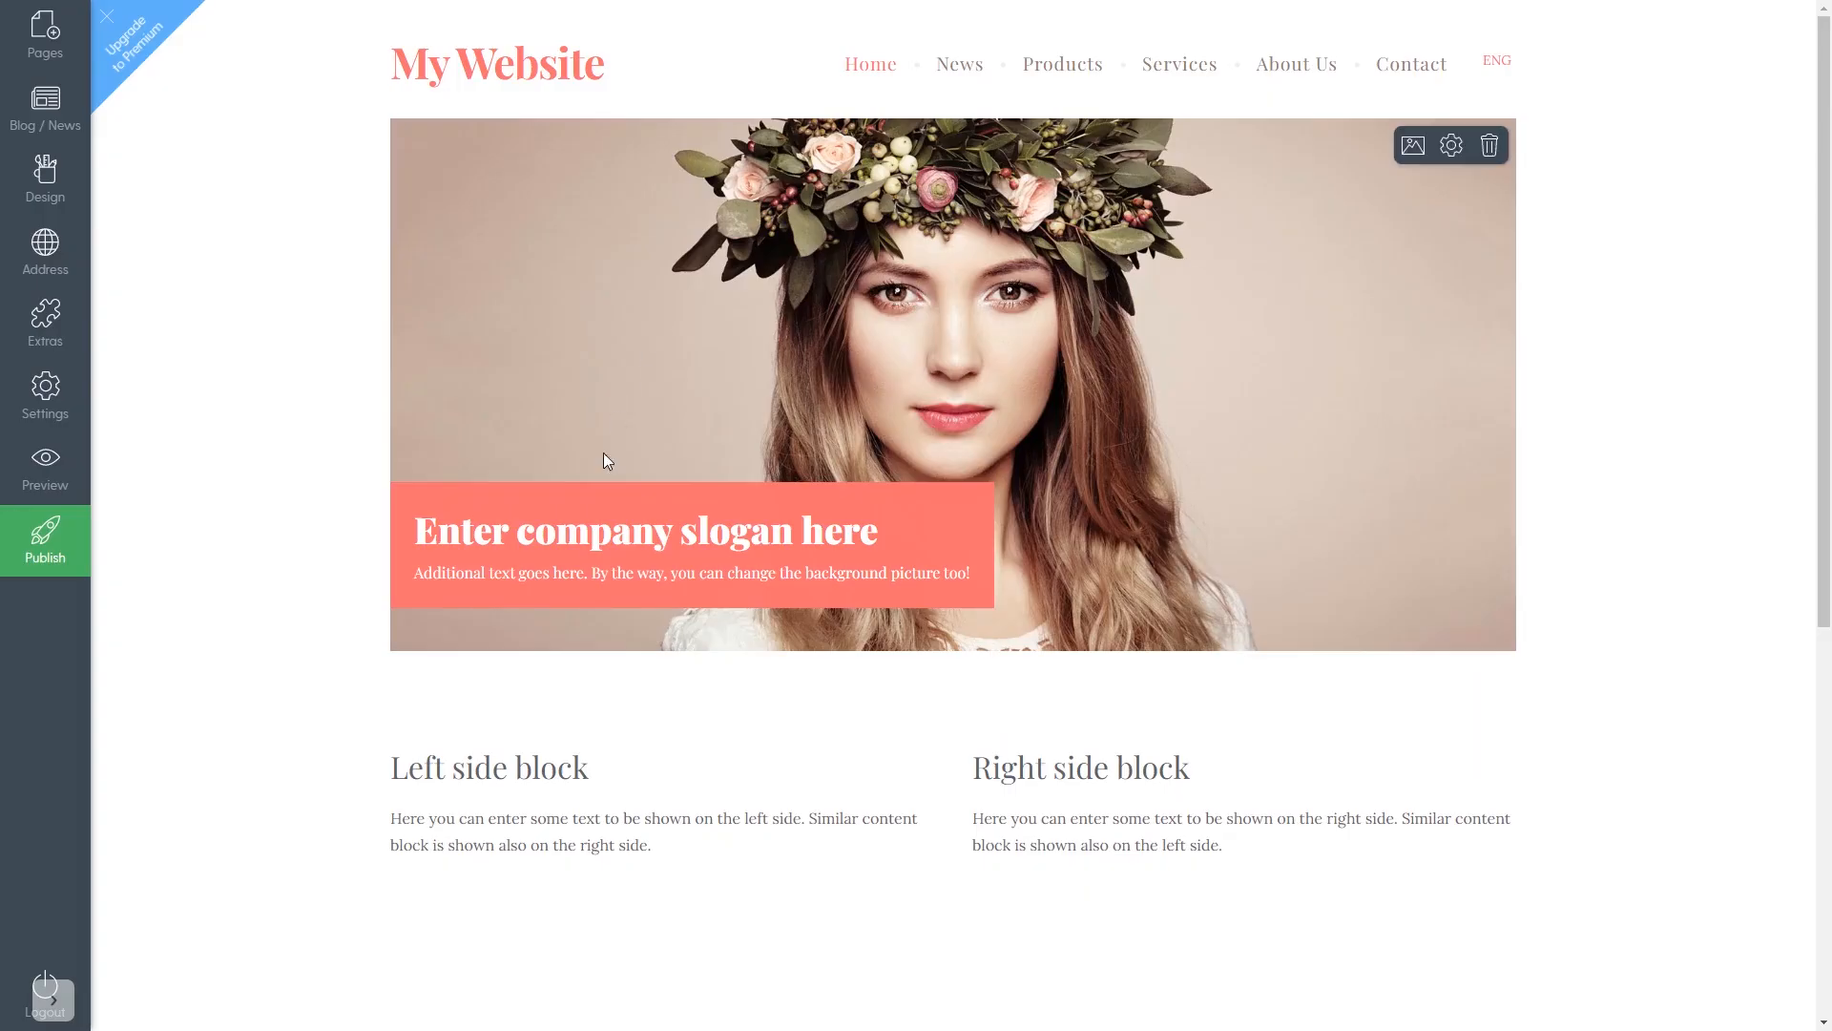
scroll(down, 3)
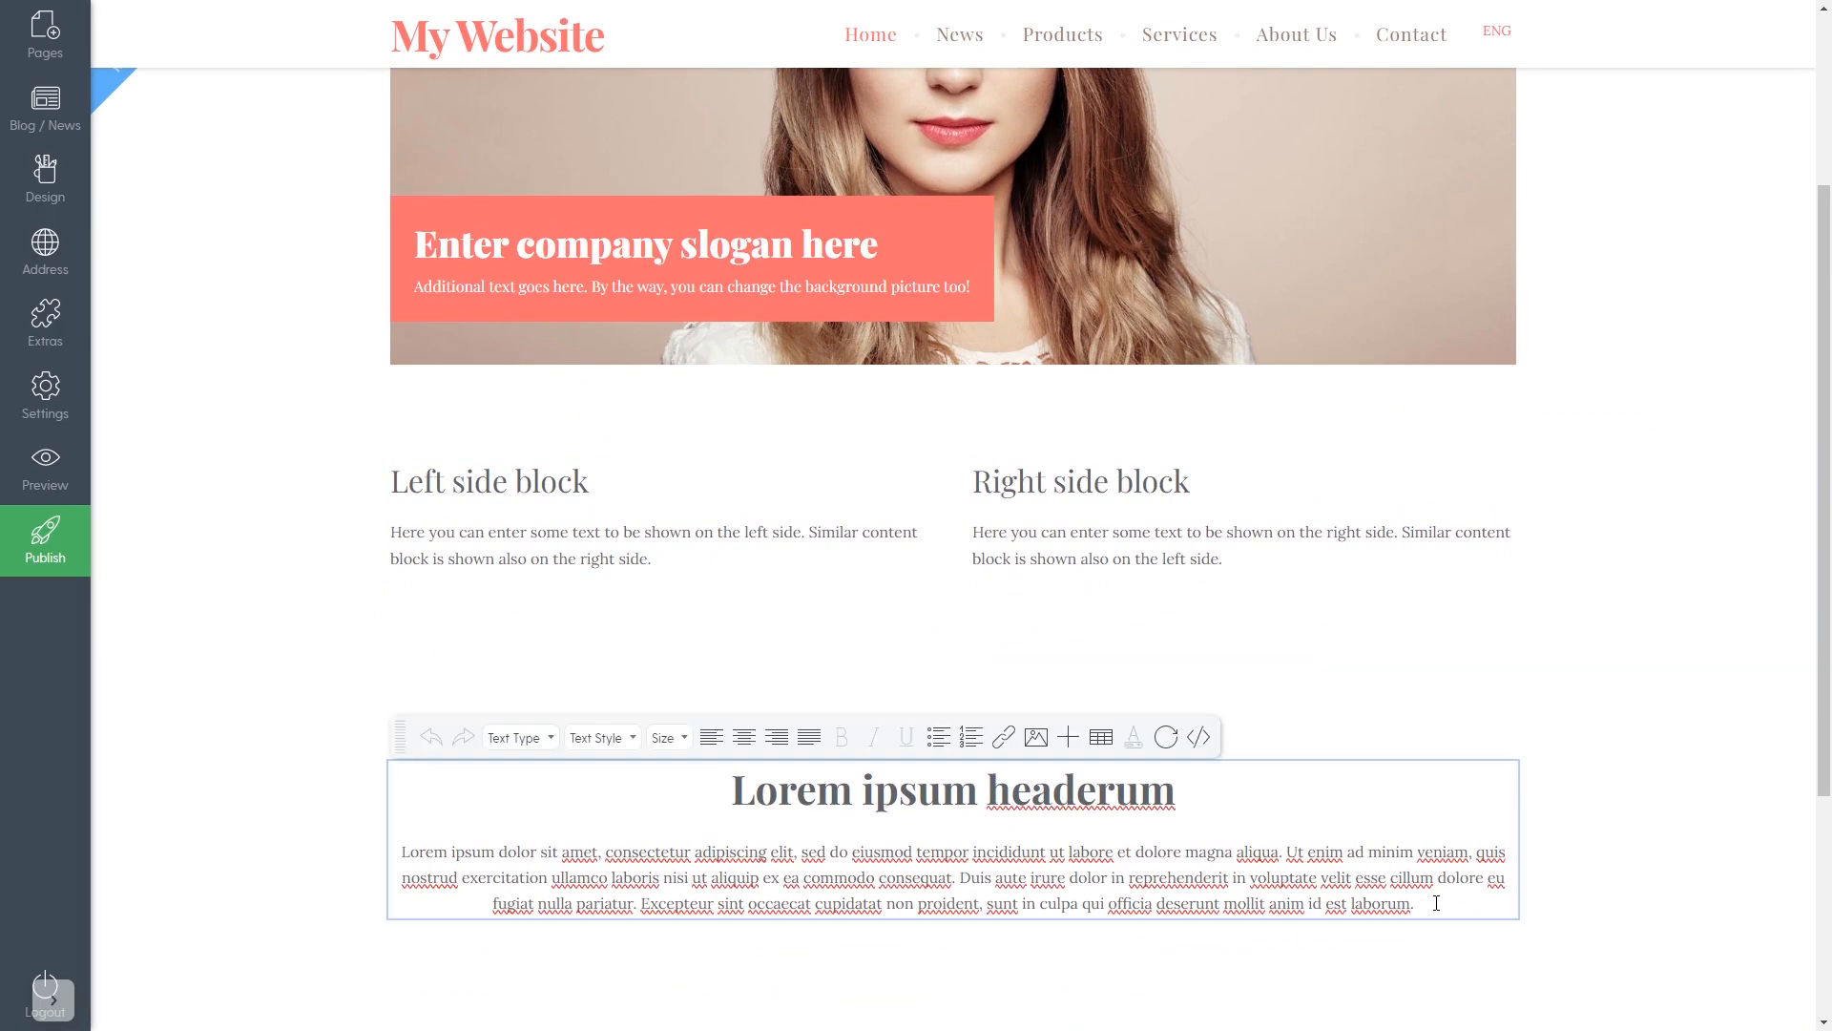
- Clear the placeholder text and embed the Common Ninja widget code in the block via Insert Code
key(ctrl+a)
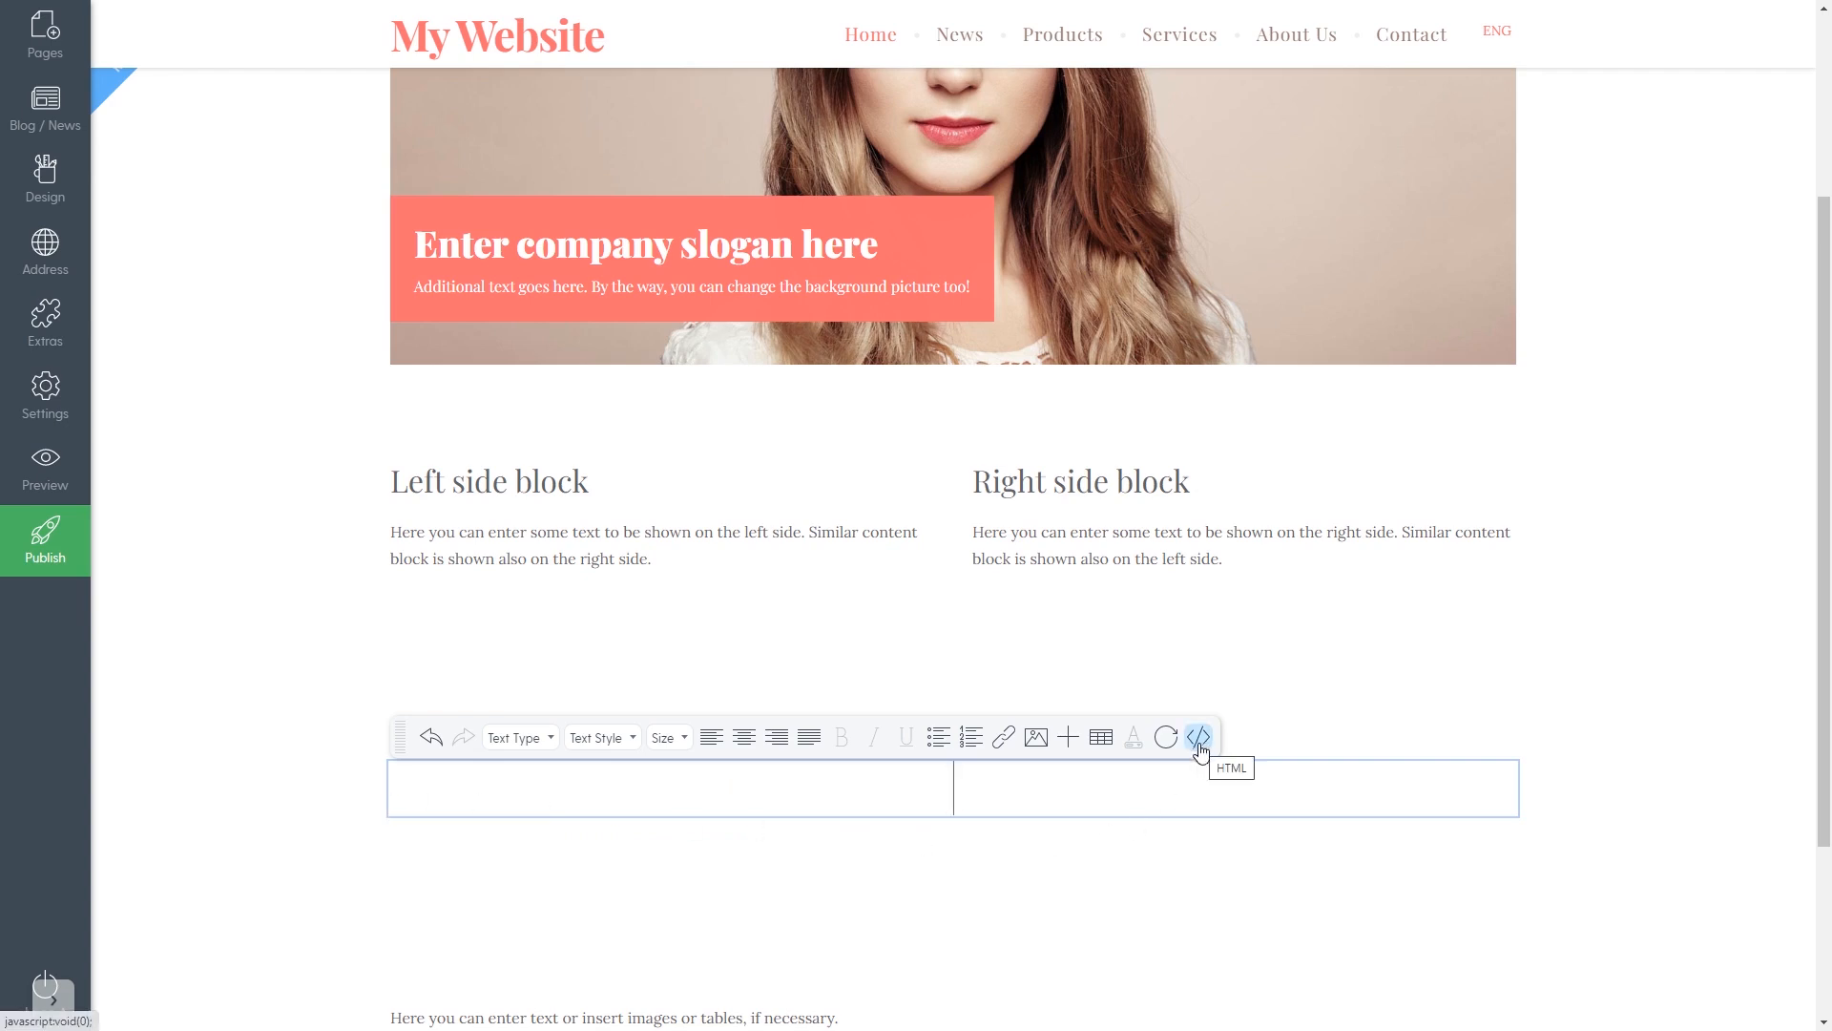
click(1065, 737)
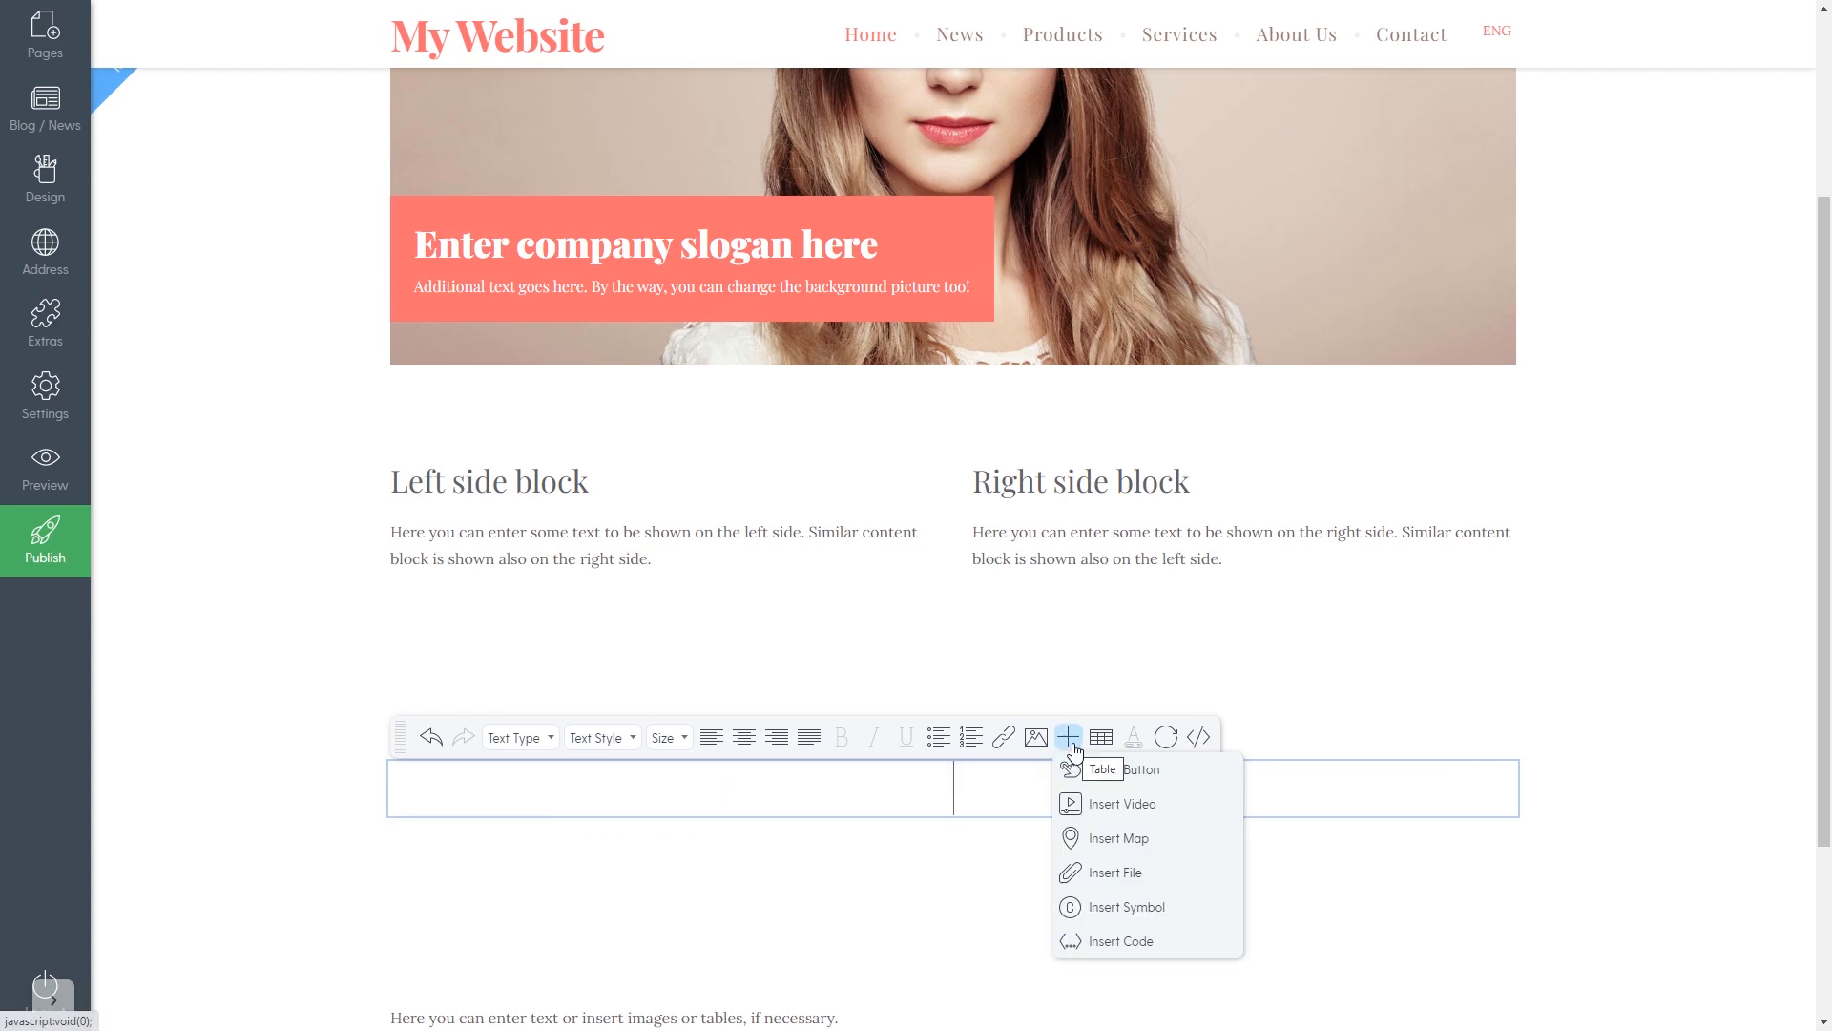
mouse_move(1084, 941)
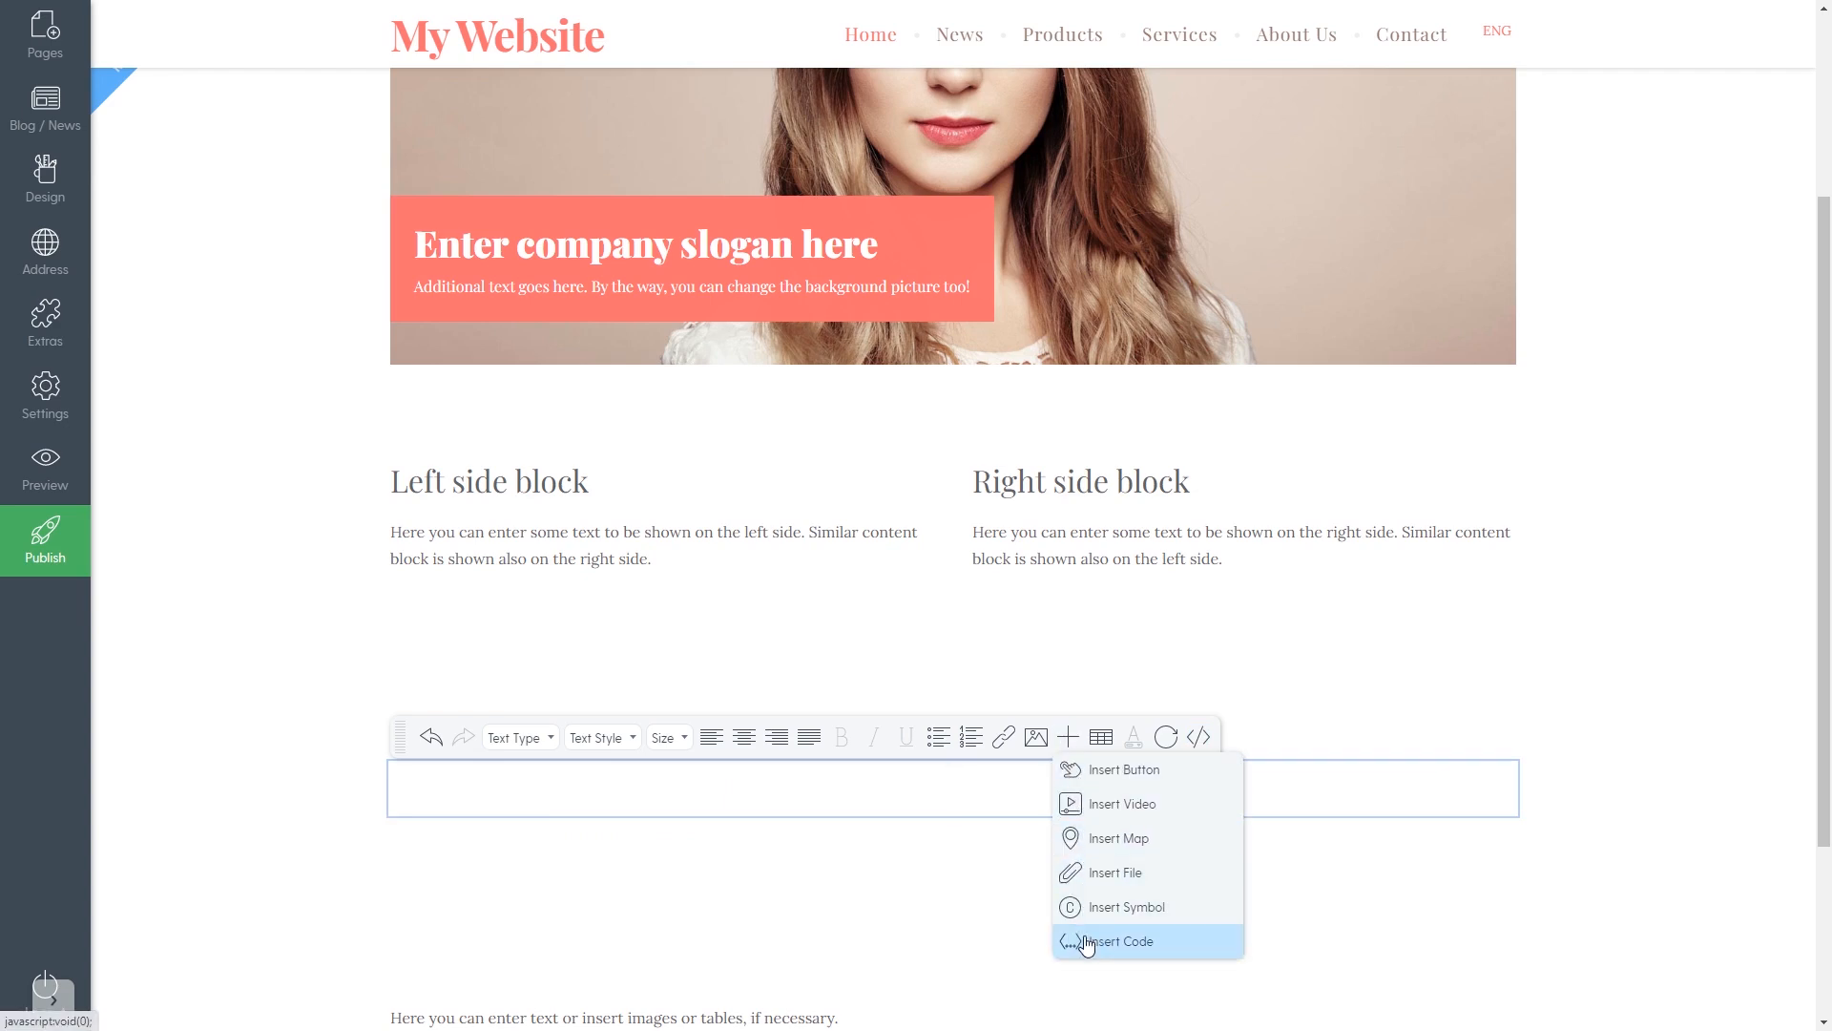
click(1118, 941)
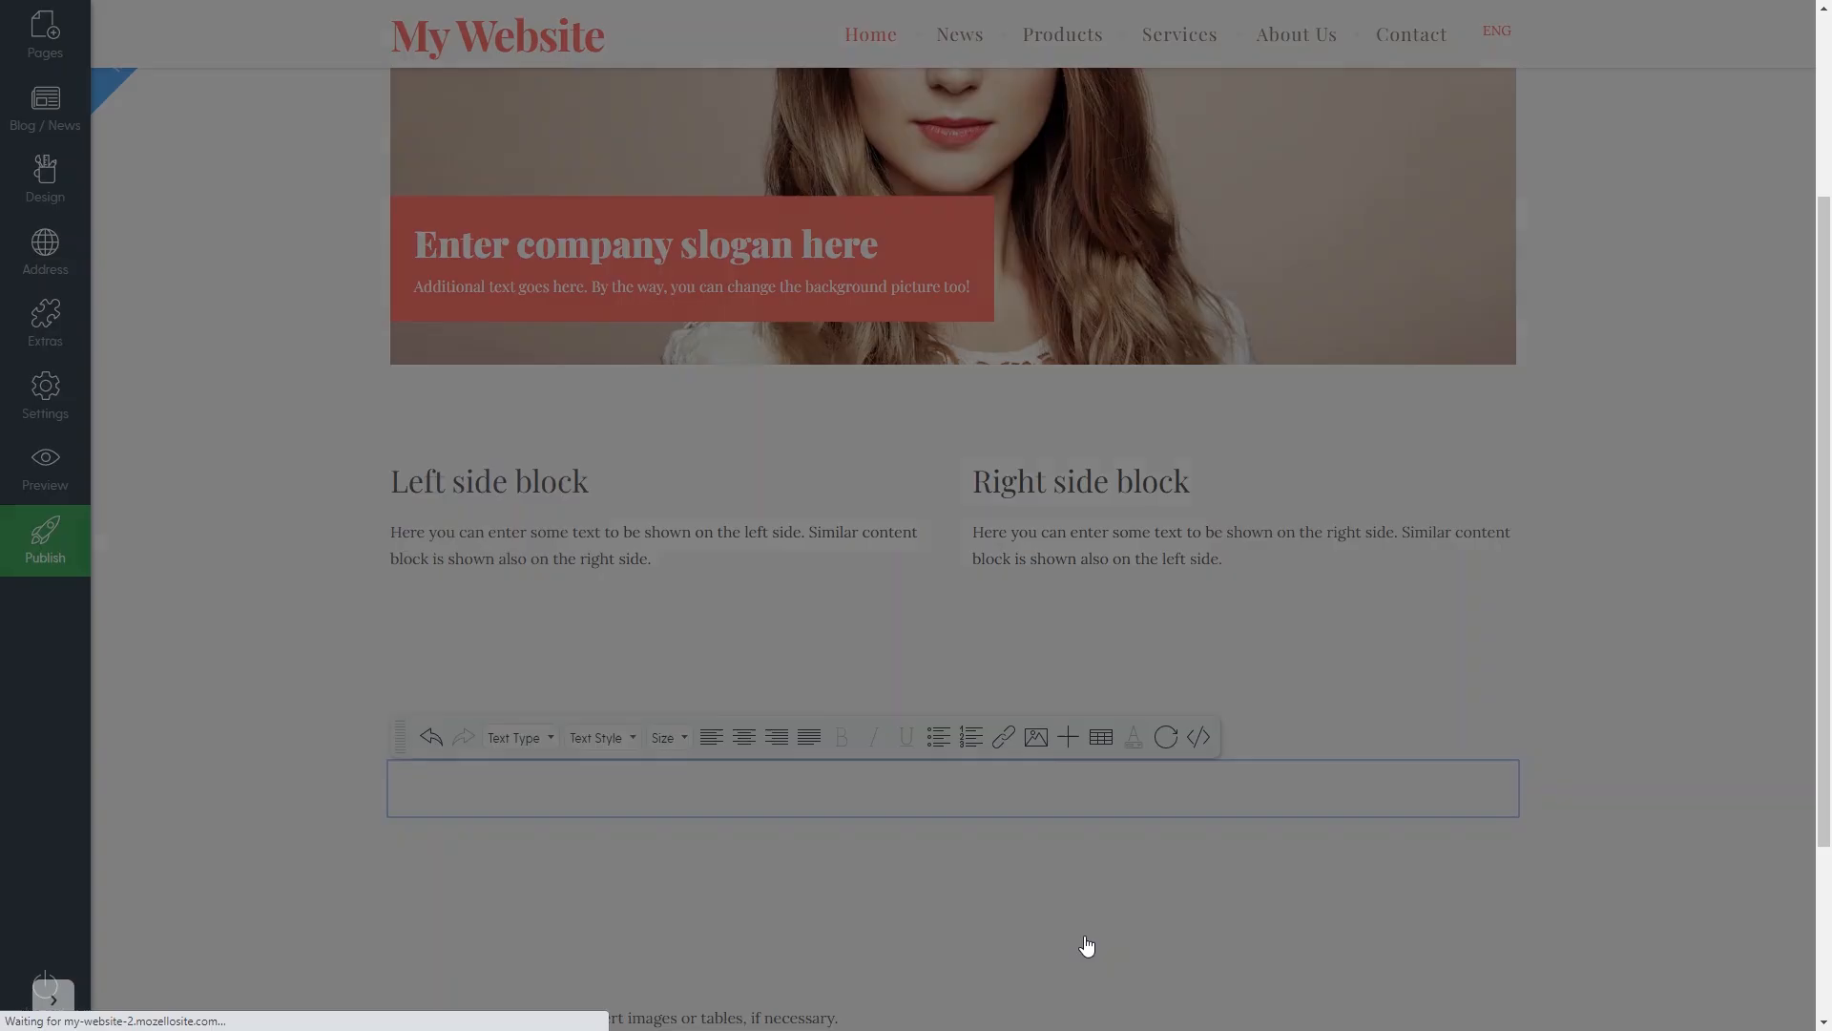
click(1197, 737)
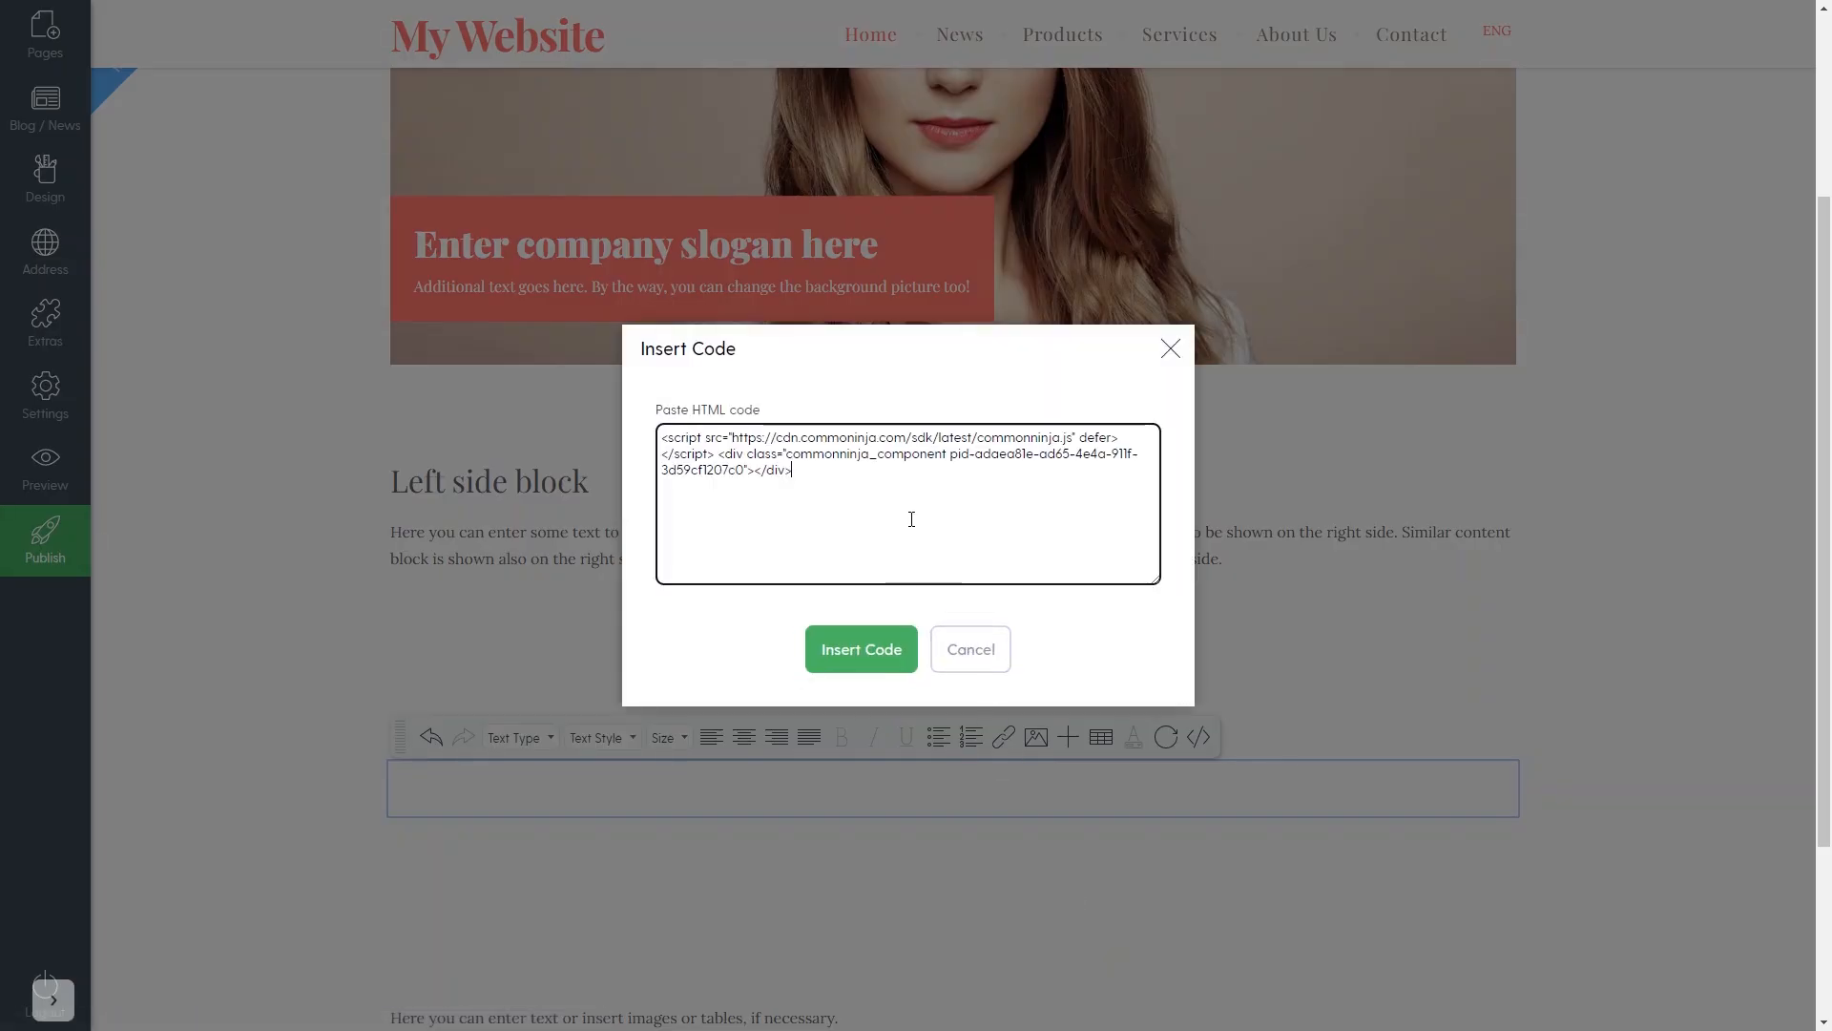
mouse_move(899, 622)
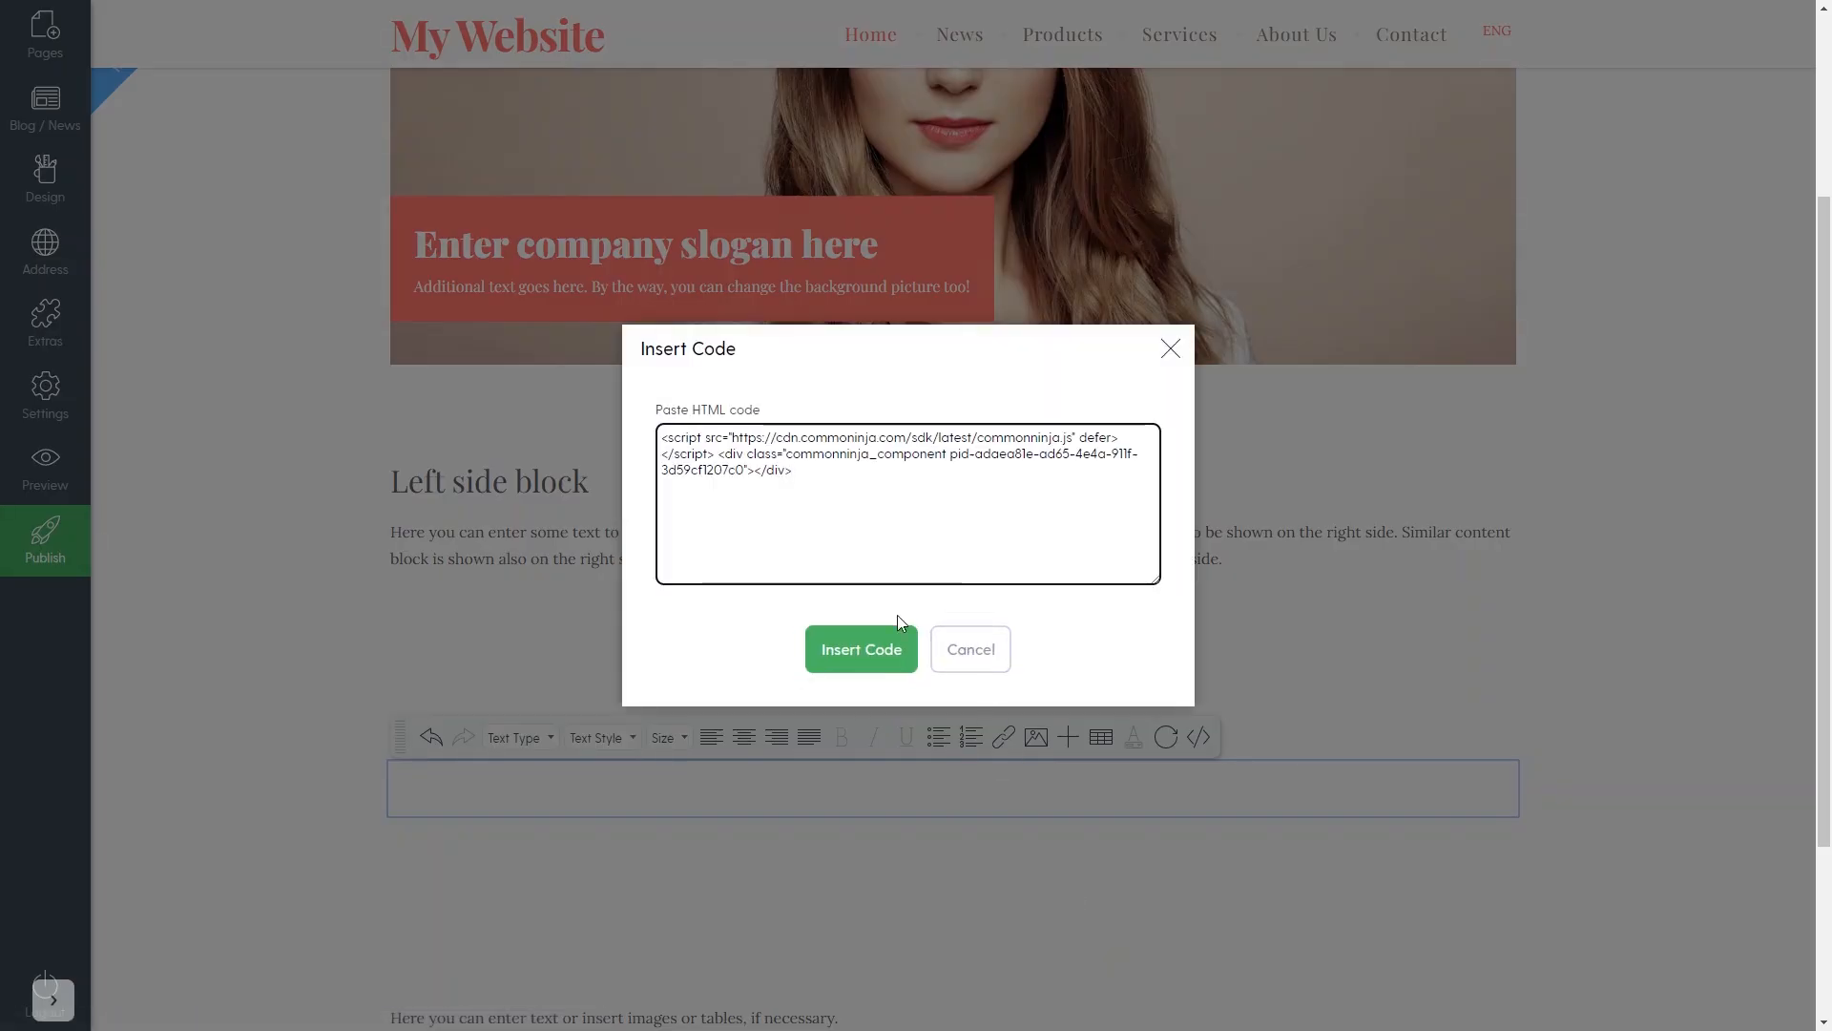
click(861, 649)
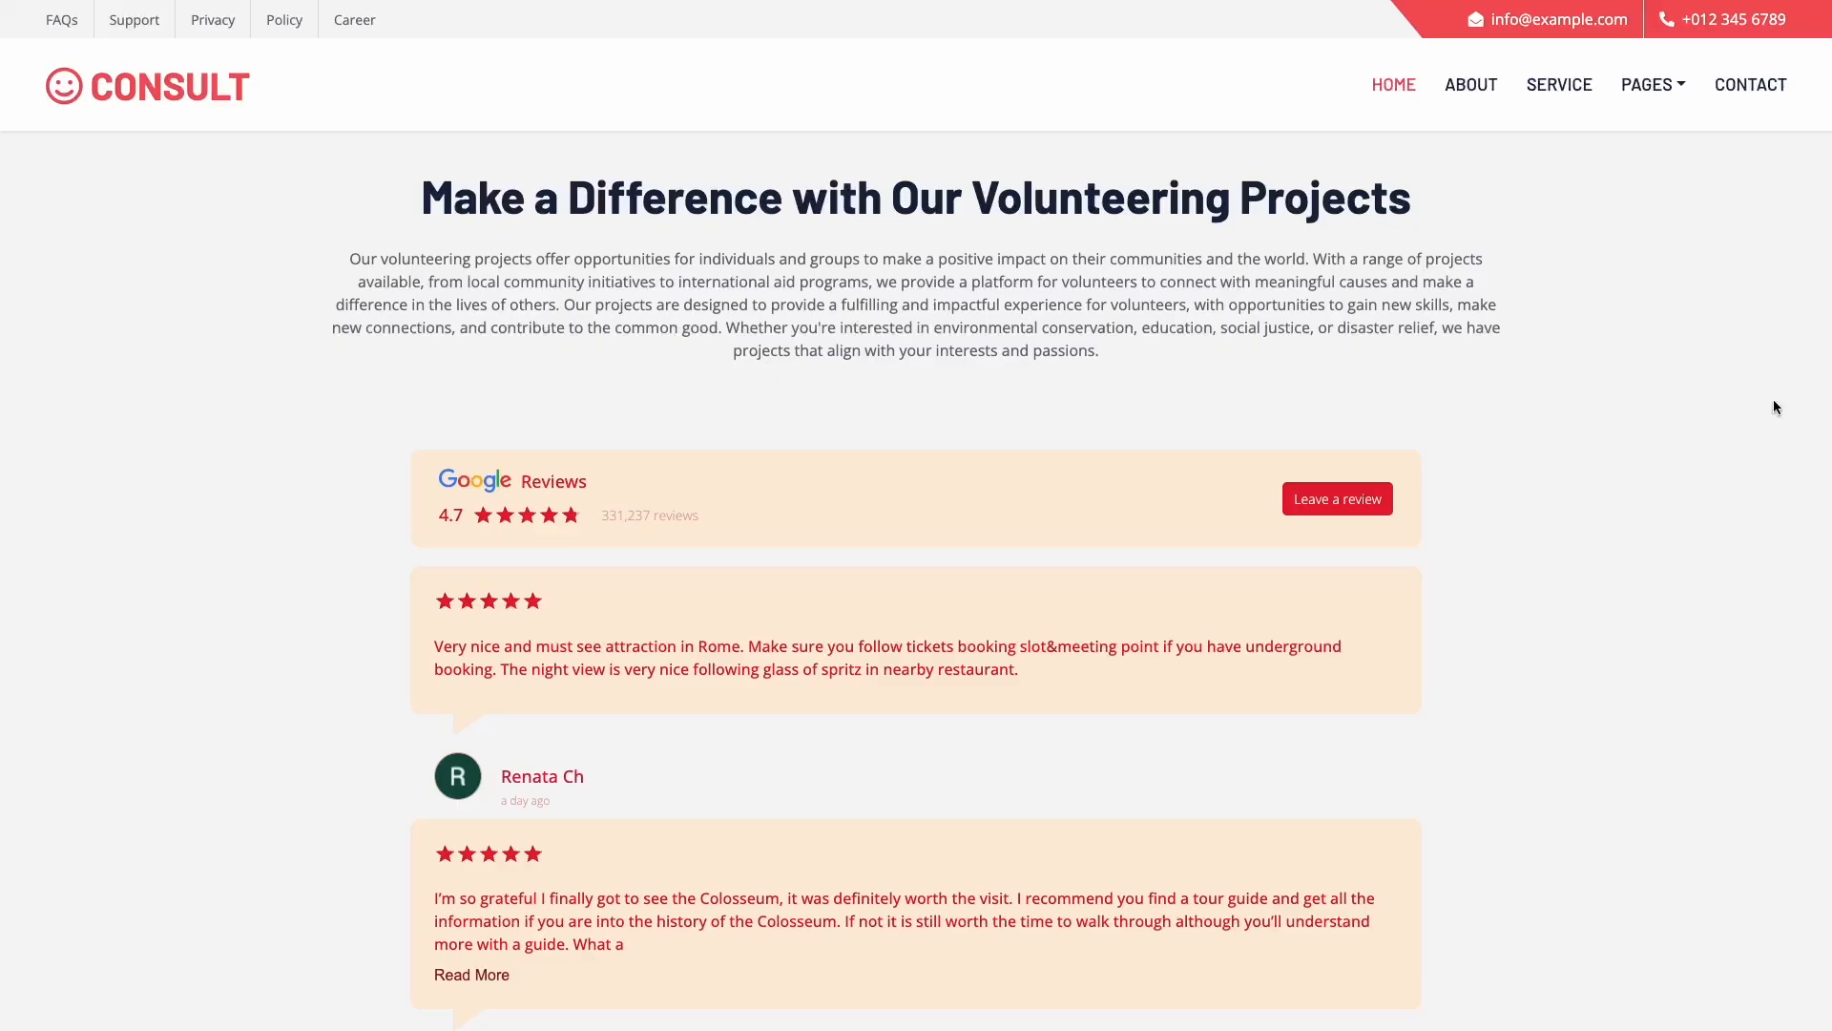
mouse_move(1420, 502)
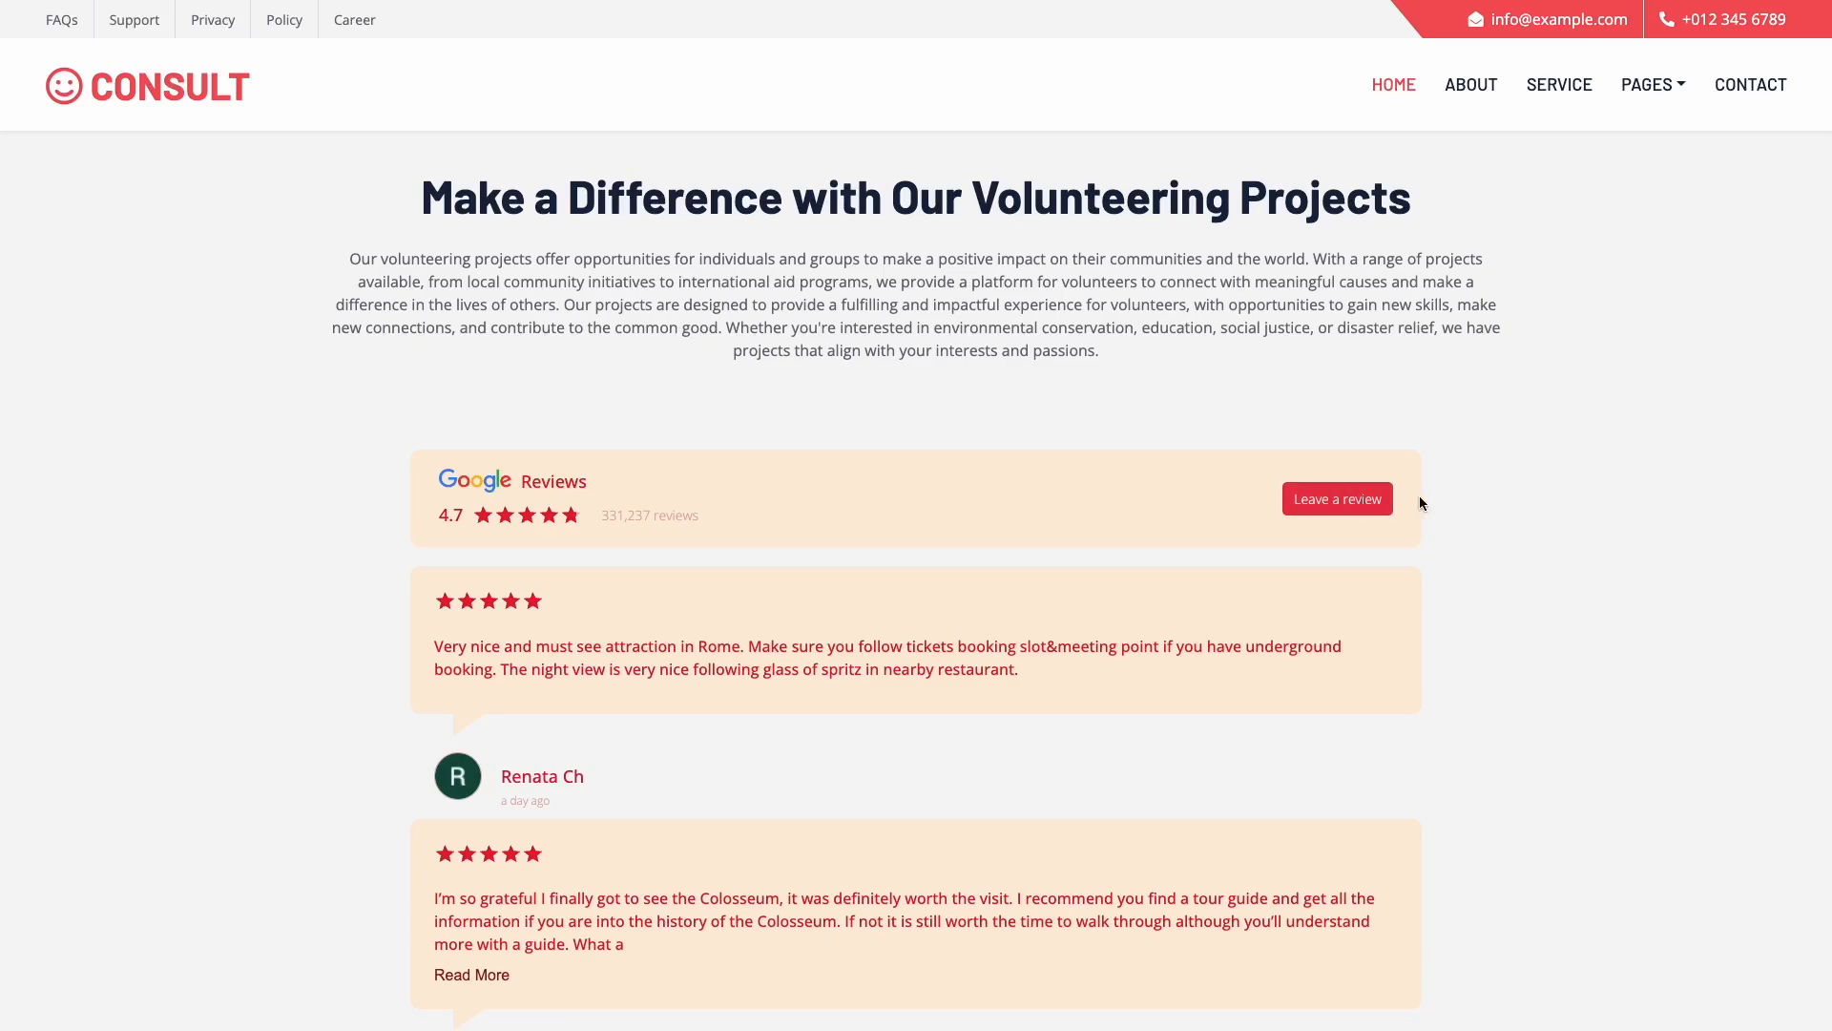
- Scroll the live page through the Google Reviews widget's 4.7 rating header and review cards
scroll(down, 3)
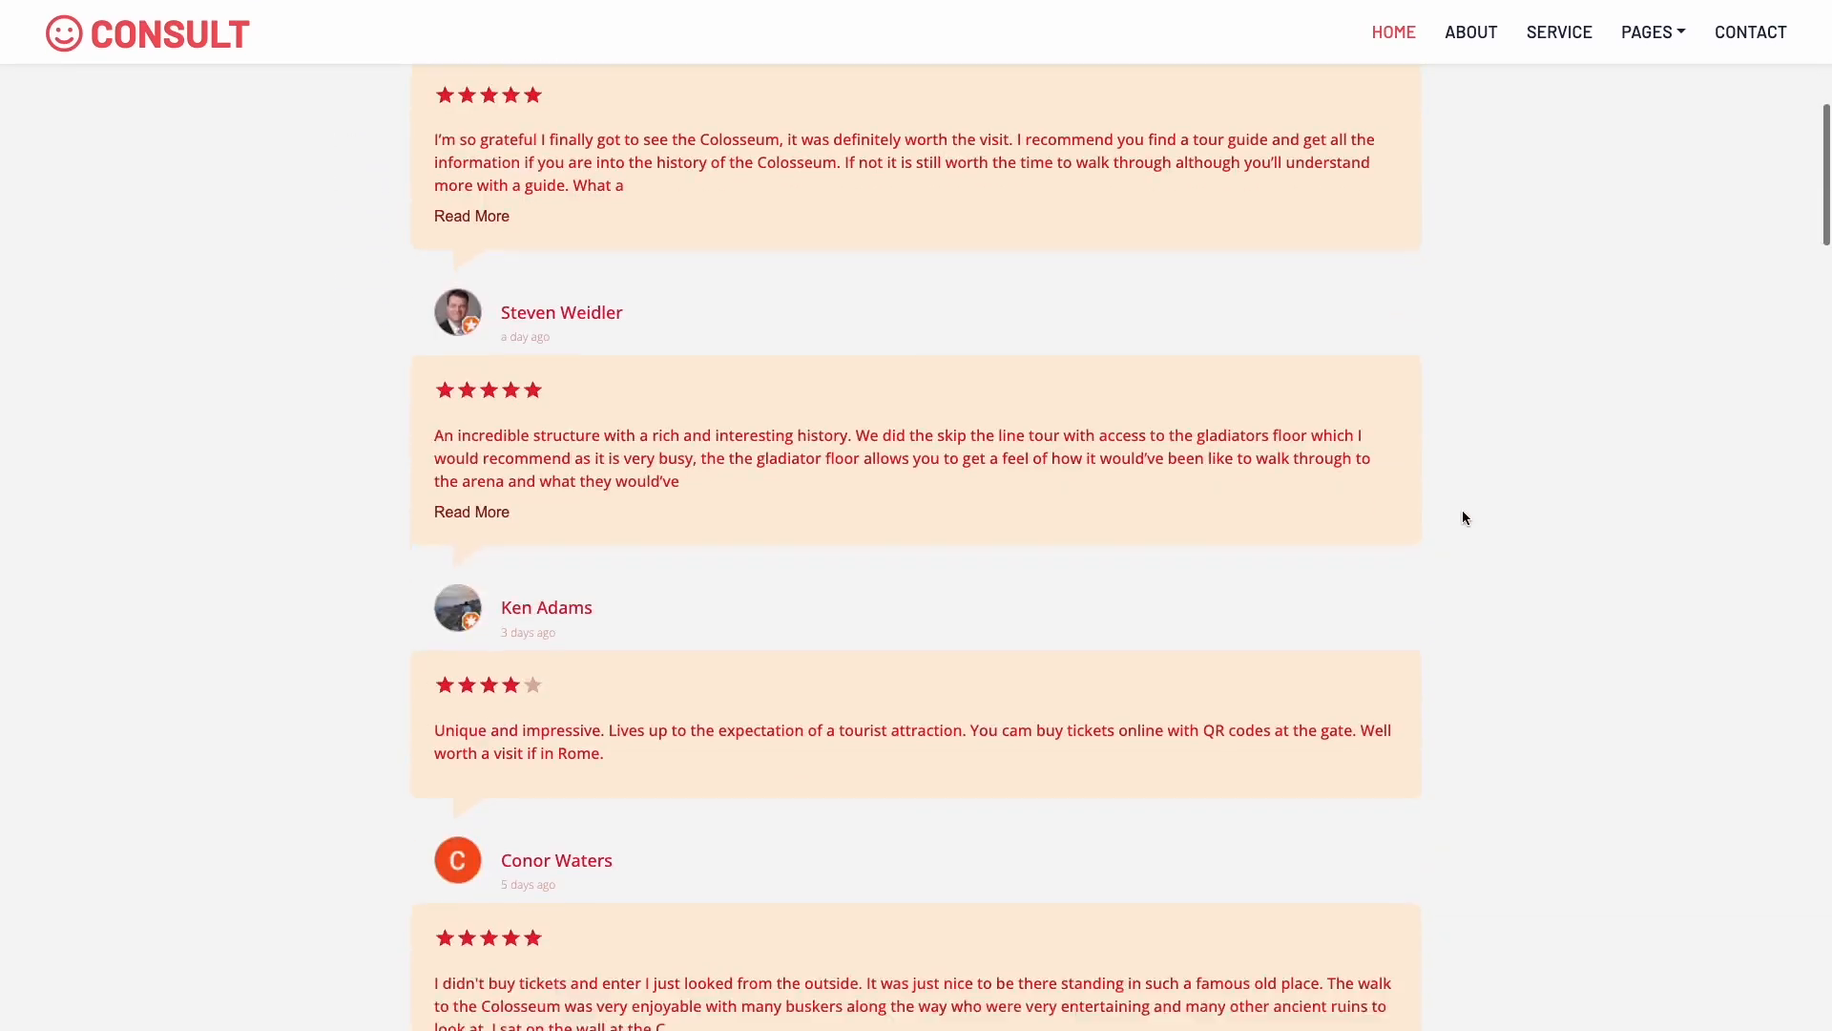